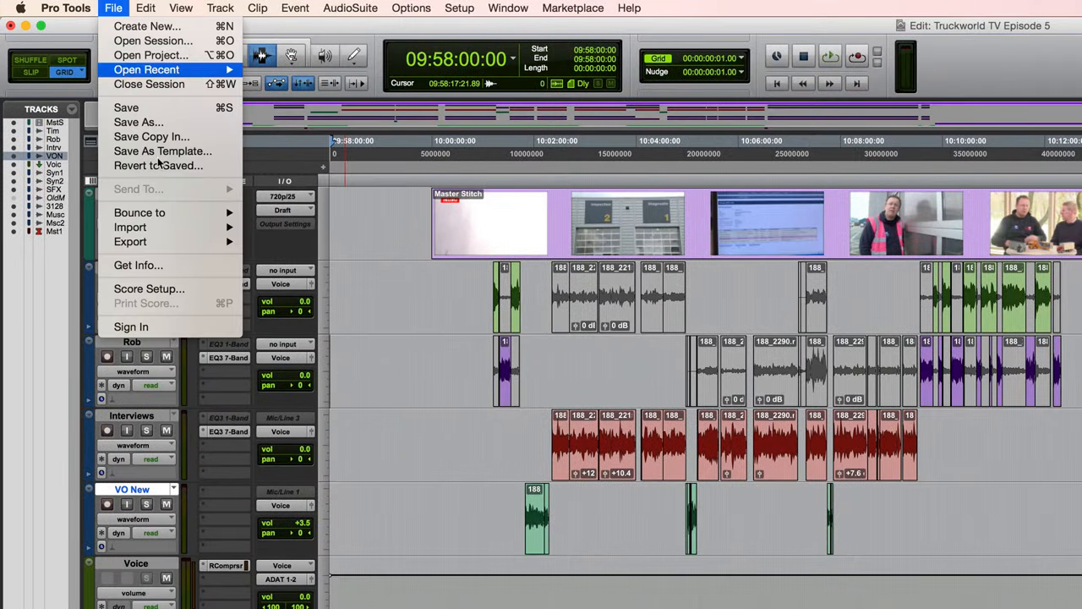
{"action": "mouse_move", "coordinate": [129, 226]}
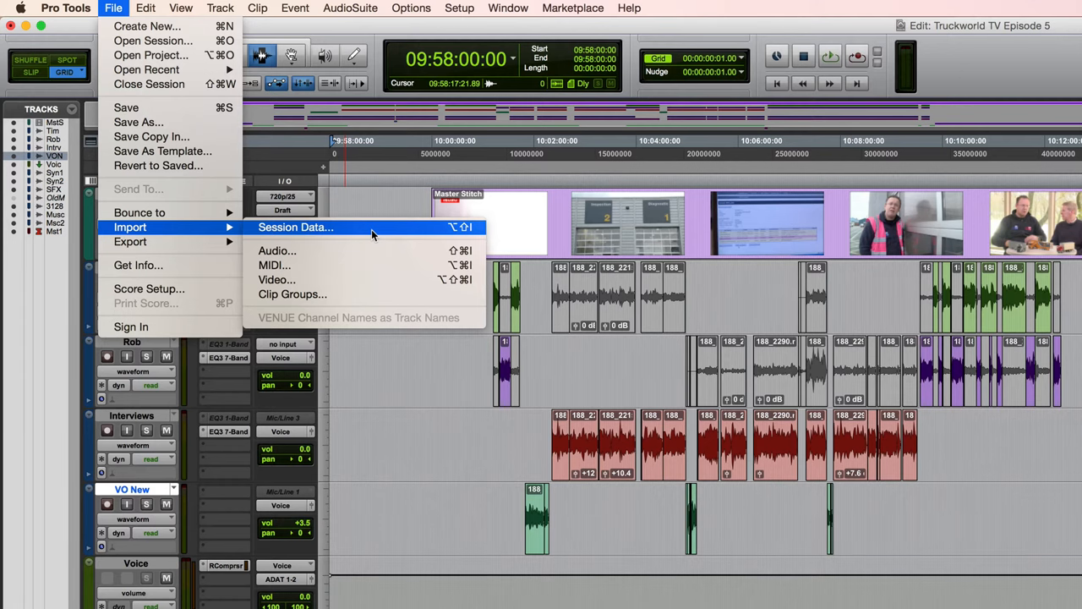
Start an Import Session Data operation from the File menu.
{"action": "left_click", "coordinate": [294, 226]}
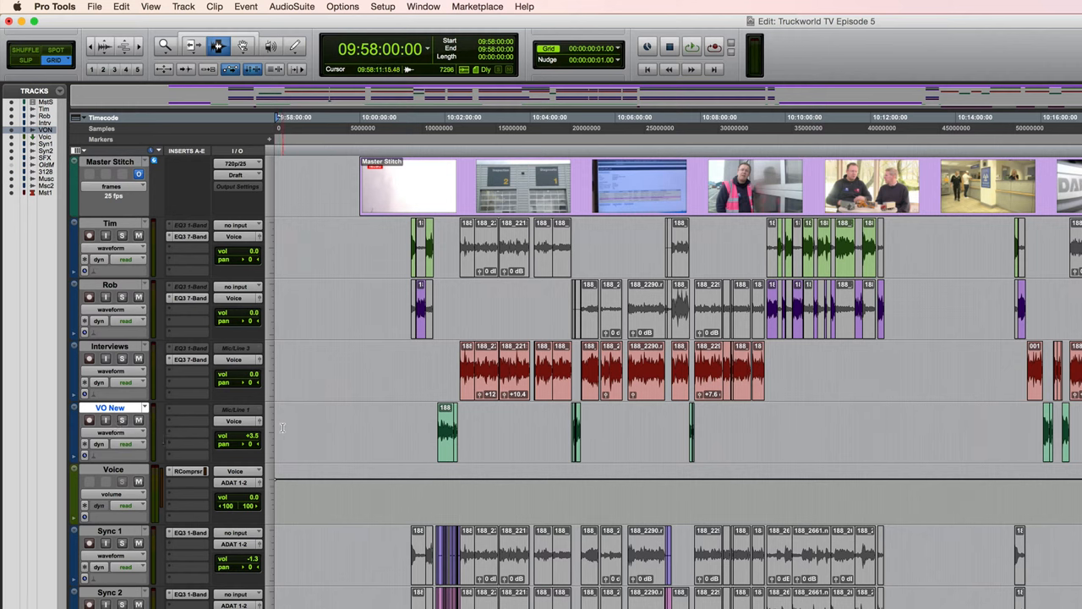
{"action": "left_click", "coordinate": [95, 7]}
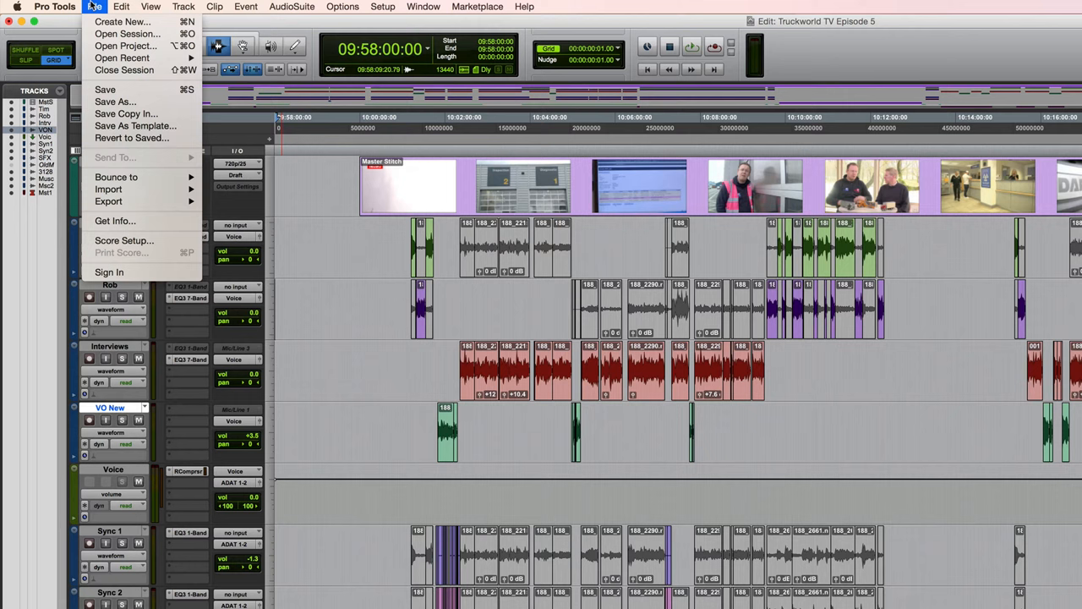
{"action": "mouse_move", "coordinate": [108, 189]}
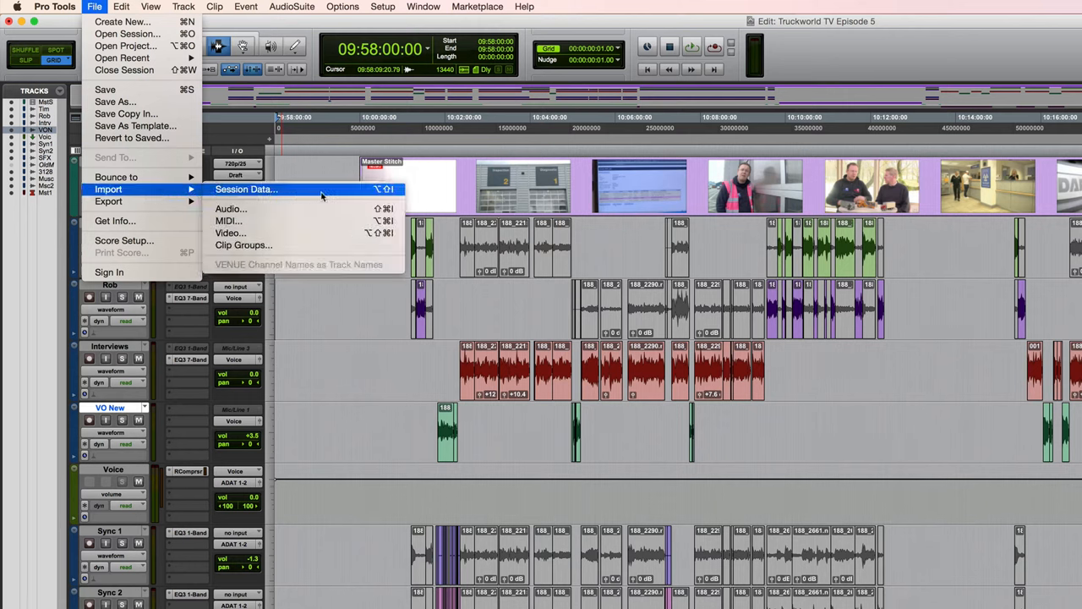
{"action": "mouse_move", "coordinate": [386, 196]}
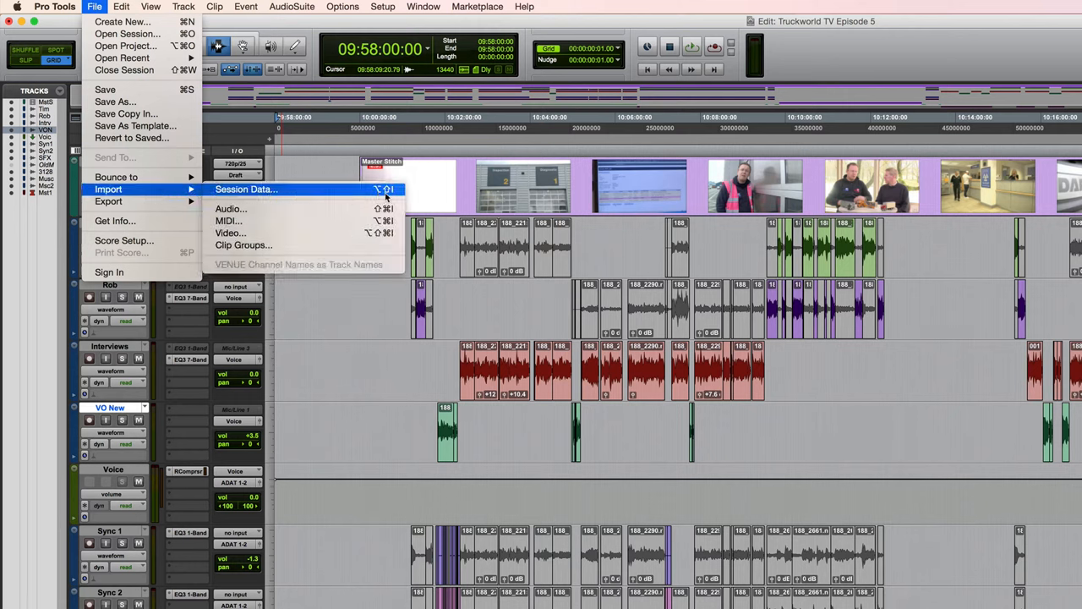
{"action": "left_click", "coordinate": [342, 195]}
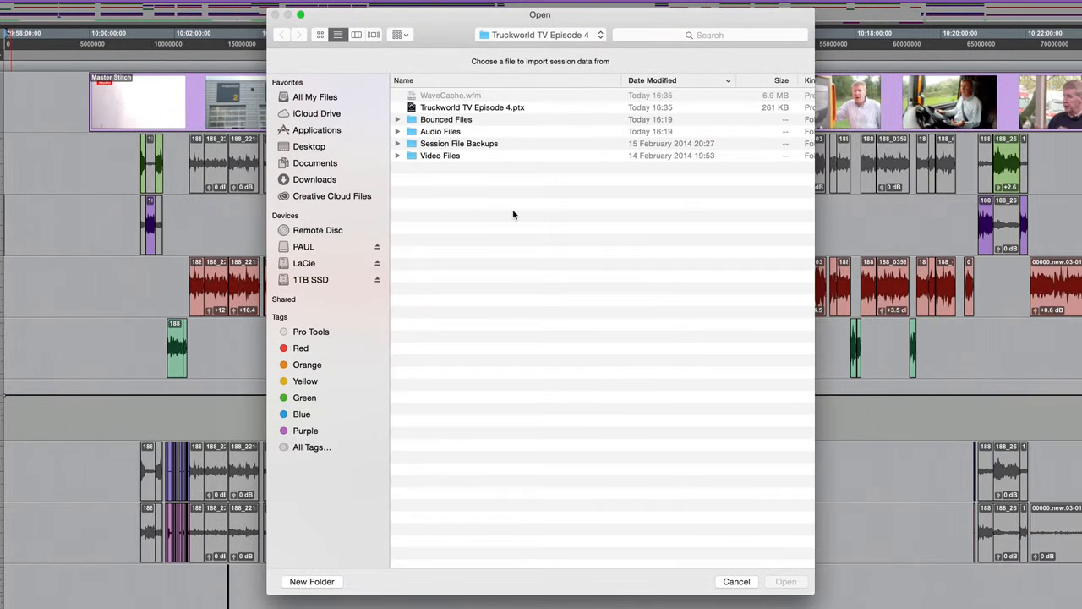
Select Truckworld TV Episode 4.ptx in its folder as the import source session.
{"action": "left_click", "coordinate": [540, 34]}
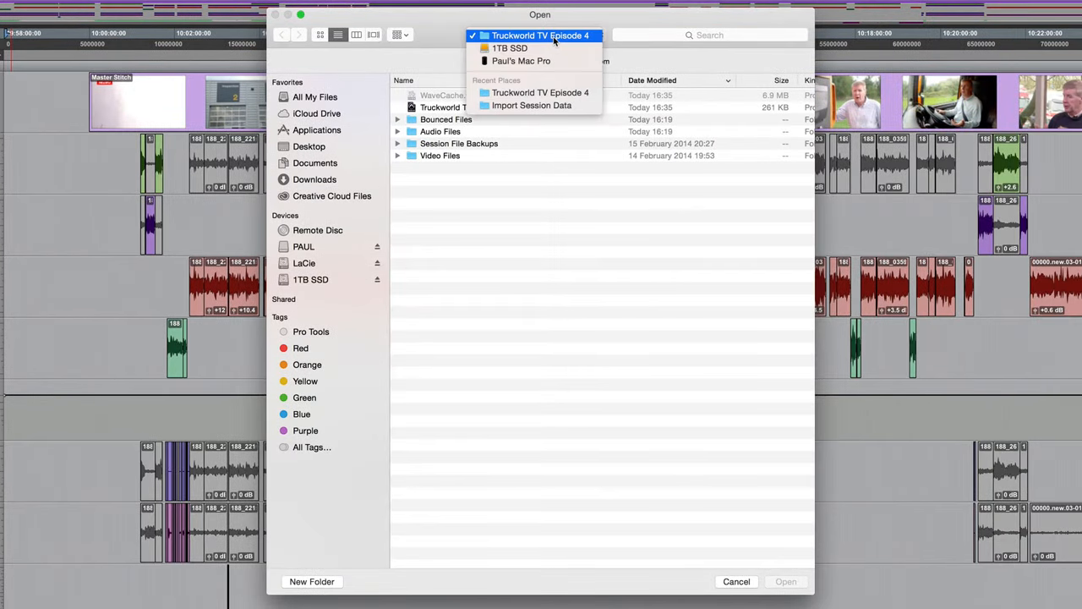
{"action": "left_click", "coordinate": [471, 108]}
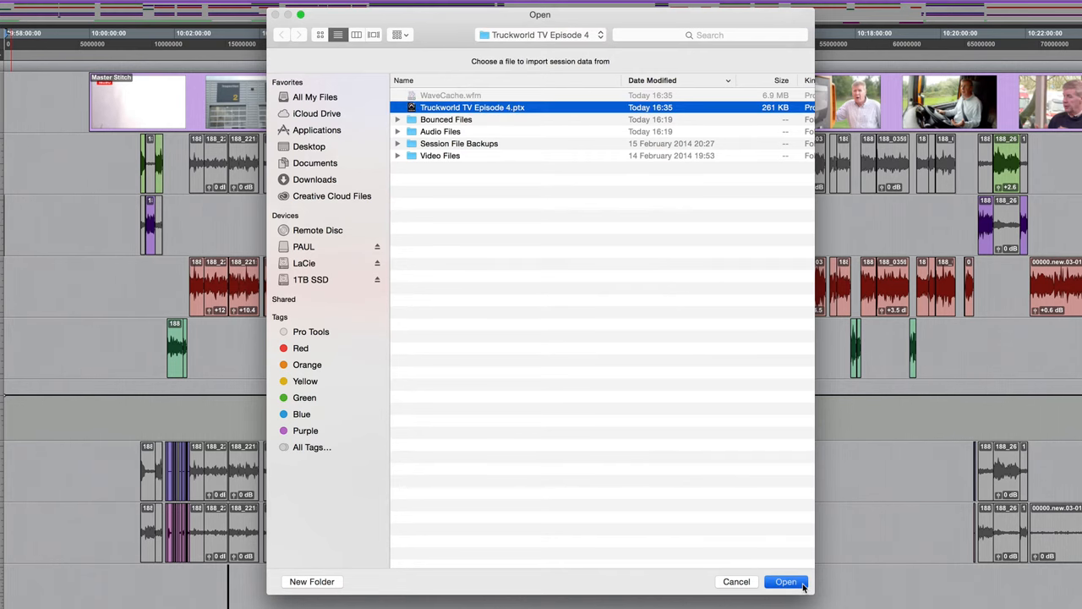
{"action": "left_click", "coordinate": [785, 581]}
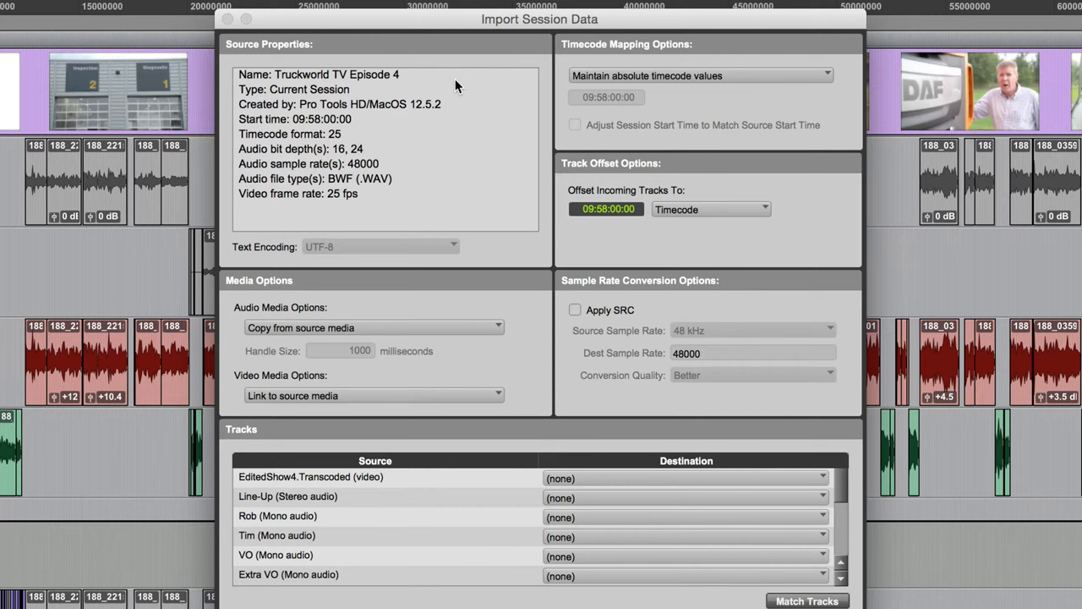
{"action": "mouse_move", "coordinate": [410, 86]}
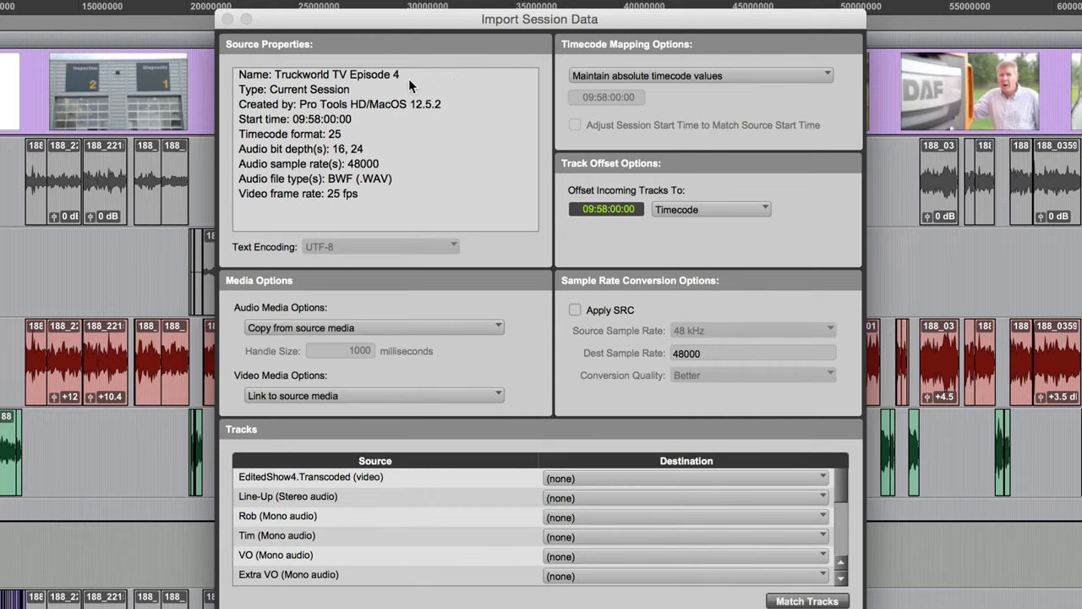
{"action": "mouse_move", "coordinate": [359, 95]}
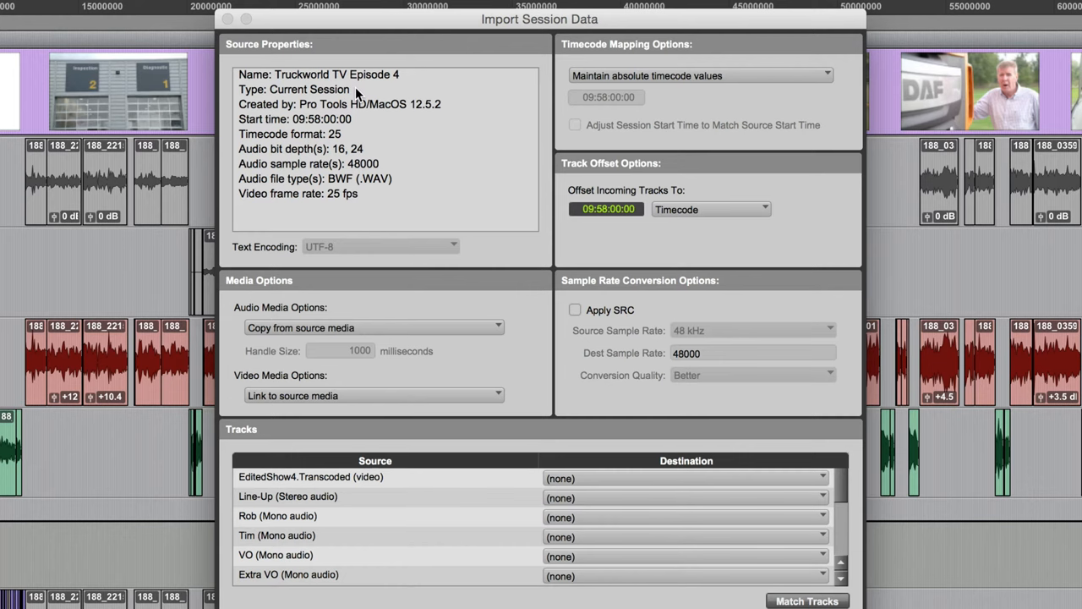
{"action": "mouse_move", "coordinate": [453, 108]}
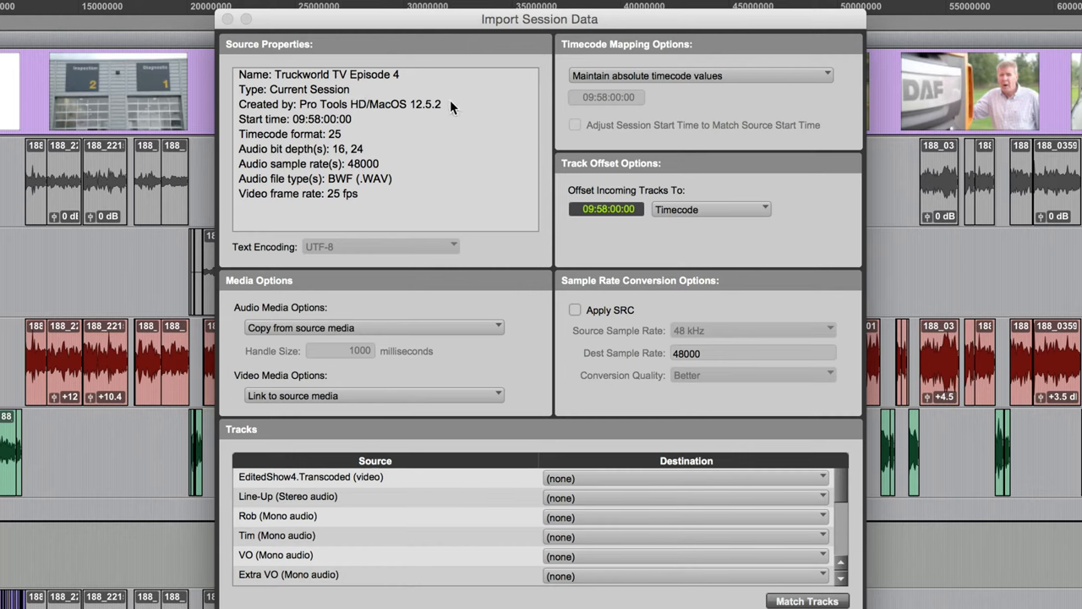
{"action": "mouse_move", "coordinate": [379, 120]}
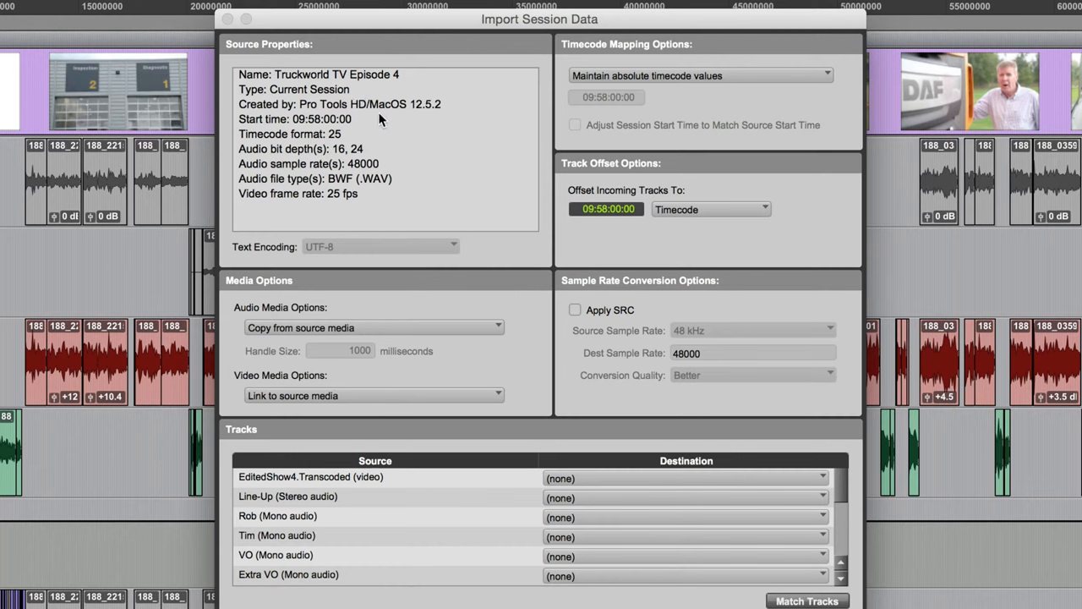
{"action": "mouse_move", "coordinate": [346, 138]}
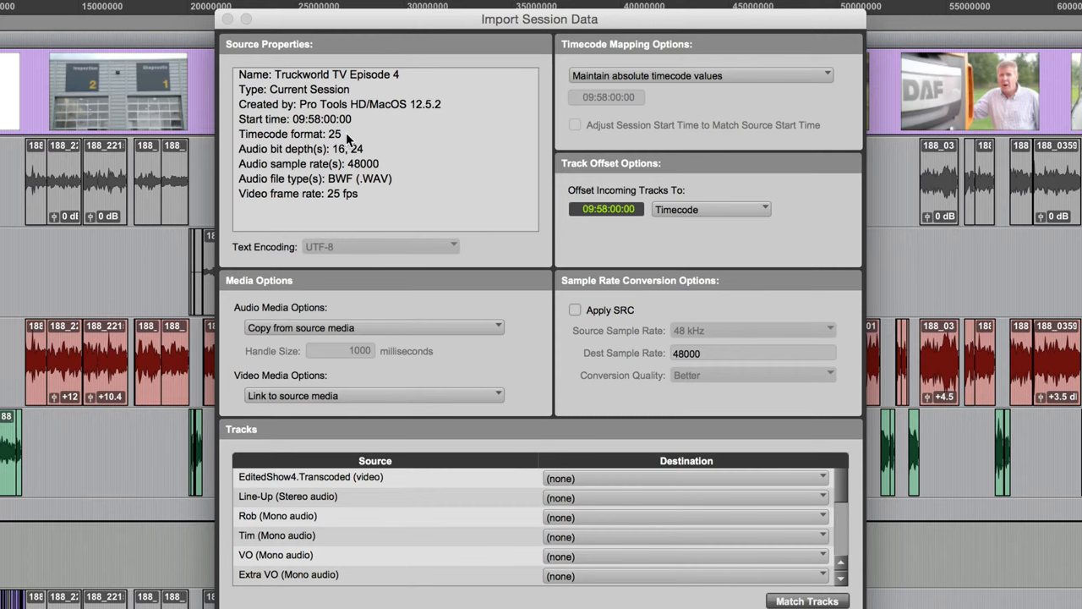
{"action": "mouse_move", "coordinate": [378, 159]}
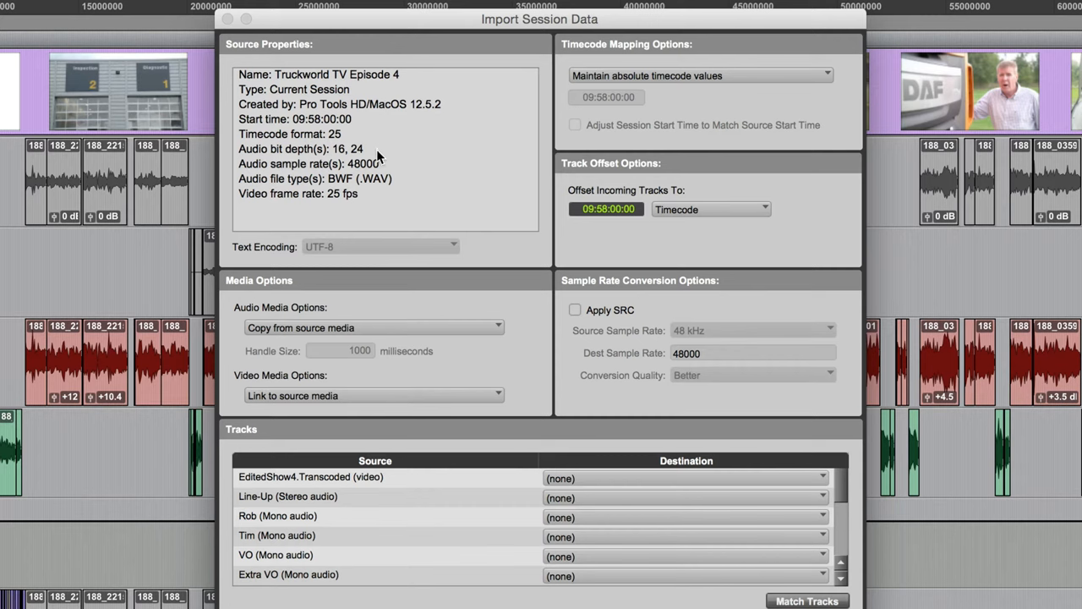
{"action": "mouse_move", "coordinate": [375, 159]}
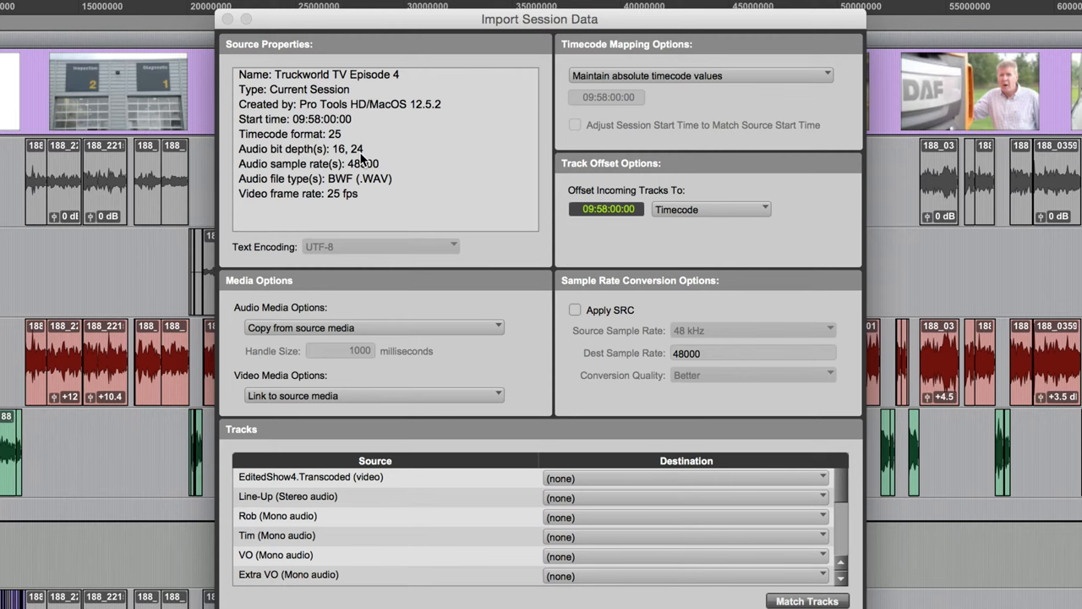
{"action": "mouse_move", "coordinate": [361, 161]}
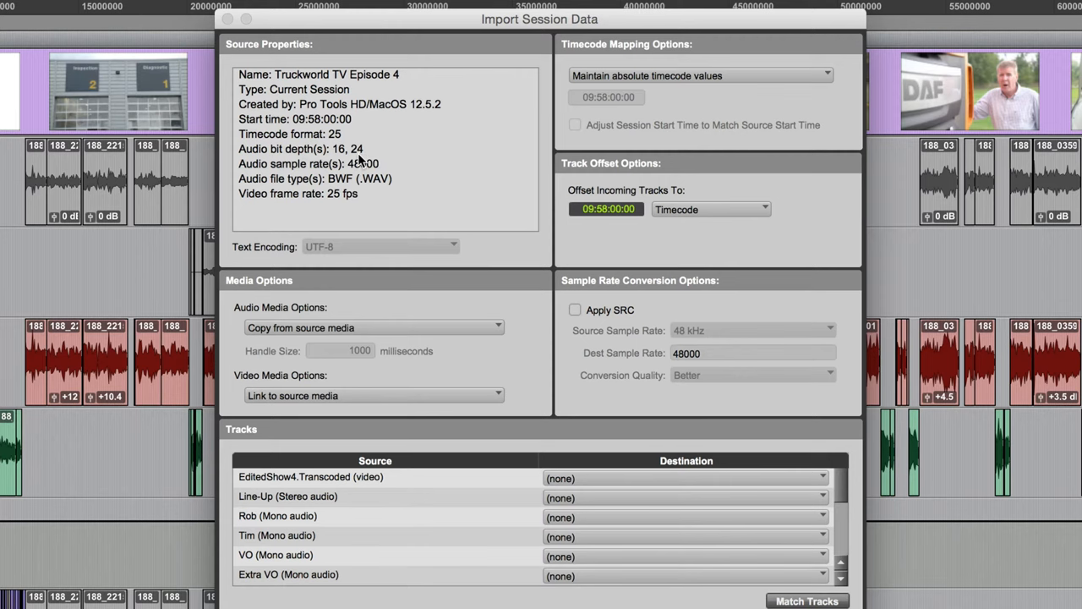
{"action": "mouse_move", "coordinate": [399, 169]}
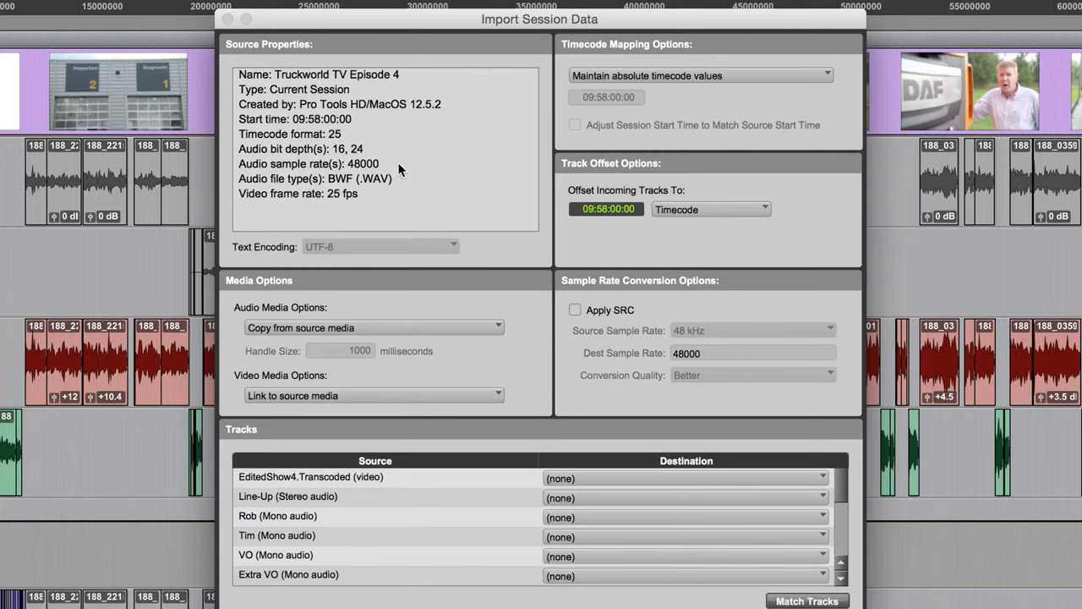
{"action": "mouse_move", "coordinate": [399, 181]}
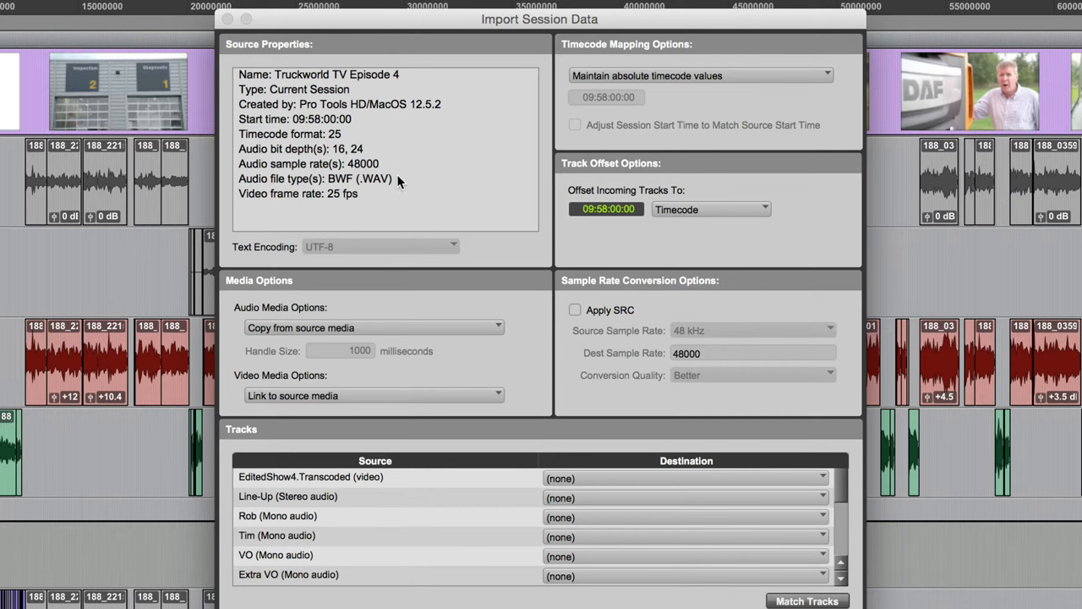
{"action": "mouse_move", "coordinate": [375, 196]}
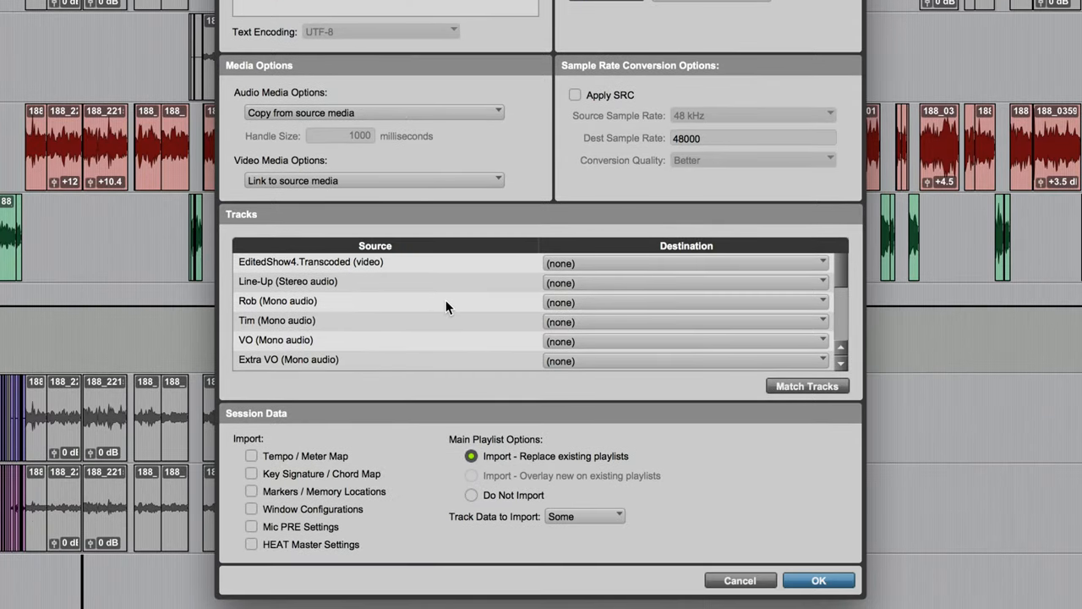
{"action": "mouse_move", "coordinate": [656, 306]}
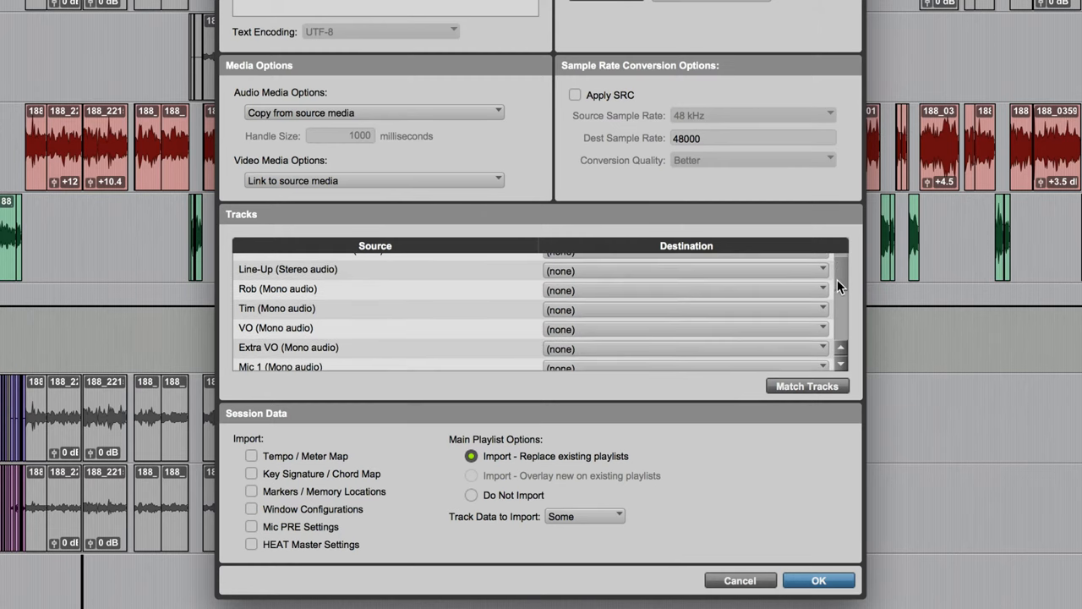
{"action": "scroll", "scroll_direction": "down", "scroll_amount": 3}
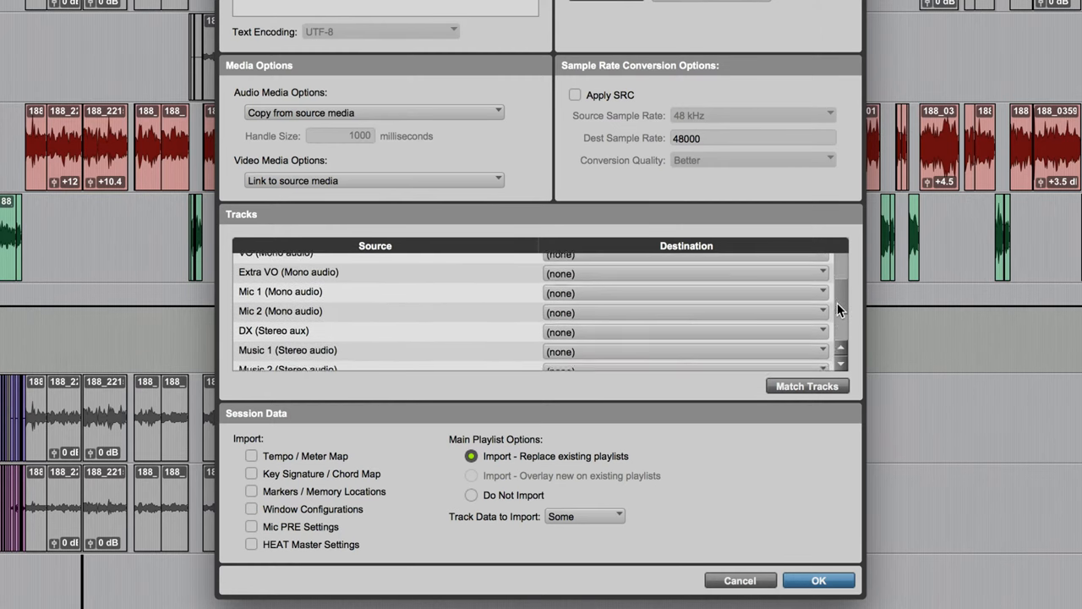
{"action": "scroll", "scroll_direction": "down", "scroll_amount": 3}
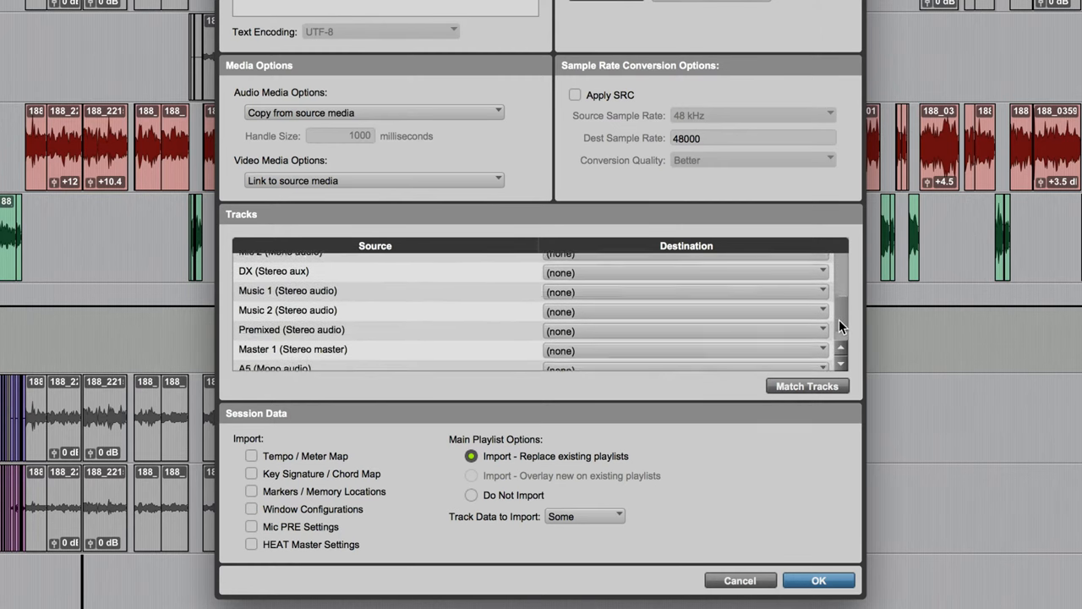
{"action": "scroll", "scroll_direction": "down", "scroll_amount": 3}
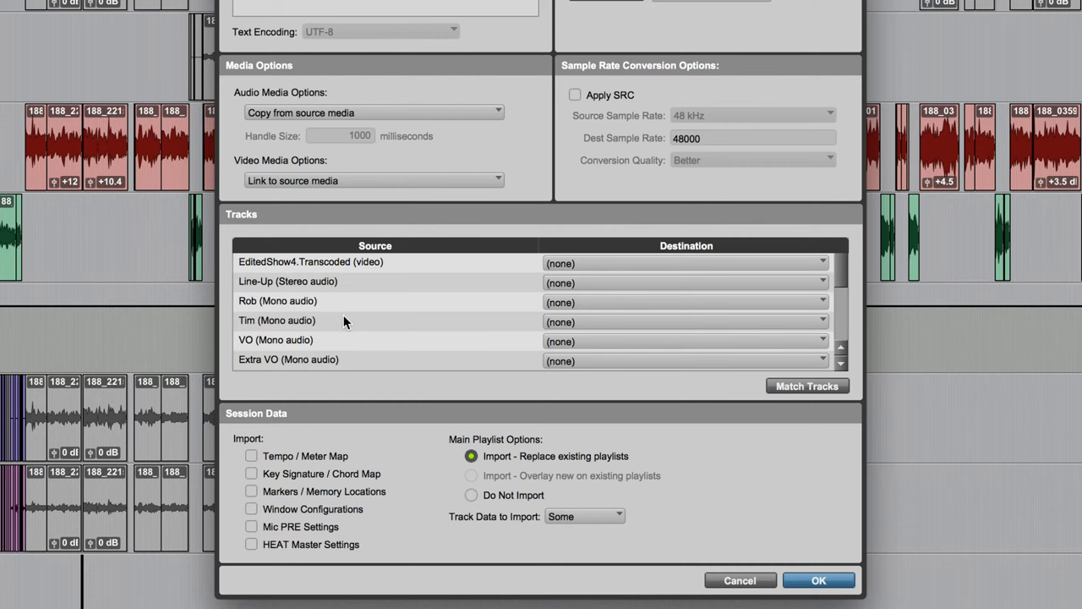
{"action": "mouse_move", "coordinate": [342, 348]}
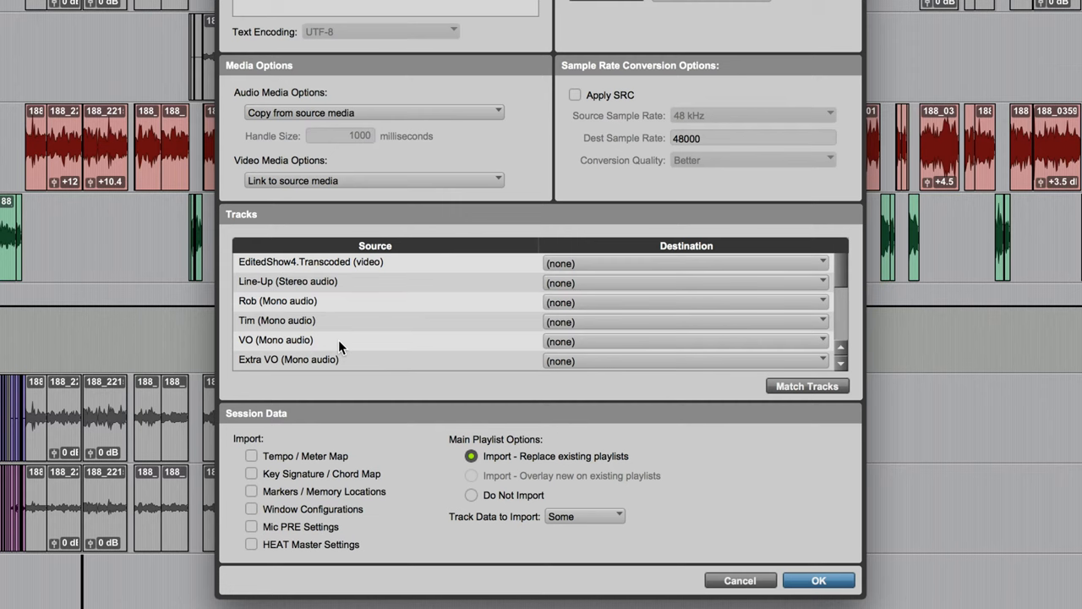
{"action": "mouse_move", "coordinate": [592, 350]}
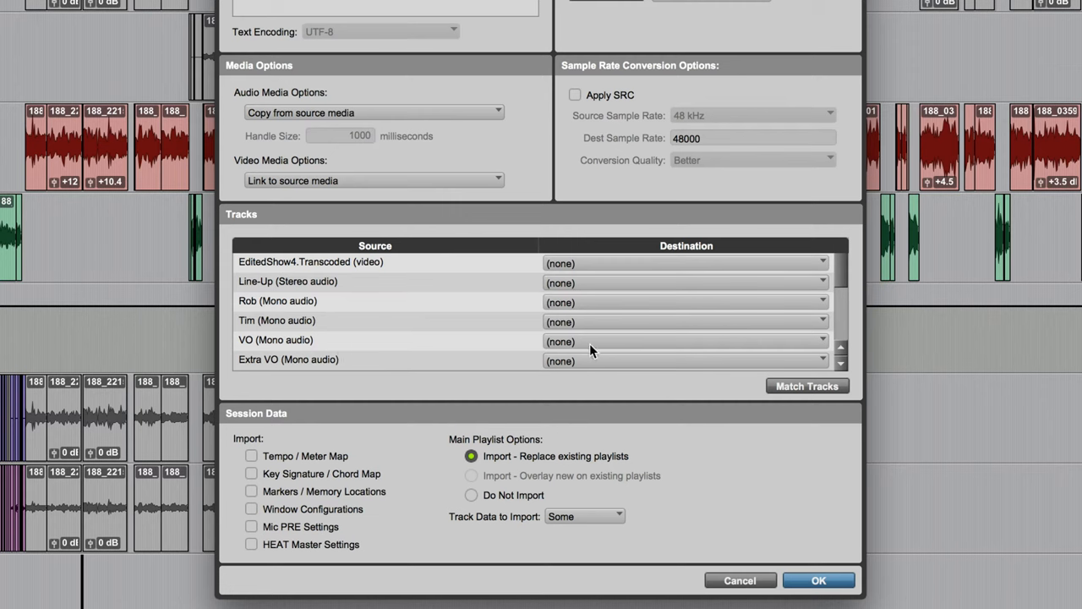
{"action": "mouse_move", "coordinate": [583, 301]}
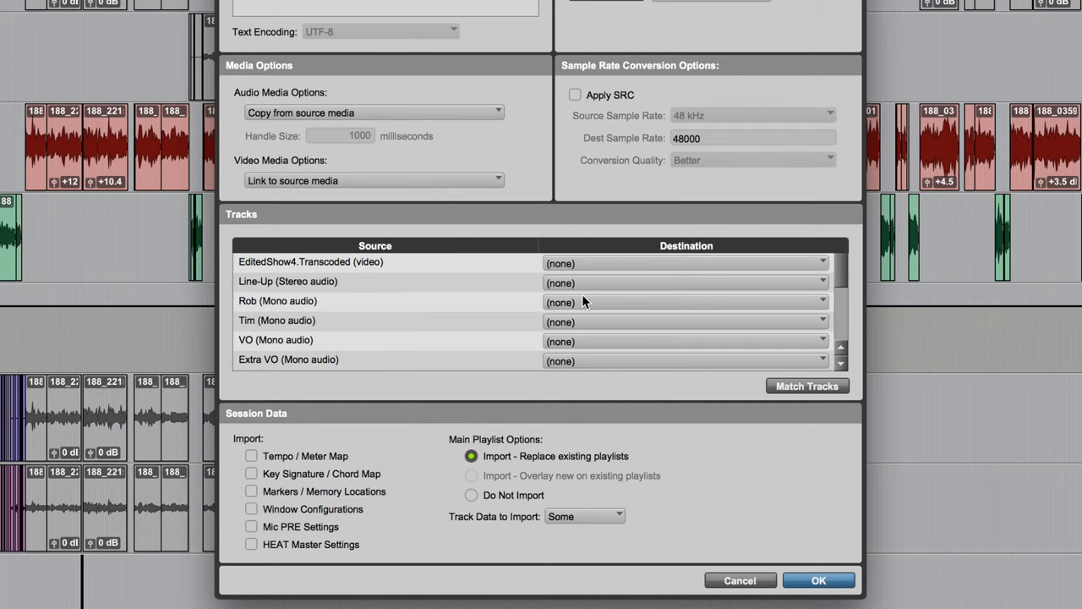
{"action": "mouse_move", "coordinate": [582, 291]}
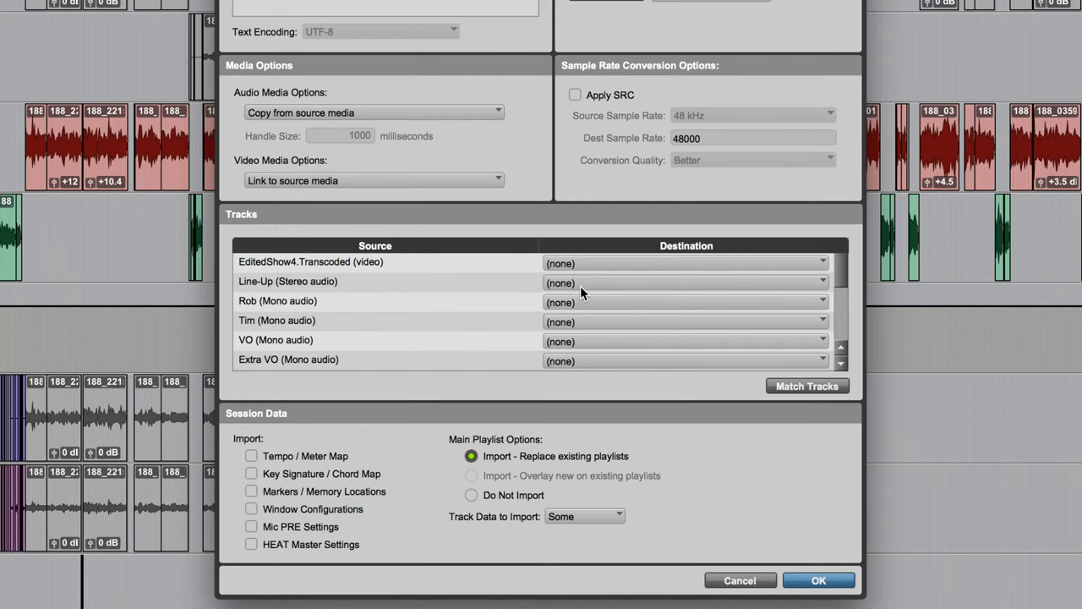
{"action": "mouse_move", "coordinate": [358, 355]}
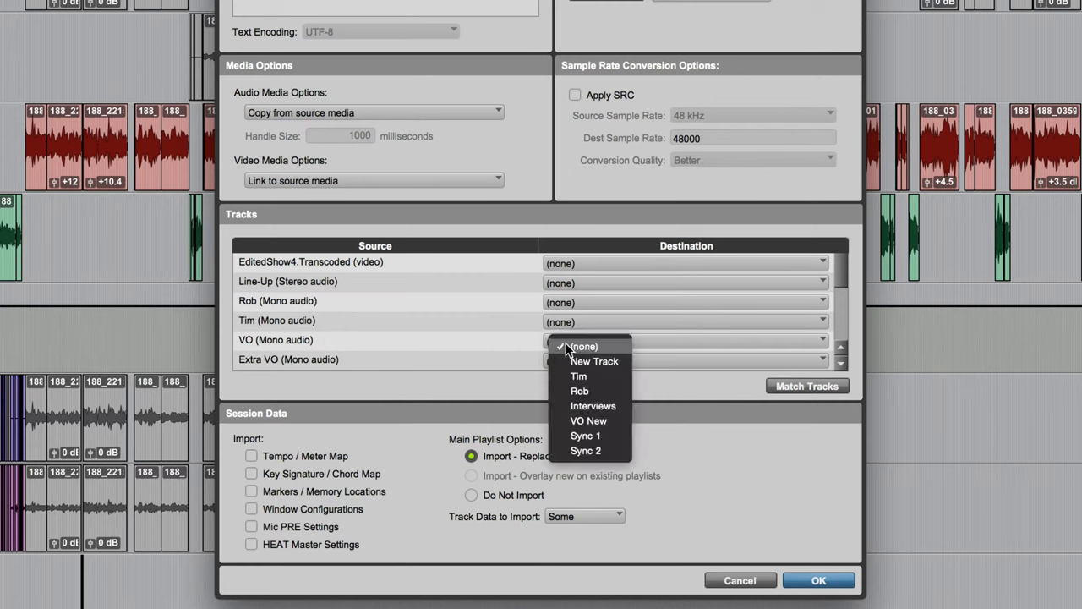
{"action": "mouse_move", "coordinate": [595, 361]}
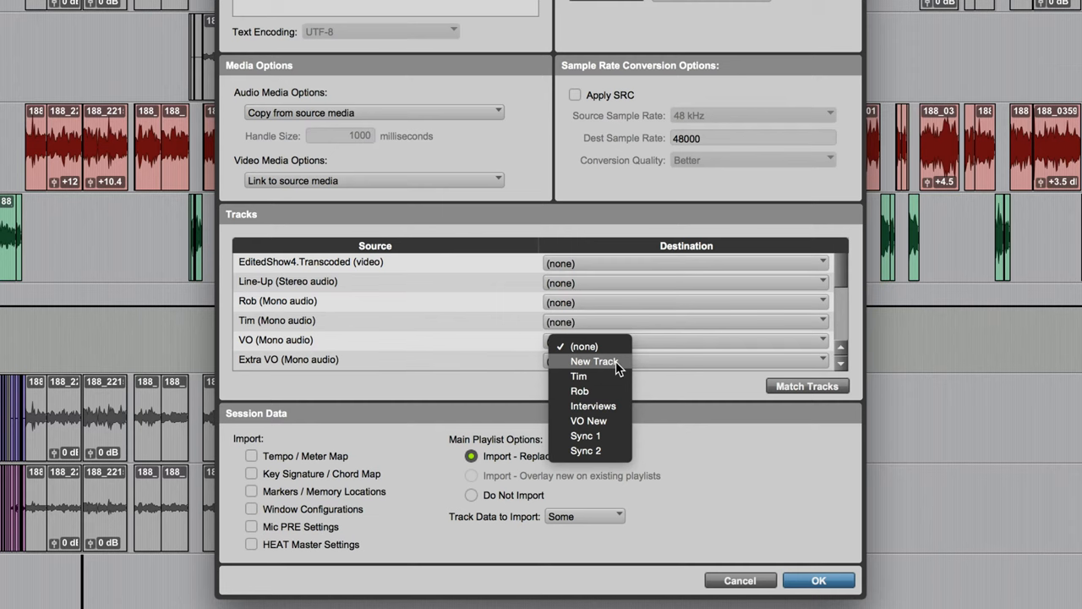
Map the VO (Mono audio) source track to the VO New destination.
{"action": "left_click", "coordinate": [588, 419]}
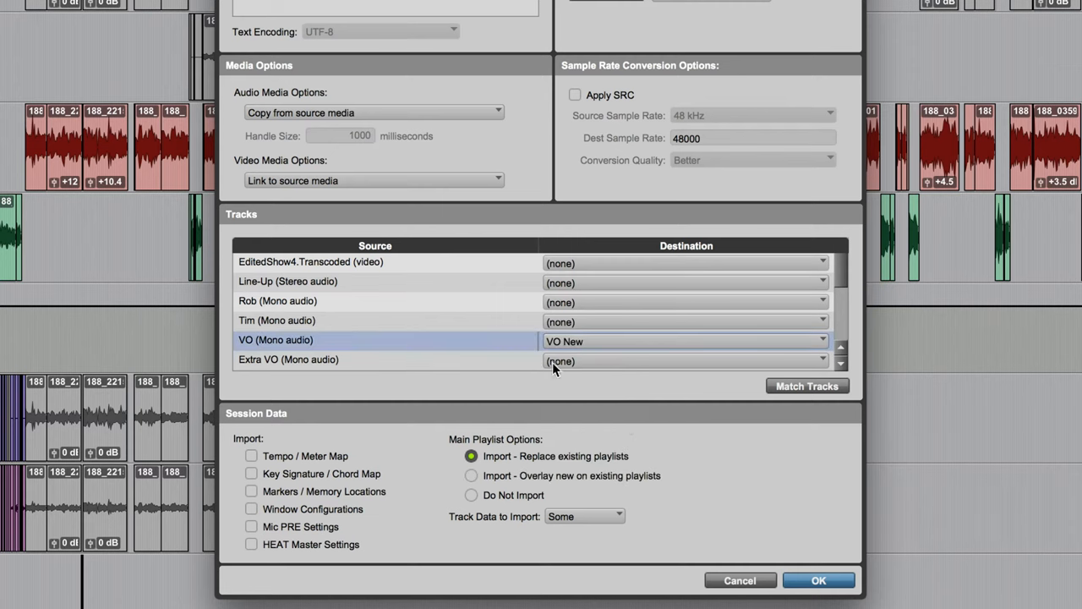
{"action": "mouse_move", "coordinate": [329, 347]}
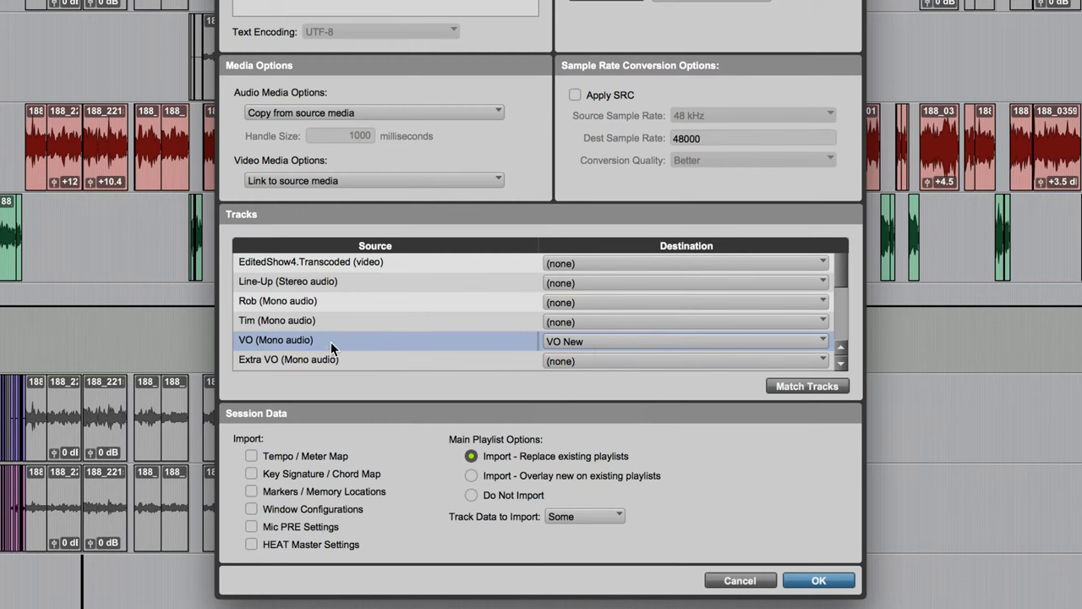
{"action": "mouse_move", "coordinate": [433, 350]}
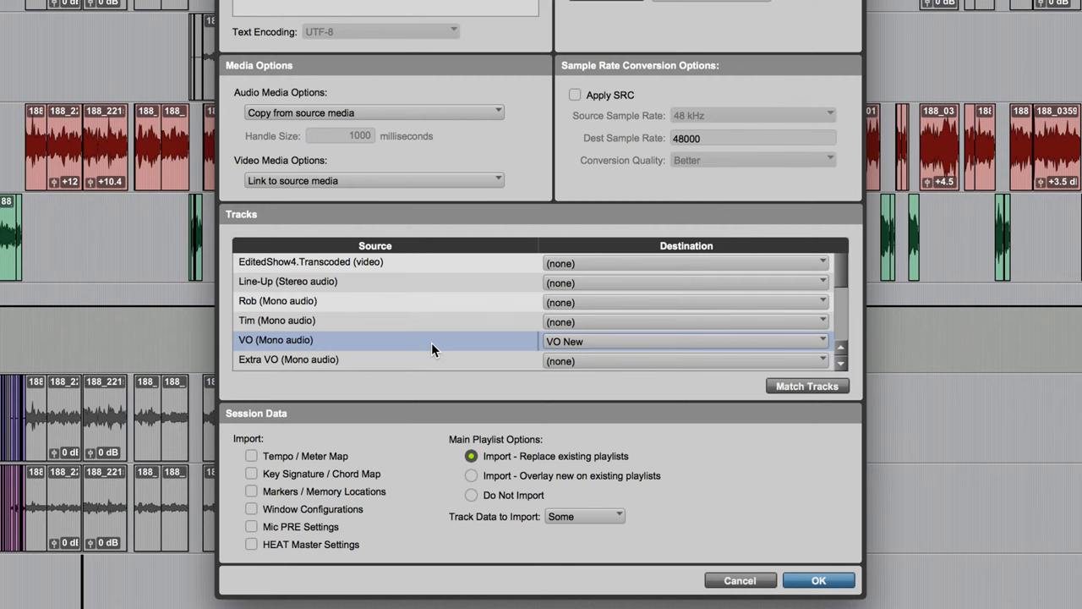
{"action": "mouse_move", "coordinate": [774, 521]}
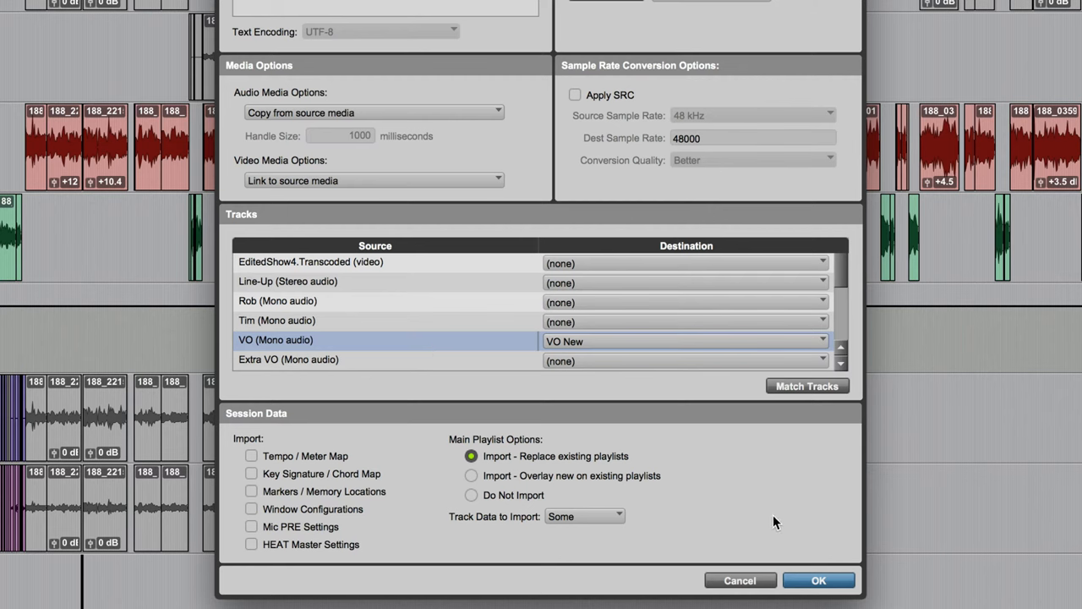
{"action": "mouse_move", "coordinate": [382, 354]}
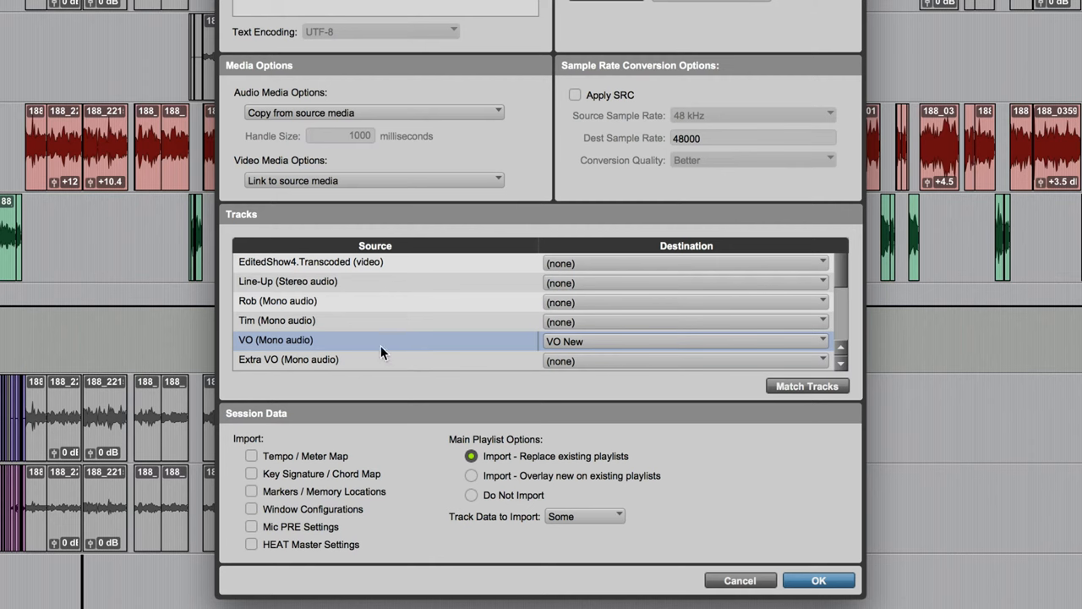
{"action": "mouse_move", "coordinate": [402, 347]}
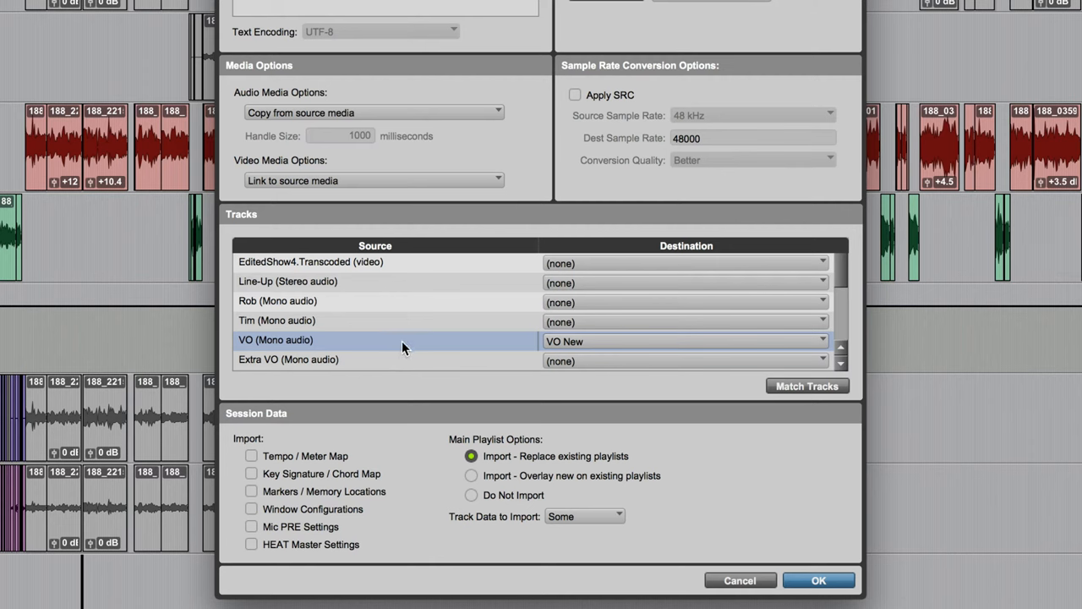
{"action": "mouse_move", "coordinate": [578, 460]}
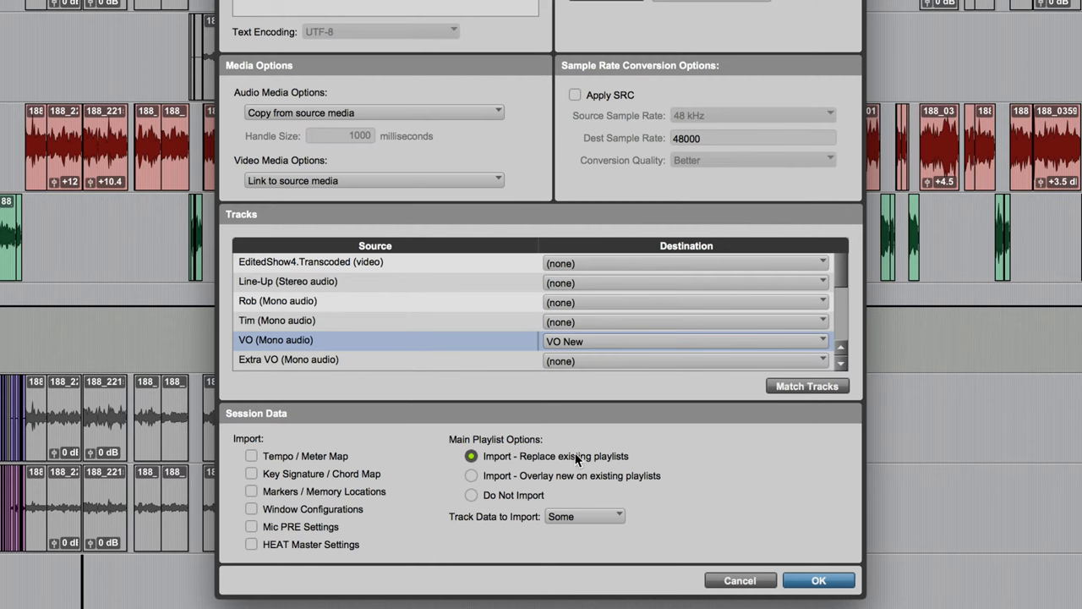
{"action": "mouse_move", "coordinate": [615, 497]}
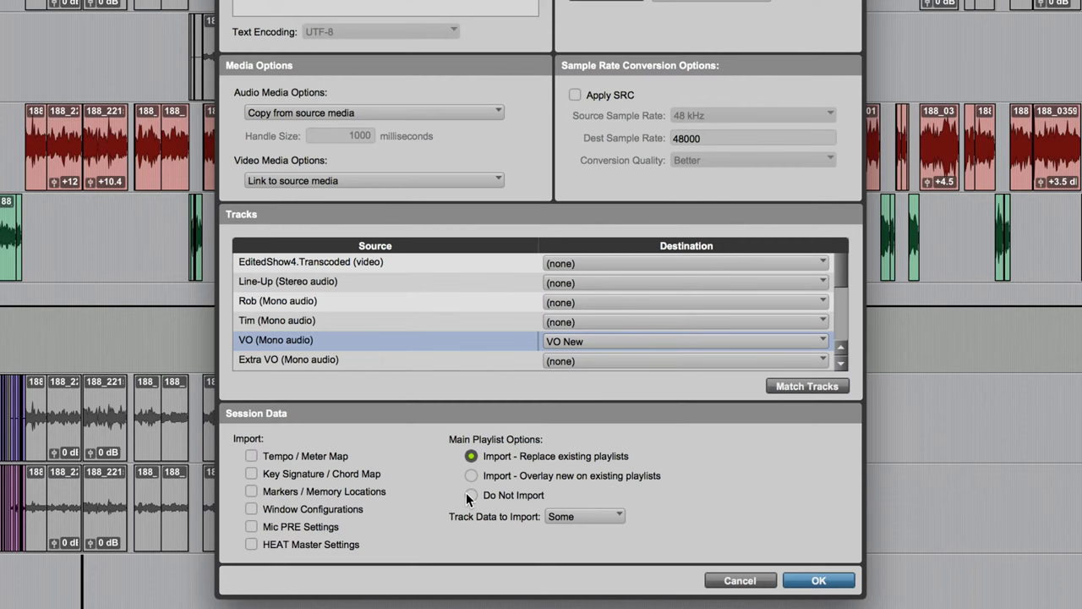
Set Main Playlist Options to Do Not Import.
{"action": "left_click", "coordinate": [470, 494]}
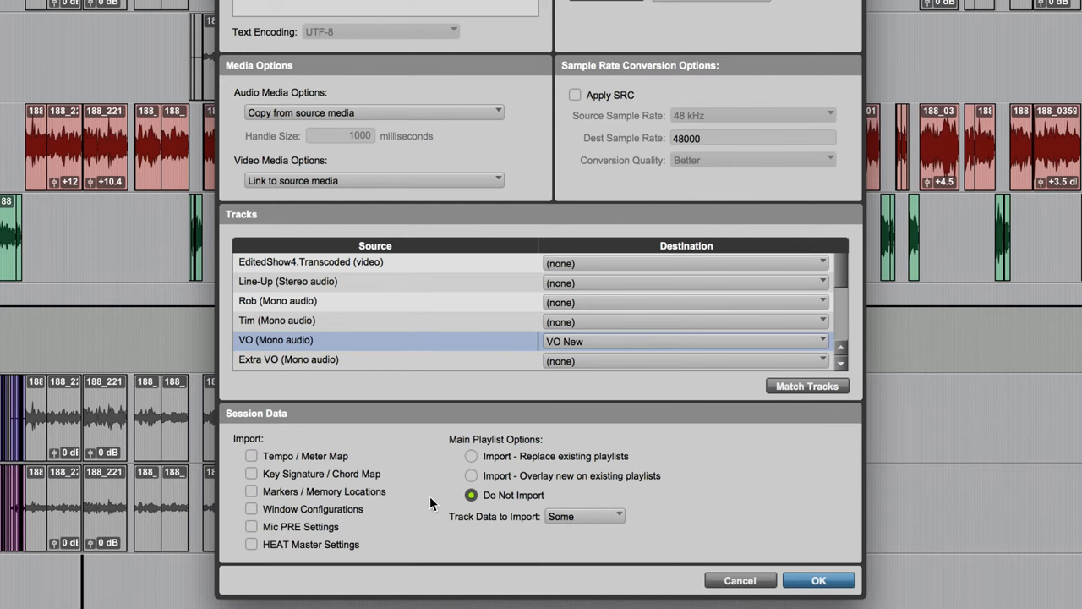
{"action": "mouse_move", "coordinate": [481, 531]}
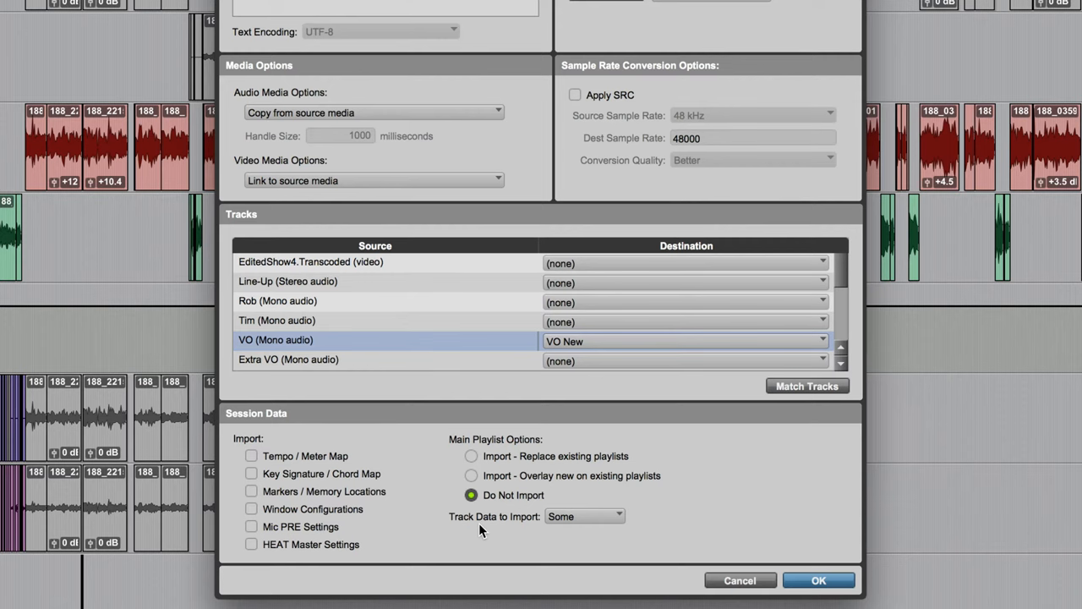
Set Track Data to Import to None, then include only Plug-In Assignments.
{"action": "left_click", "coordinate": [585, 515]}
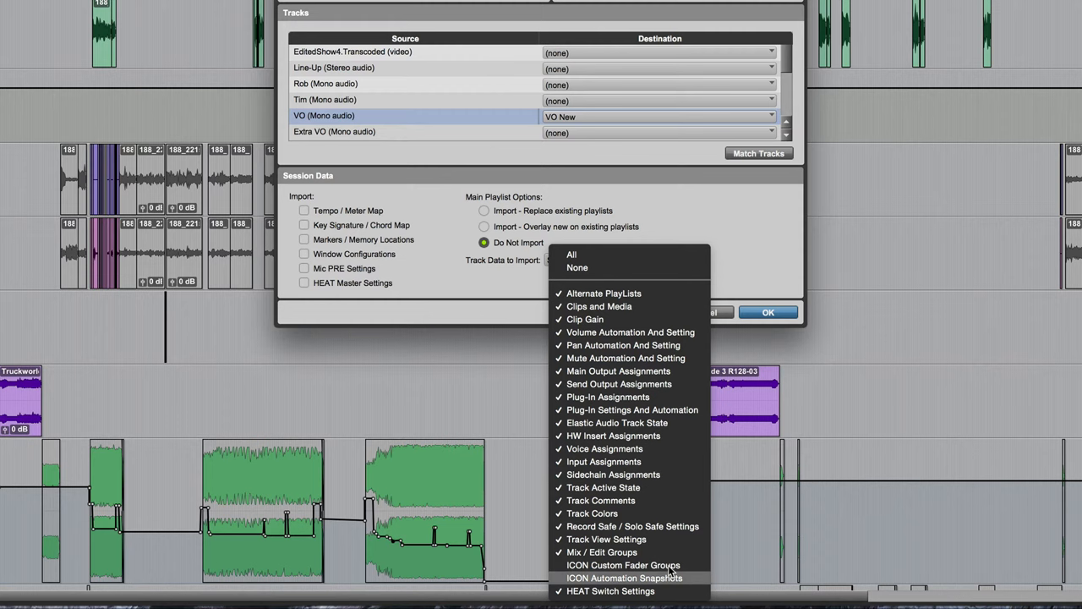
{"action": "mouse_move", "coordinate": [677, 294]}
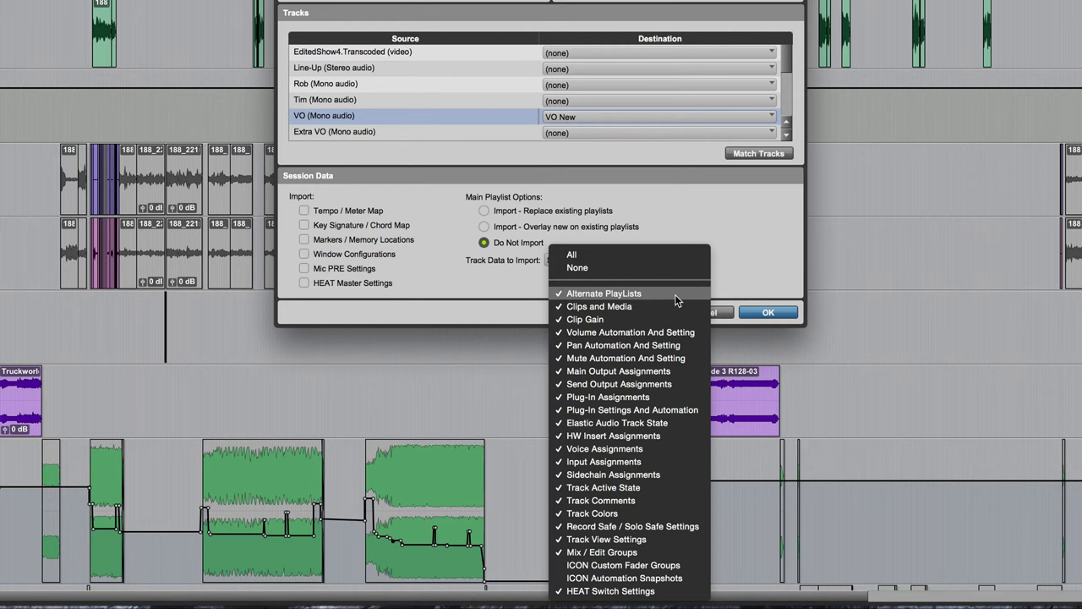
{"action": "mouse_move", "coordinate": [619, 267]}
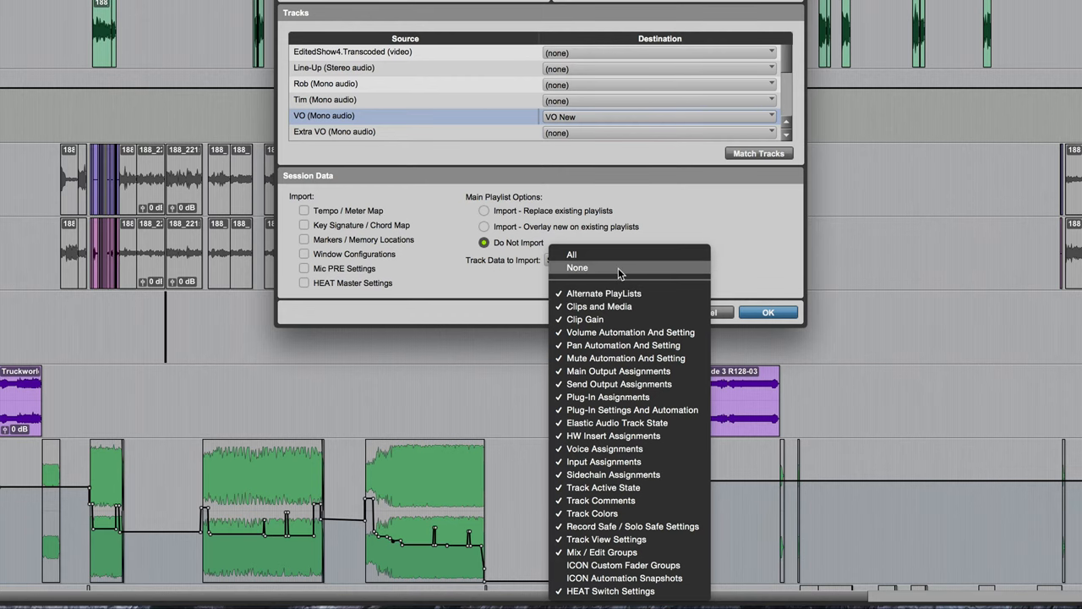
{"action": "left_click", "coordinate": [578, 267]}
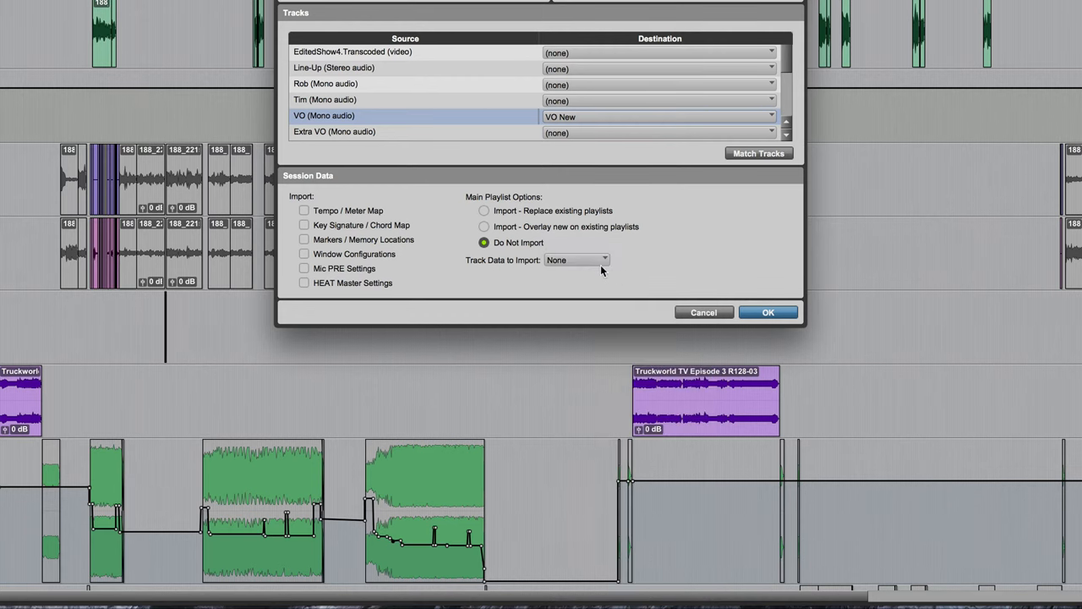
{"action": "left_click", "coordinate": [578, 260]}
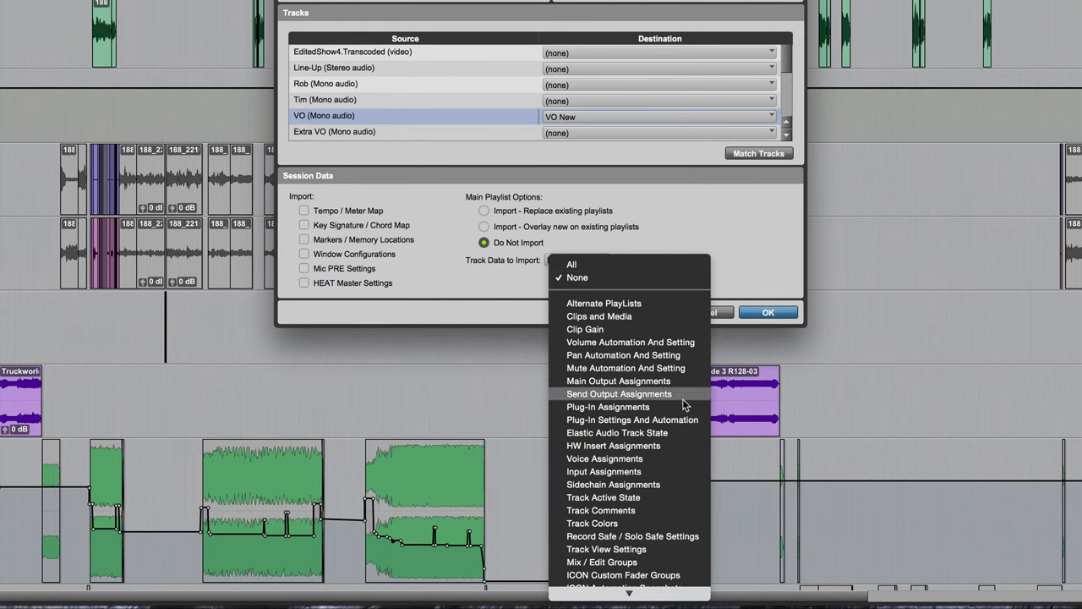
{"action": "mouse_move", "coordinate": [607, 405]}
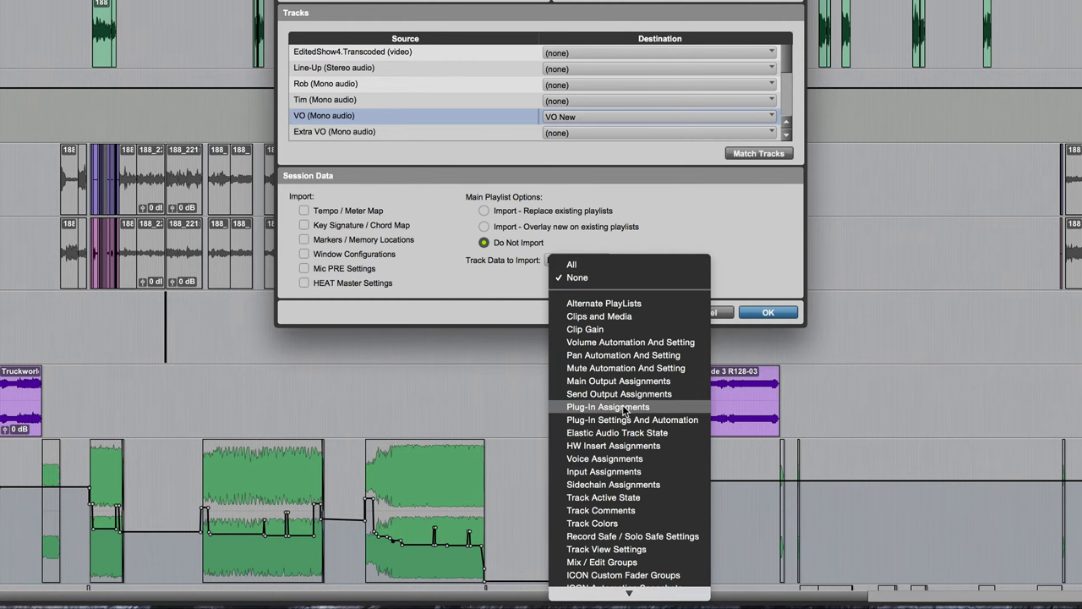
{"action": "left_click", "coordinate": [606, 405]}
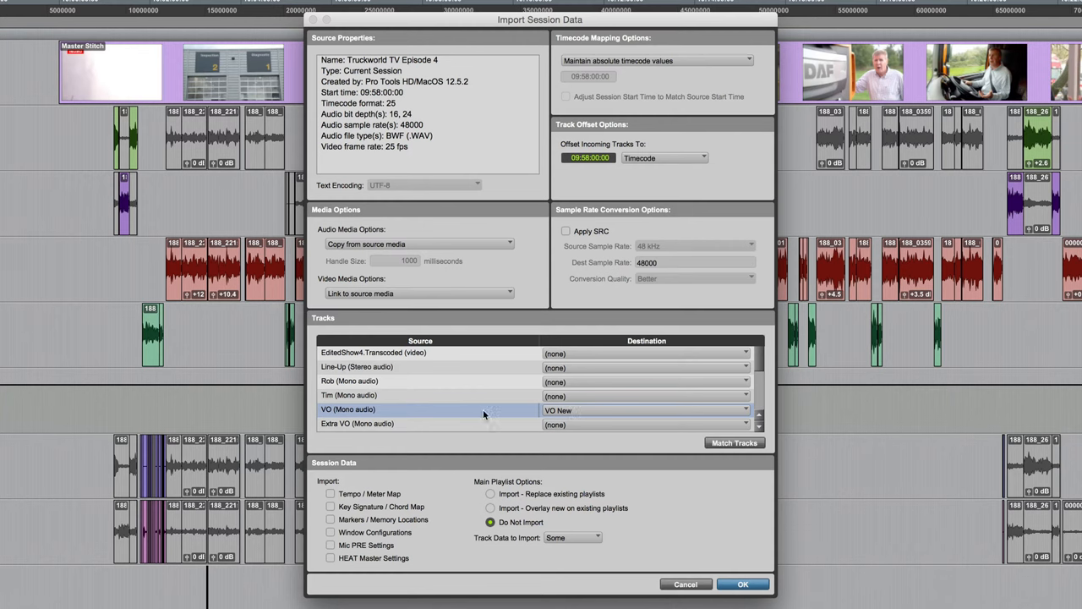
{"action": "mouse_move", "coordinate": [663, 521]}
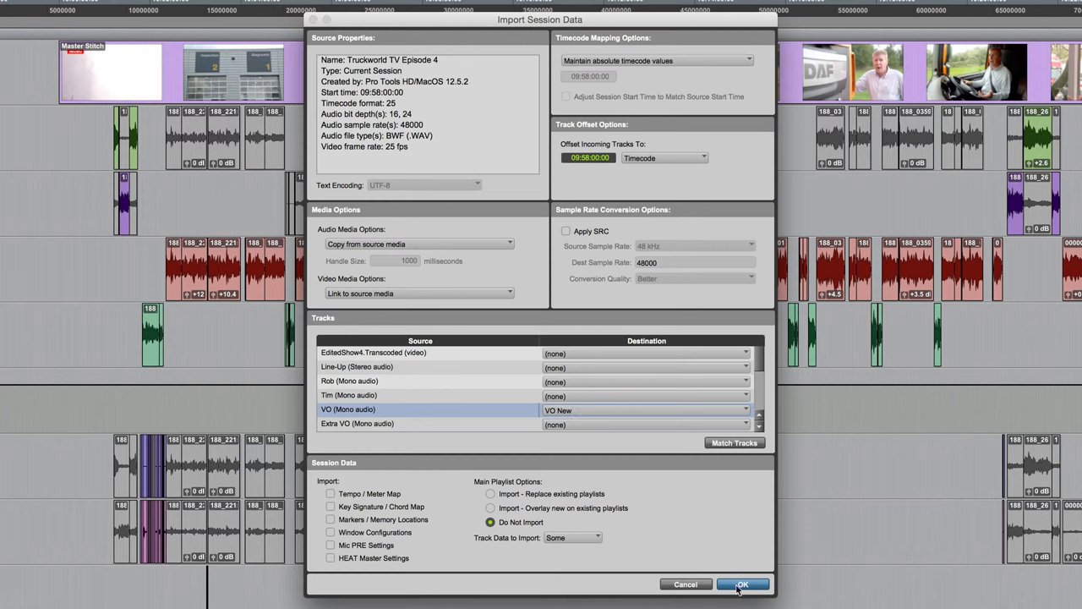
Confirm the import and review VO New's FilterBank, Renaissance Compressor and Oxford EQ inserts.
{"action": "left_click", "coordinate": [741, 585]}
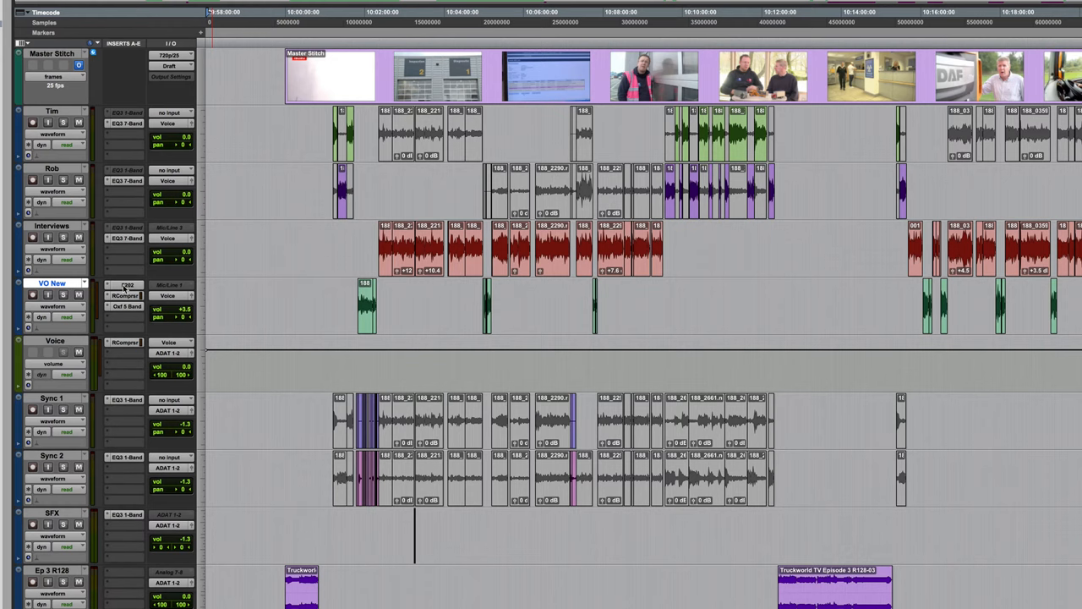
{"action": "left_click", "coordinate": [125, 296]}
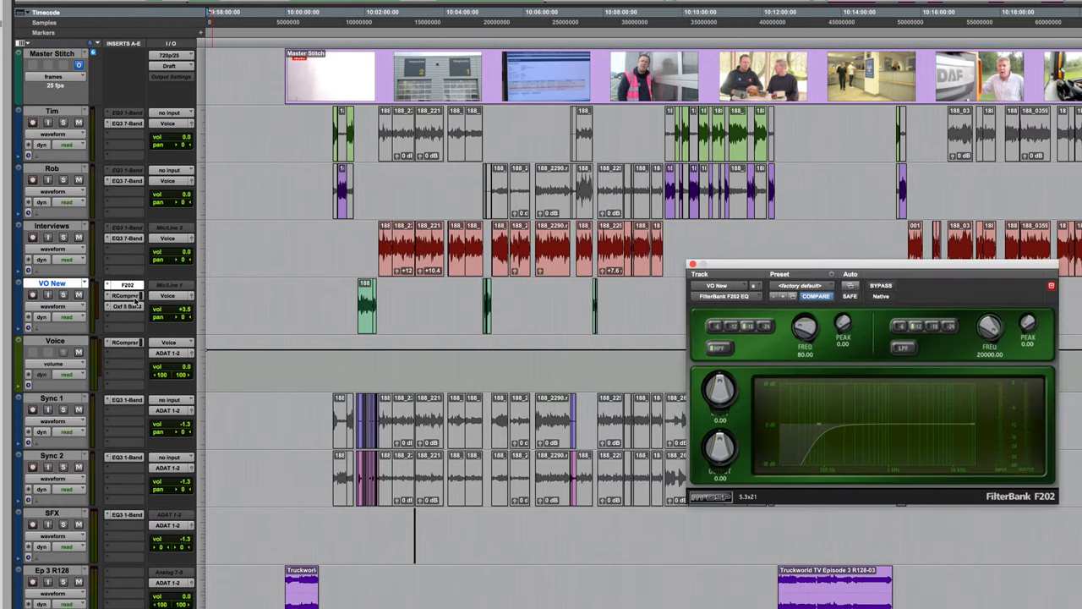
{"action": "left_click", "coordinate": [125, 296]}
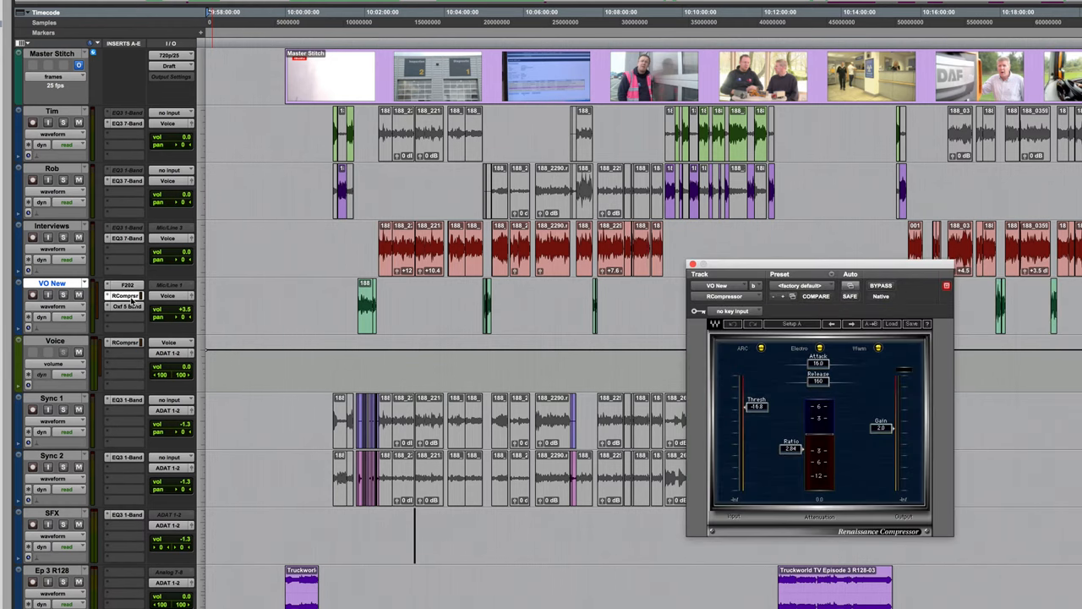
{"action": "left_click", "coordinate": [125, 306]}
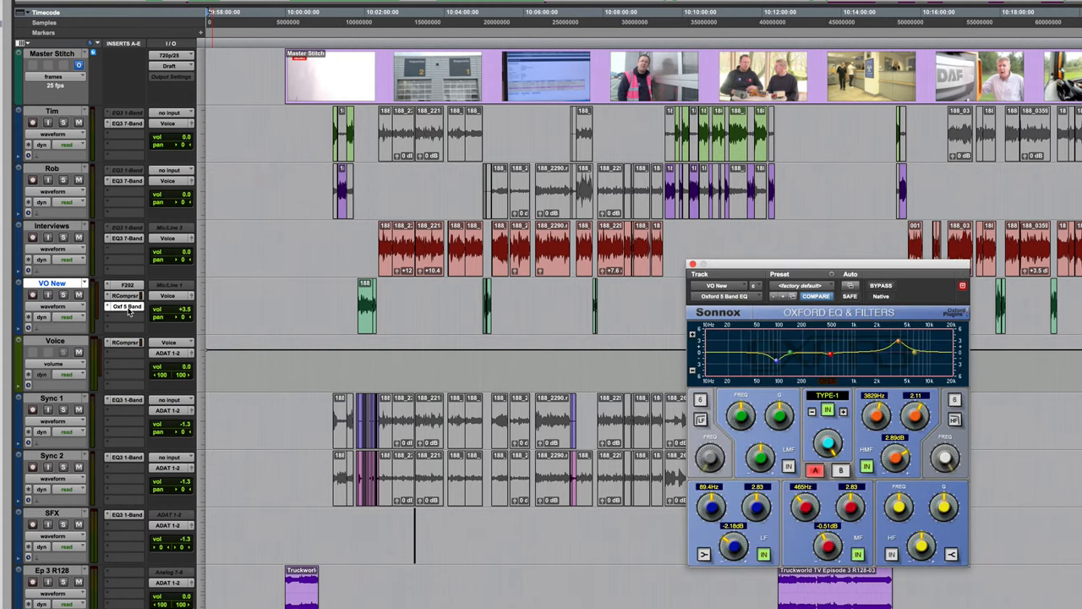
{"action": "mouse_move", "coordinate": [127, 306]}
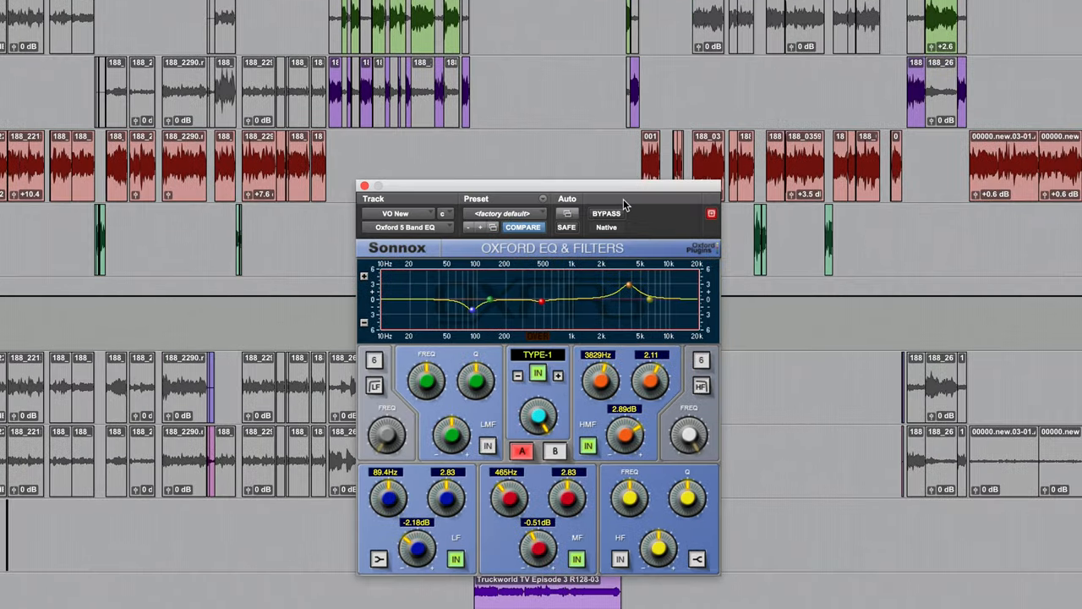
{"action": "mouse_move", "coordinate": [612, 320]}
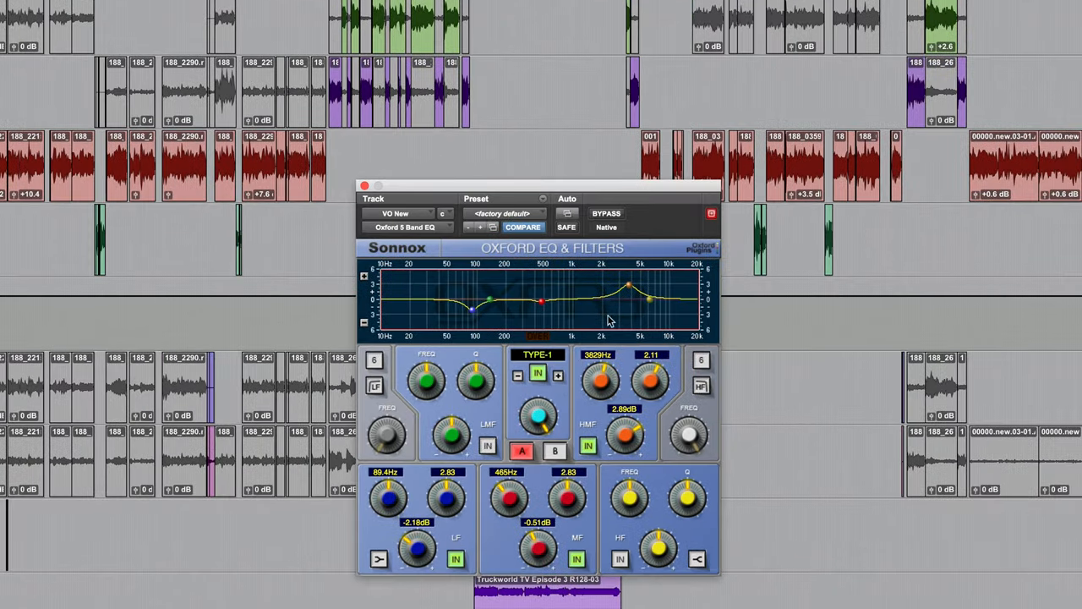
{"action": "mouse_move", "coordinate": [571, 298]}
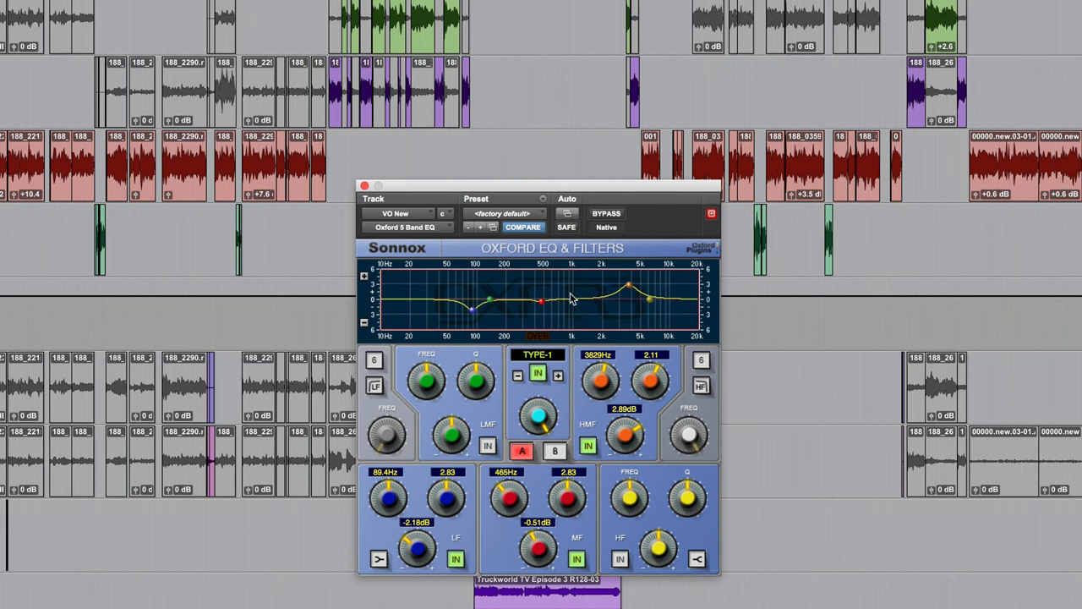
Save the Oxford EQ settings as a preset named 'VO EQ' in the Oxford EQ+Filt folder.
{"action": "left_click", "coordinate": [542, 207]}
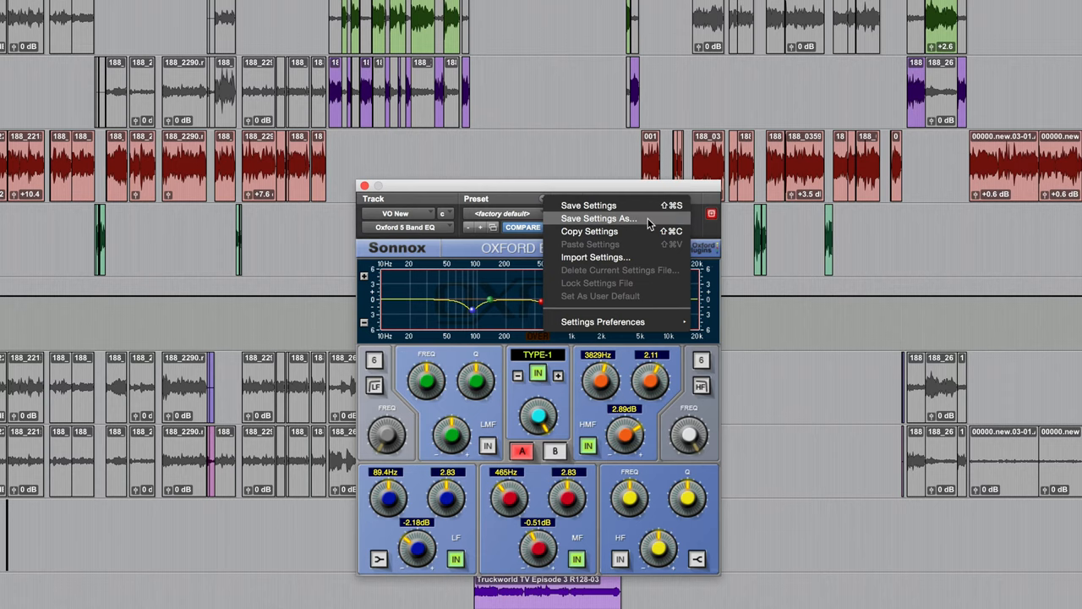
{"action": "left_click", "coordinate": [598, 218]}
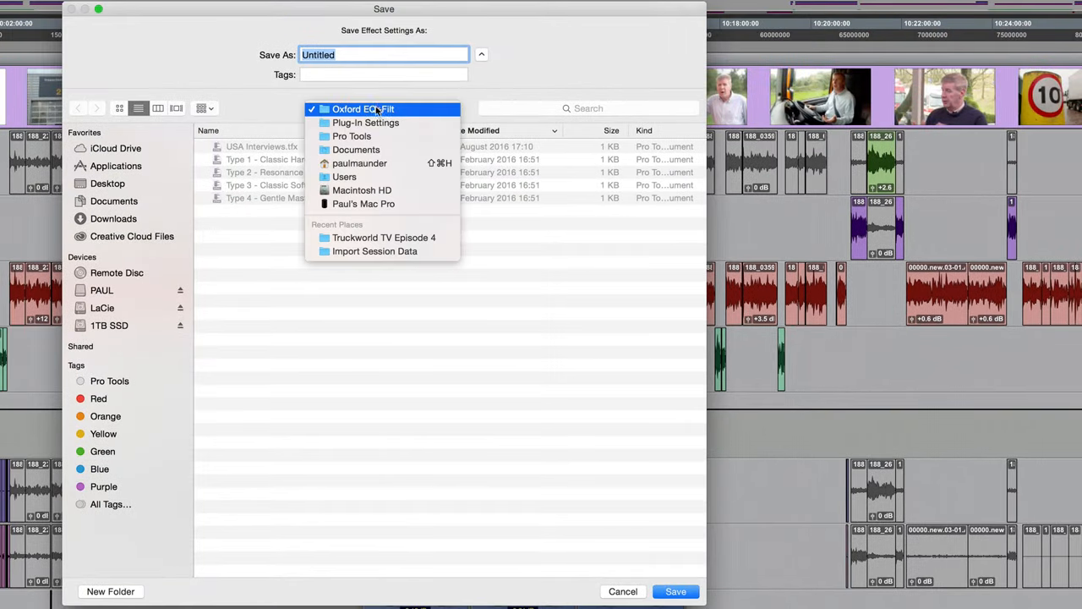
{"action": "mouse_move", "coordinate": [365, 122]}
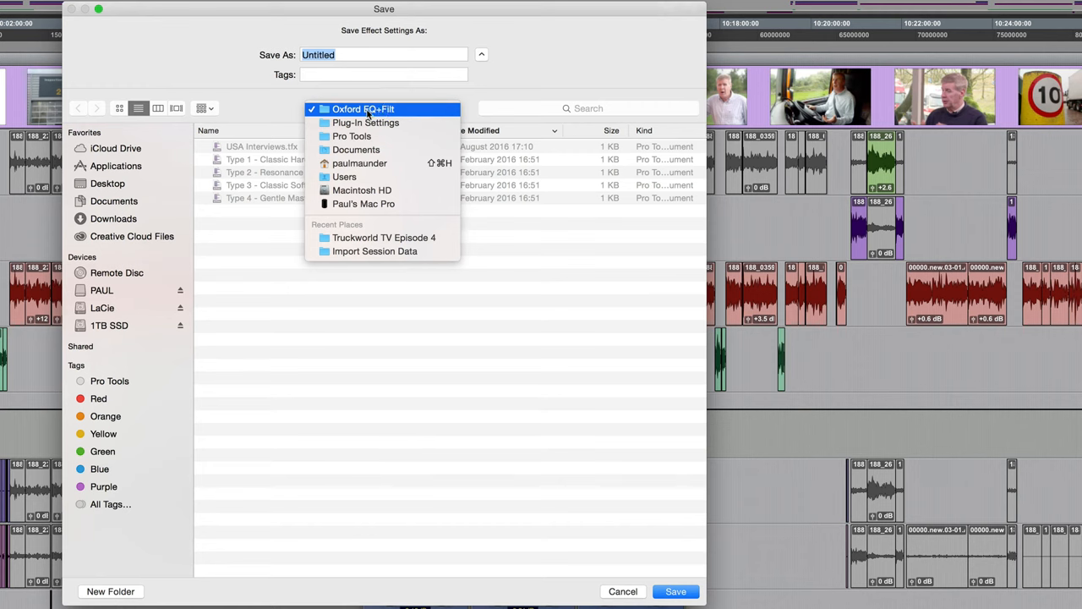
{"action": "left_click", "coordinate": [361, 108]}
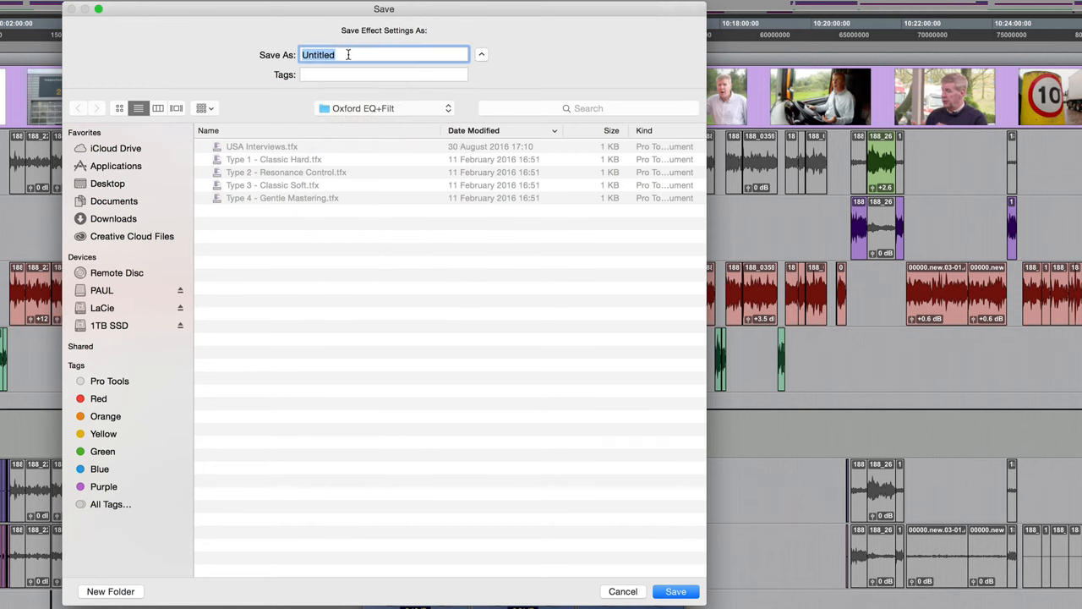
{"action": "type", "text": "V"}
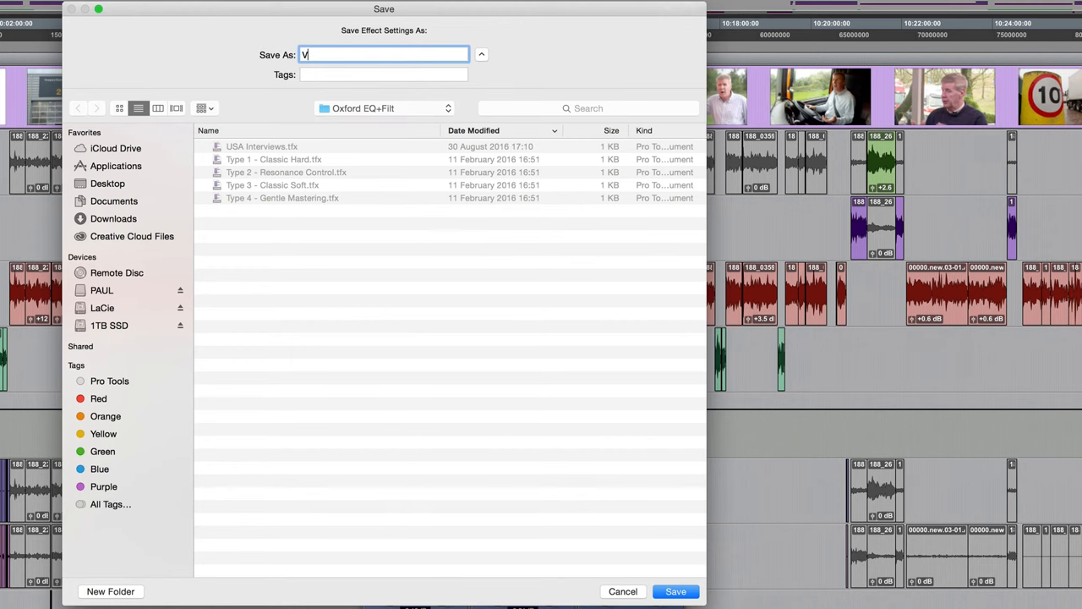
{"action": "type", "text": "O EQ"}
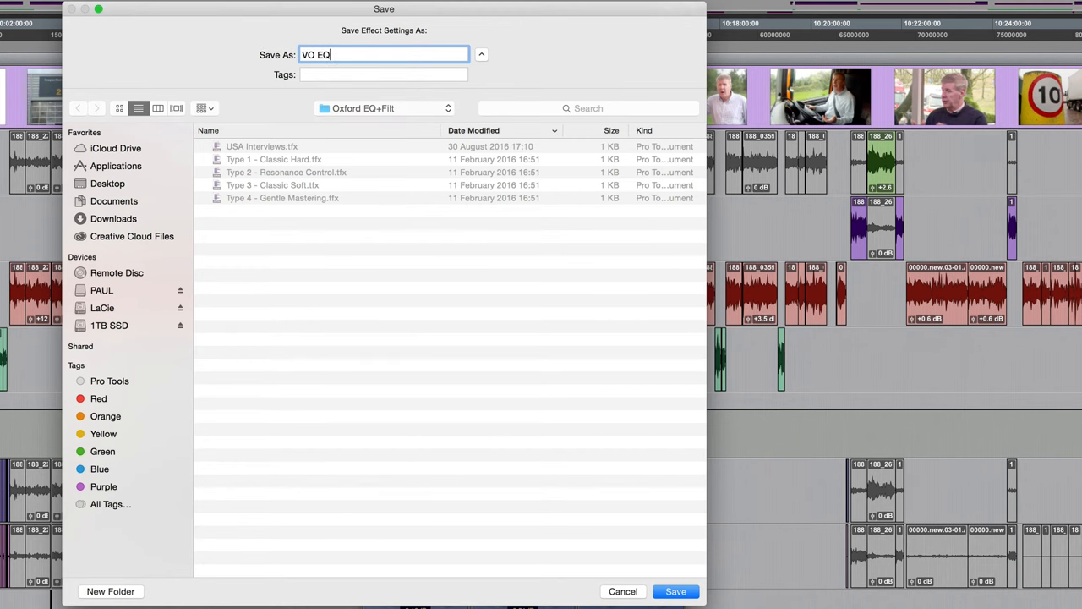
{"action": "left_click", "coordinate": [676, 591]}
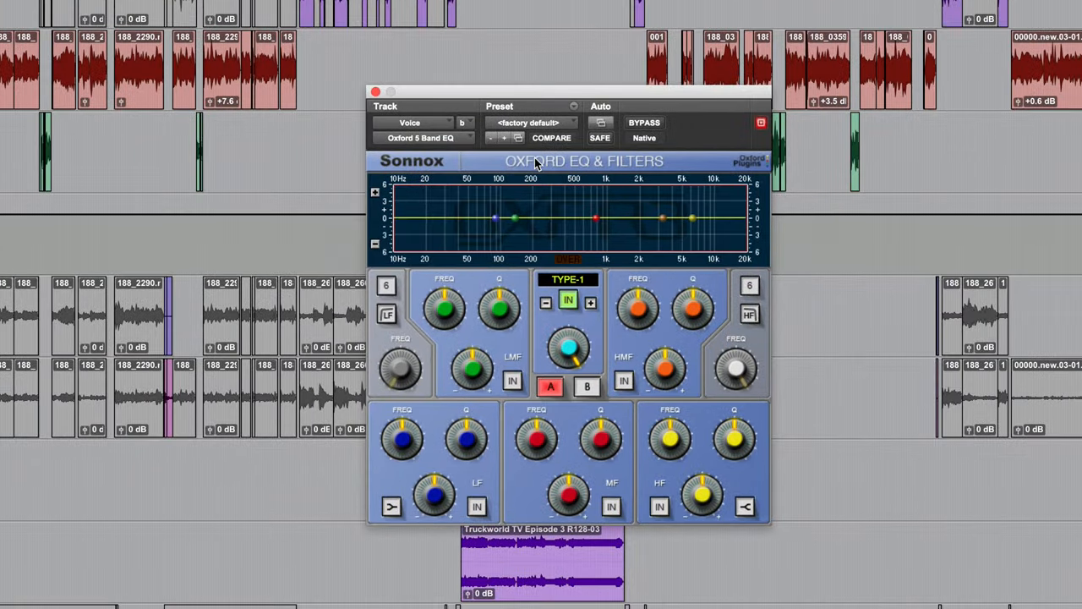
{"action": "mouse_move", "coordinate": [601, 121]}
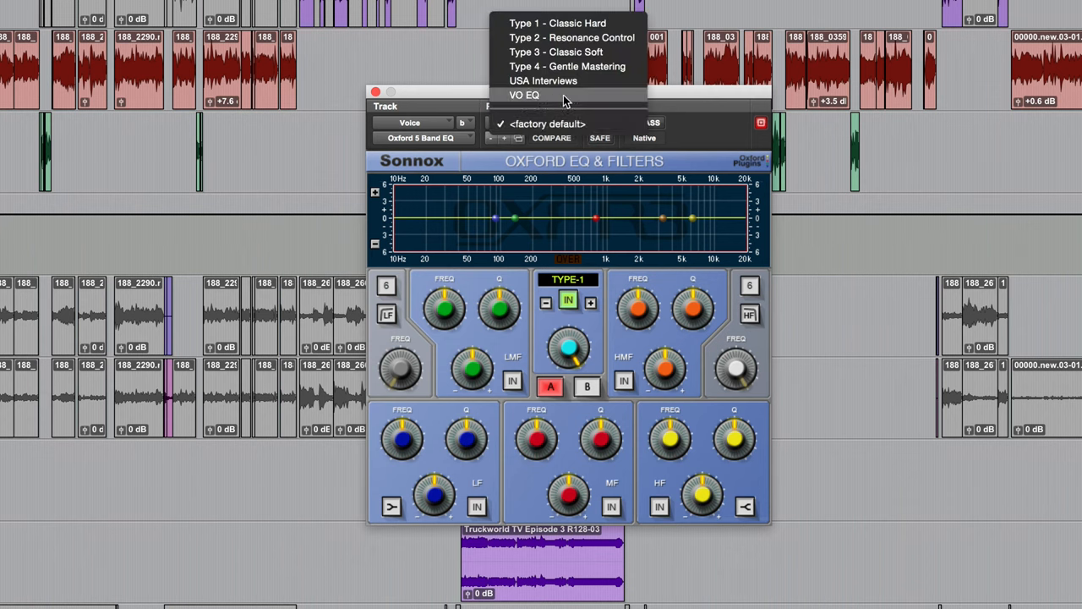
Load the VO EQ preset on the Voice track's Oxford EQ.
{"action": "left_click", "coordinate": [524, 95]}
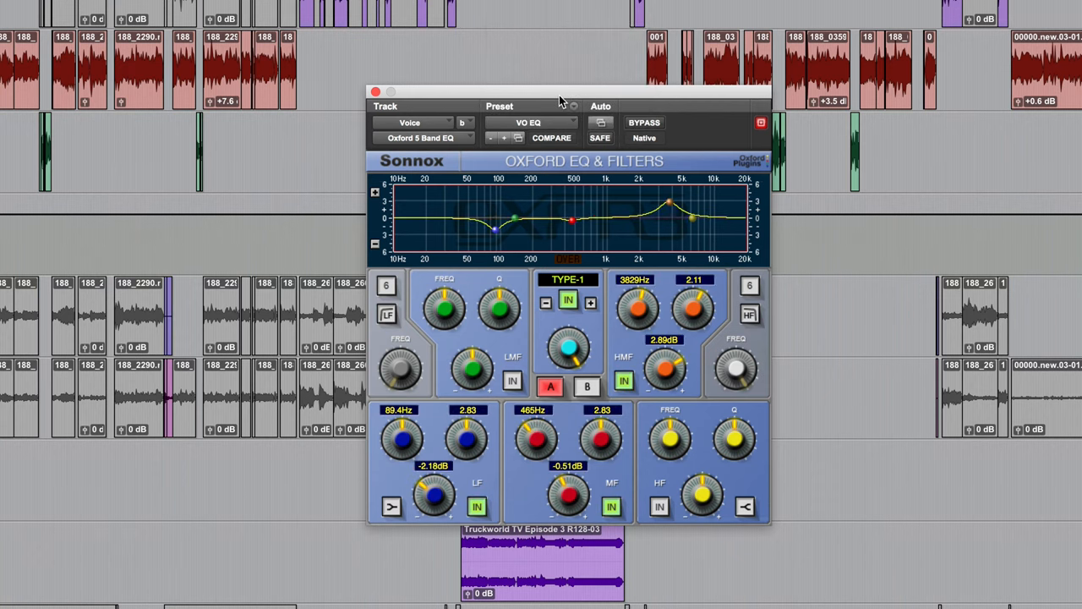
{"action": "mouse_move", "coordinate": [619, 348]}
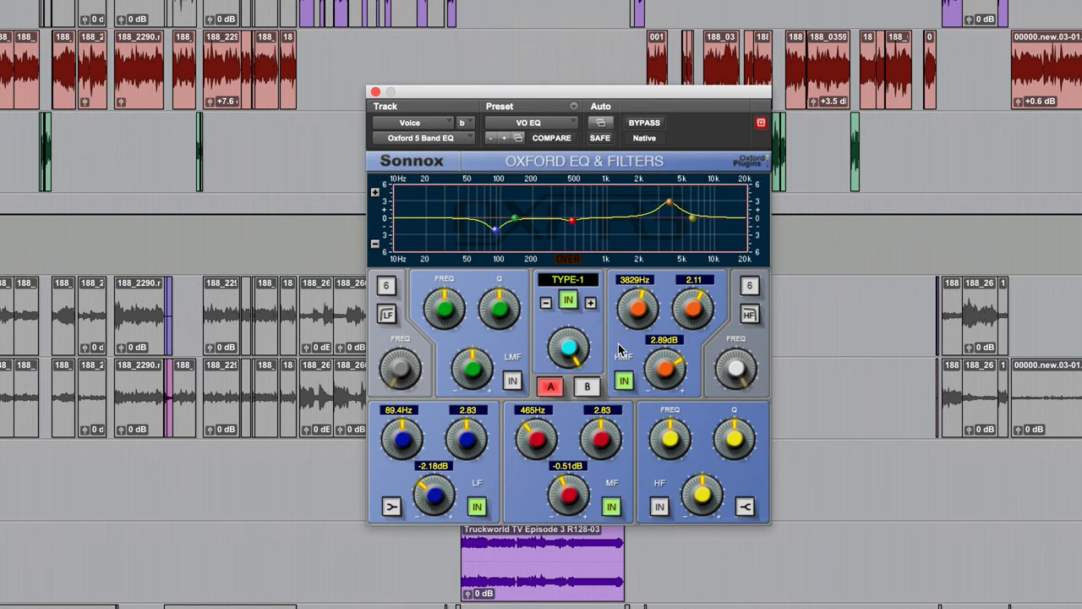
{"action": "mouse_move", "coordinate": [984, 372]}
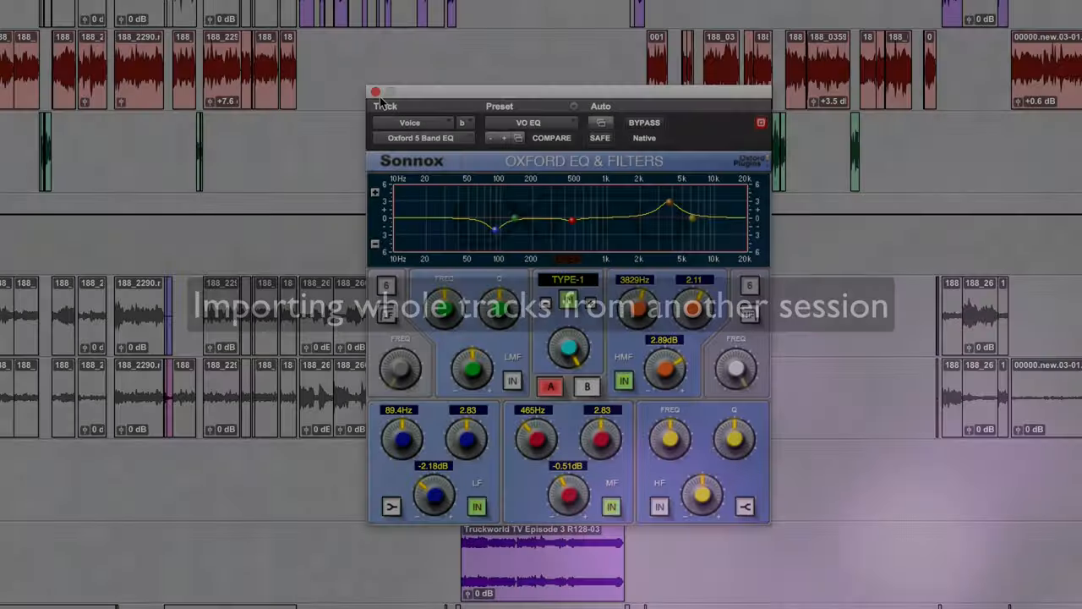
Close the EQ and start another Session Data import from Truckworld TV Episode 4.ptx.
{"action": "left_click", "coordinate": [375, 91]}
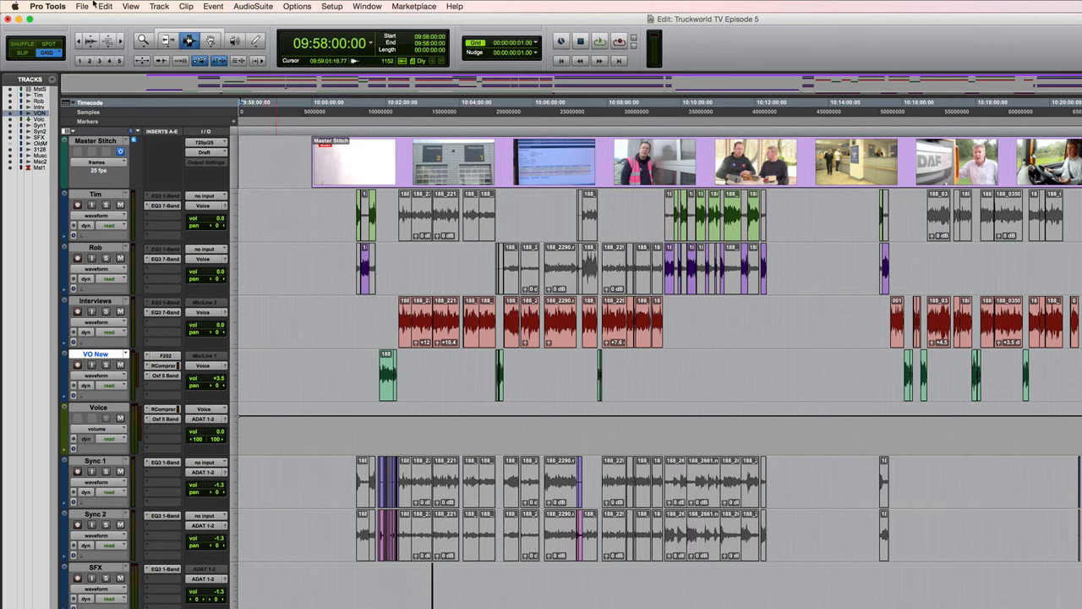
{"action": "left_click", "coordinate": [81, 7]}
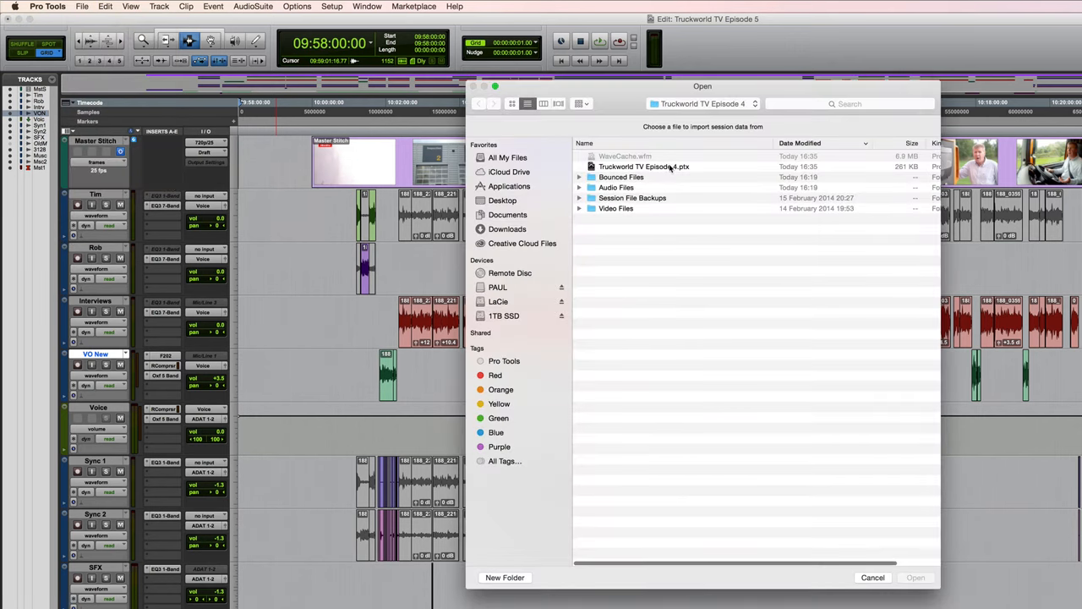
{"action": "left_click", "coordinate": [916, 578]}
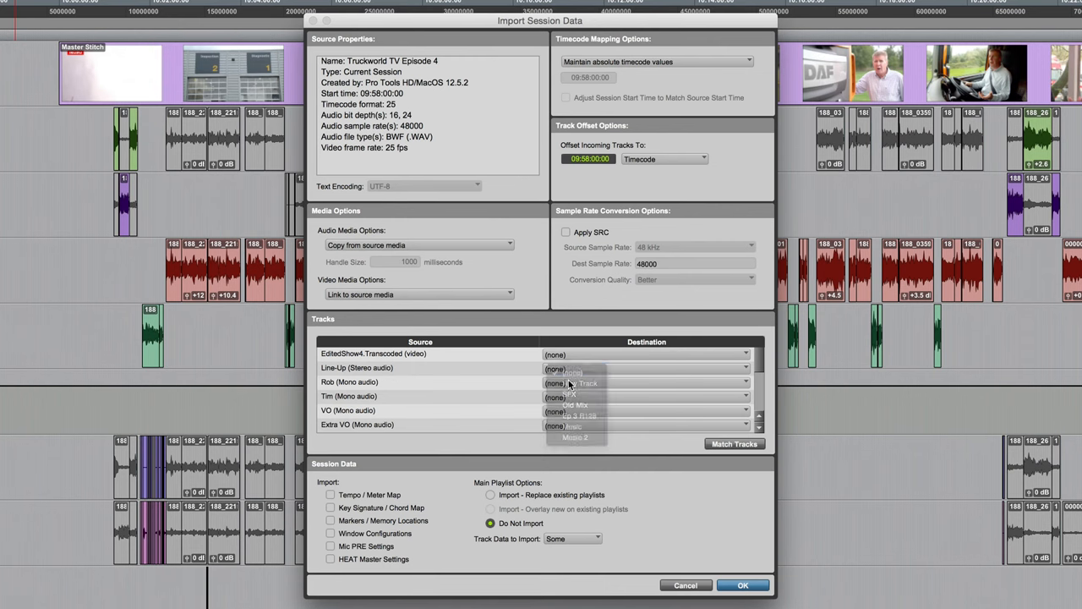
Bring Line-Up in as a New Track, replacing existing playlists, and choose the track data to import.
{"action": "left_click", "coordinate": [568, 370]}
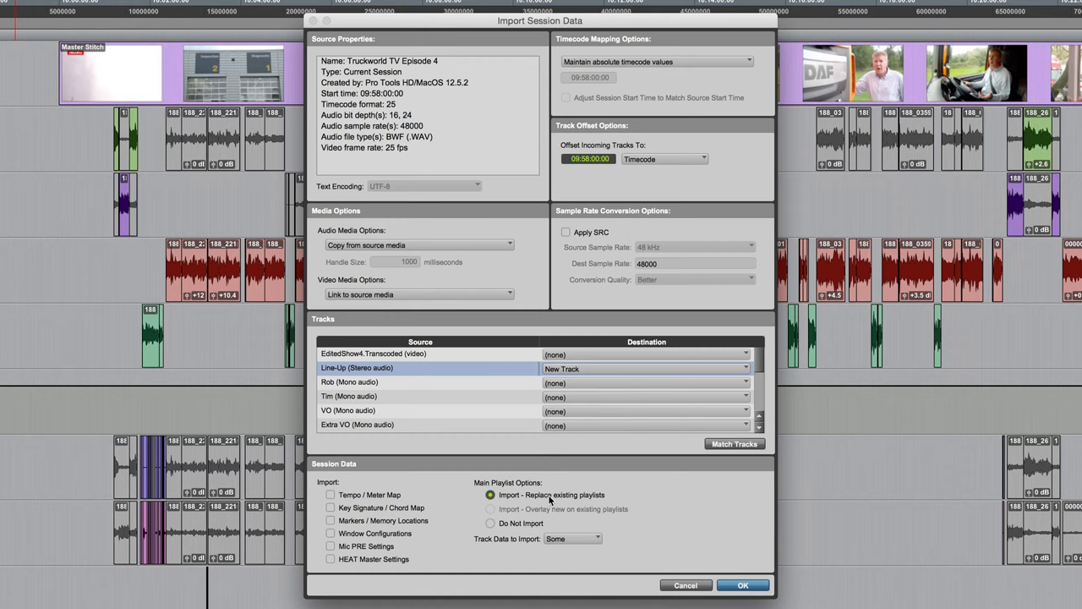
{"action": "left_click", "coordinate": [572, 537]}
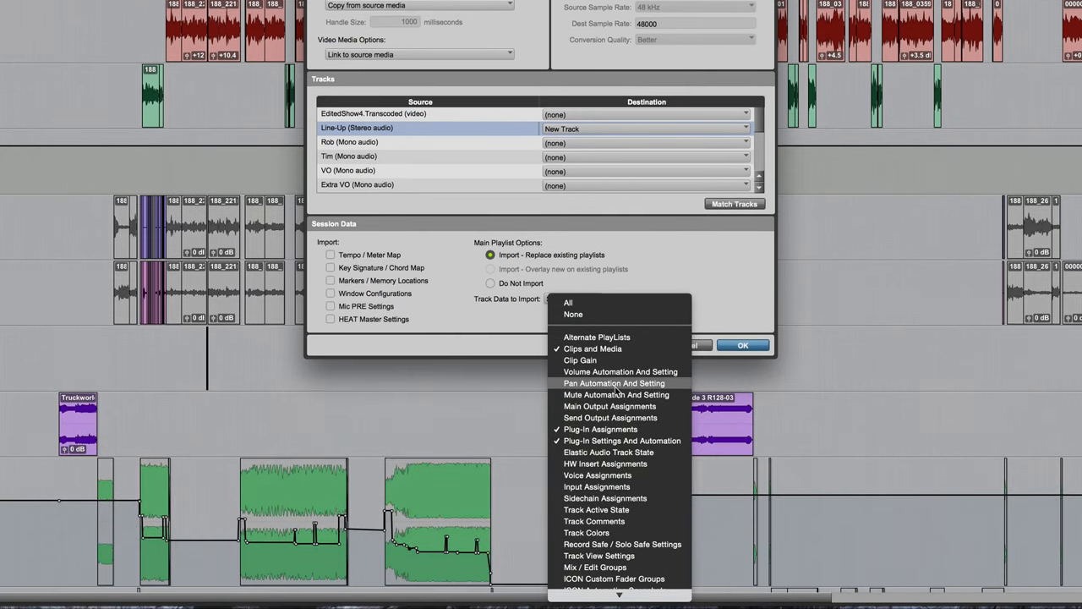
{"action": "mouse_move", "coordinate": [558, 377]}
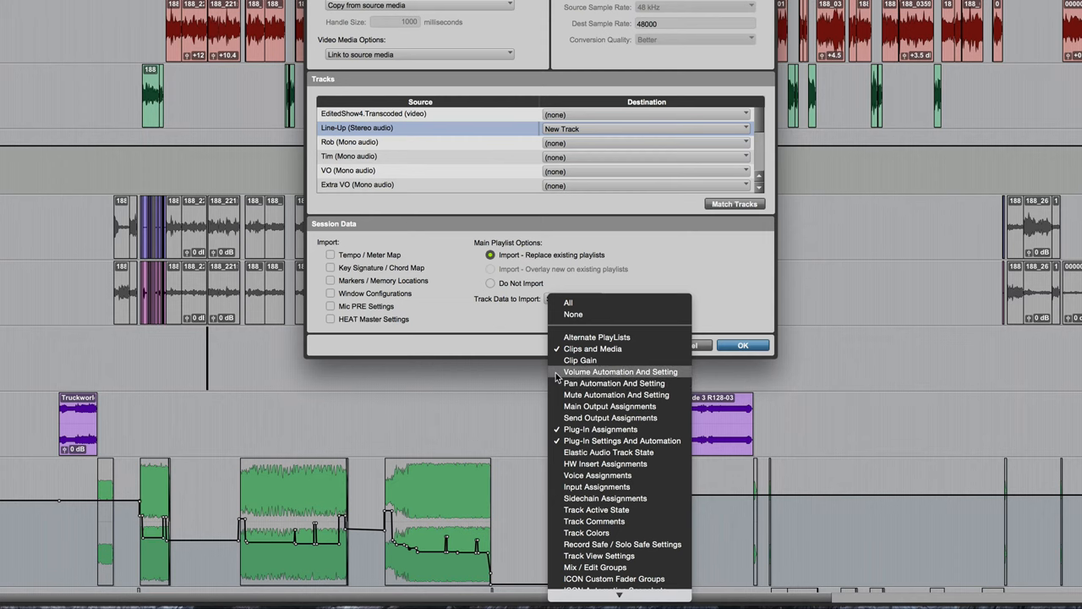
{"action": "left_click", "coordinate": [621, 372]}
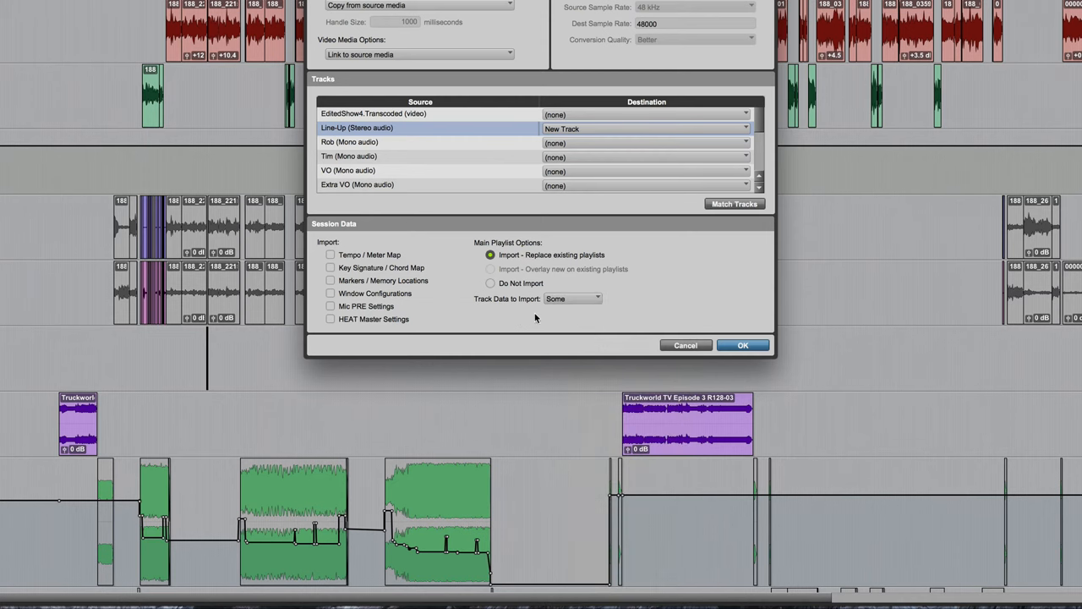
{"action": "left_click", "coordinate": [742, 345]}
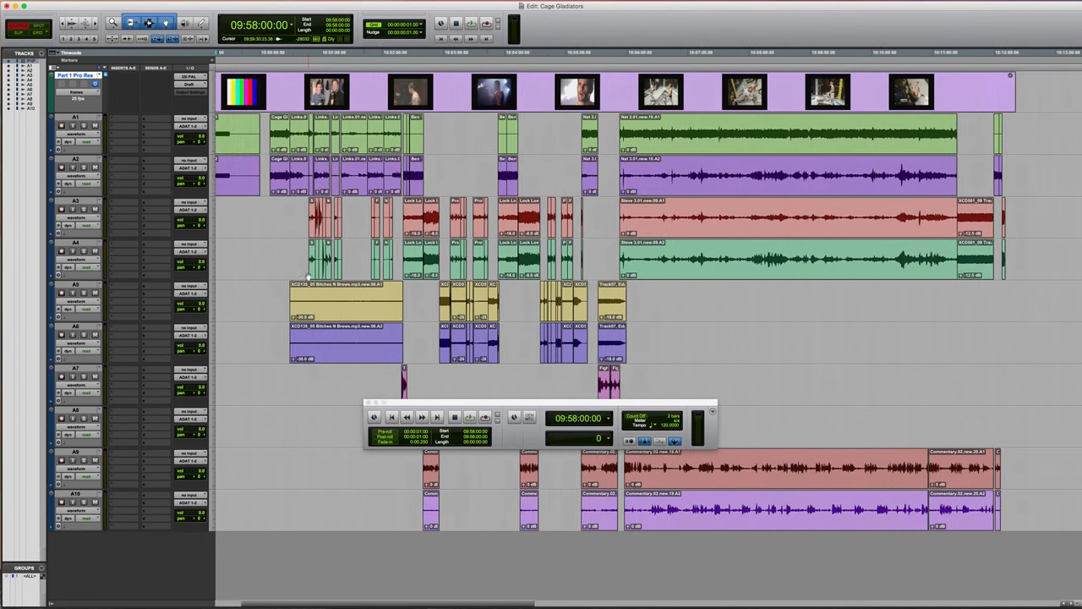
Scroll the Cage Gladiators session timeline to the left.
{"action": "scroll", "scroll_direction": "left", "scroll_amount": 3}
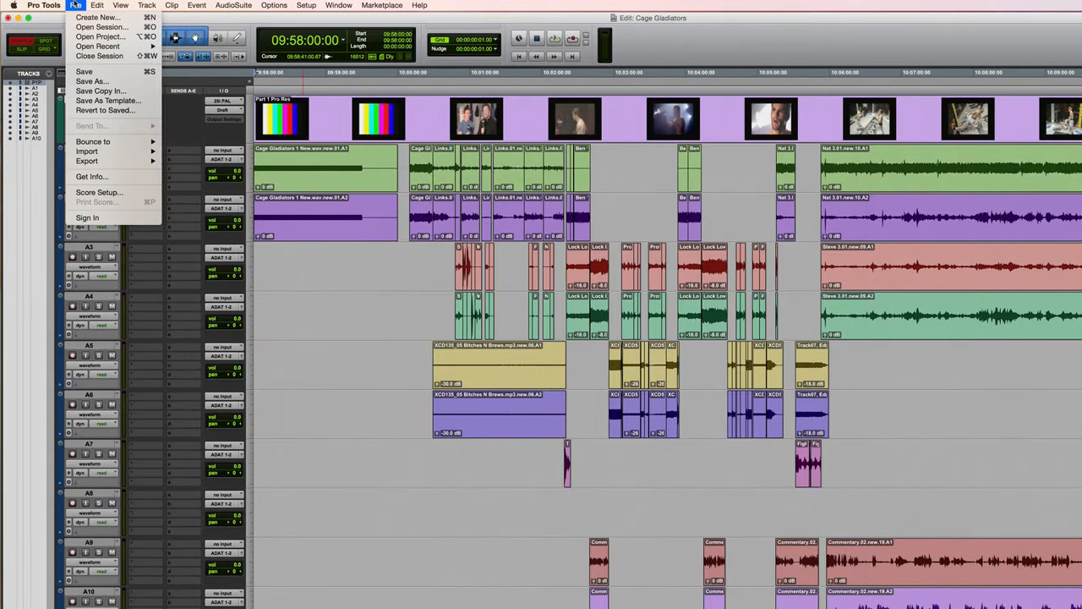
Select Part 2 Copy.omf from 1TB SSD > OMF via Import Session Data.
{"action": "left_click", "coordinate": [74, 5]}
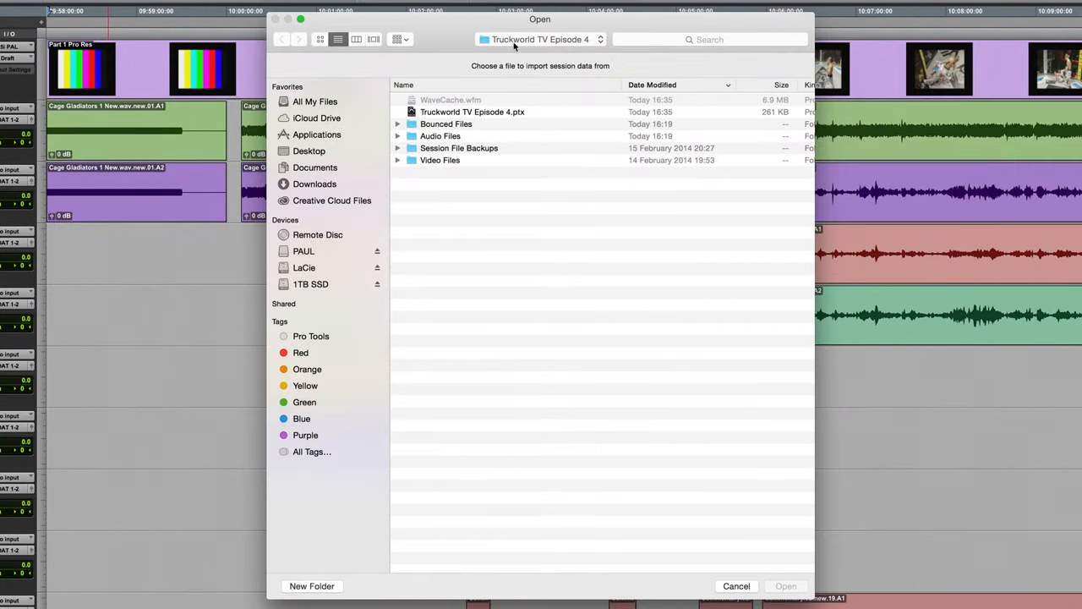
{"action": "left_click", "coordinate": [311, 284]}
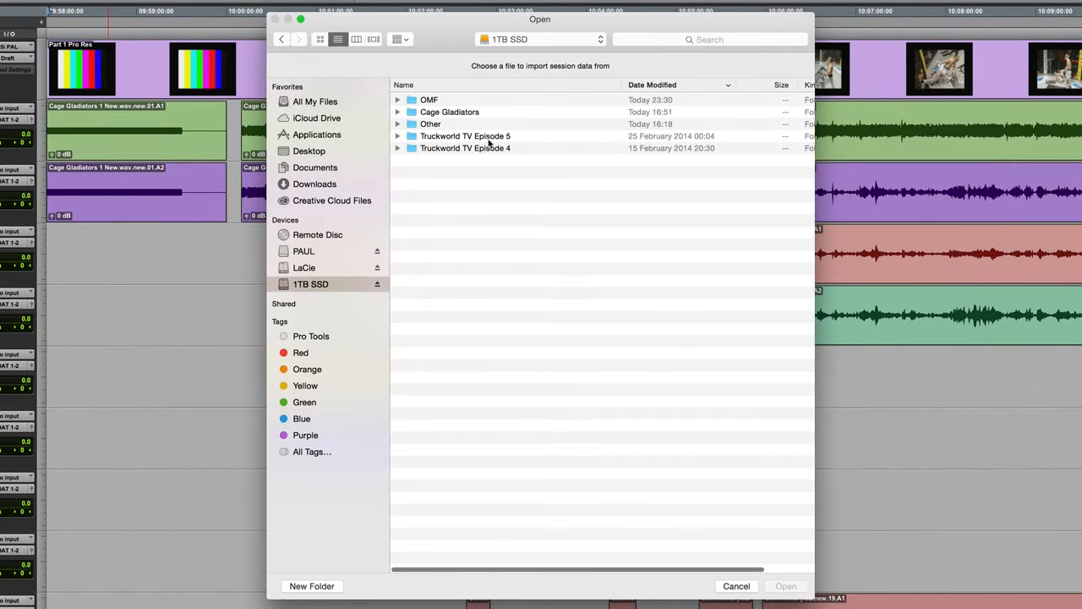
{"action": "double_click", "coordinate": [429, 98]}
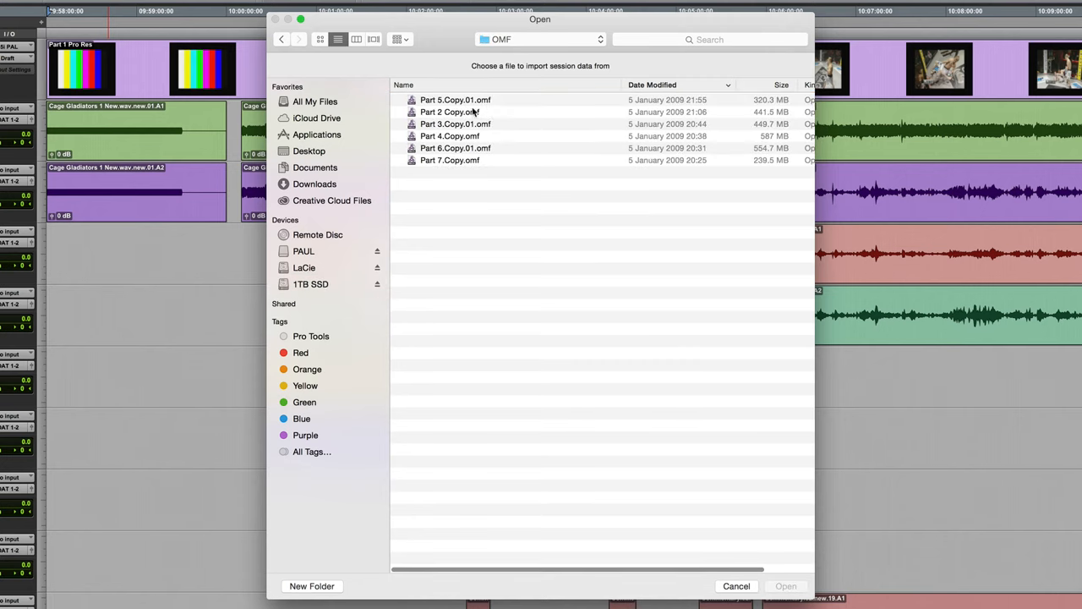
{"action": "left_click", "coordinate": [450, 111]}
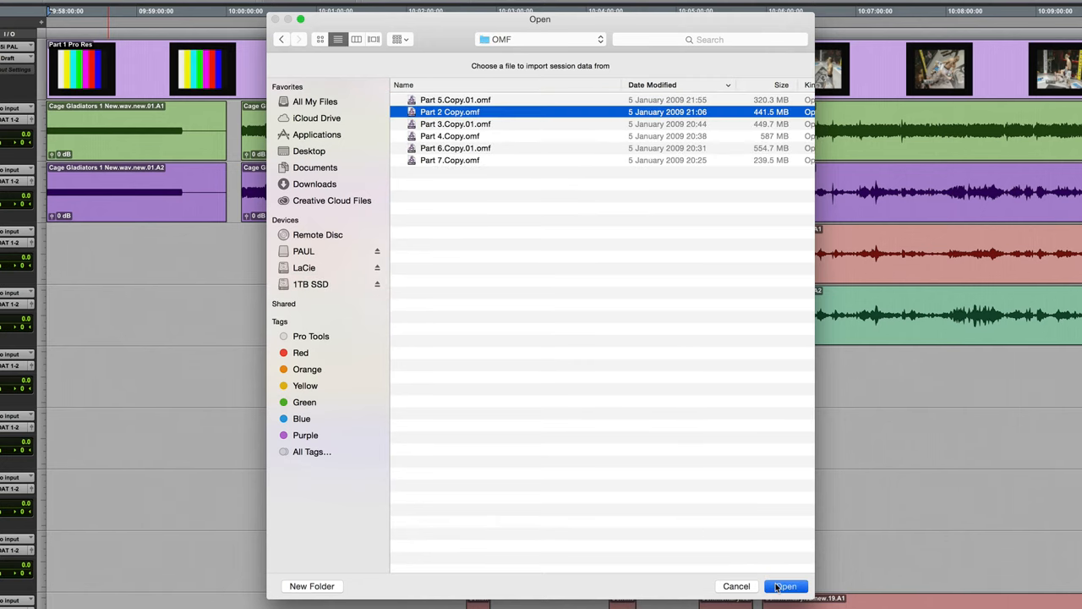
{"action": "left_click", "coordinate": [784, 585]}
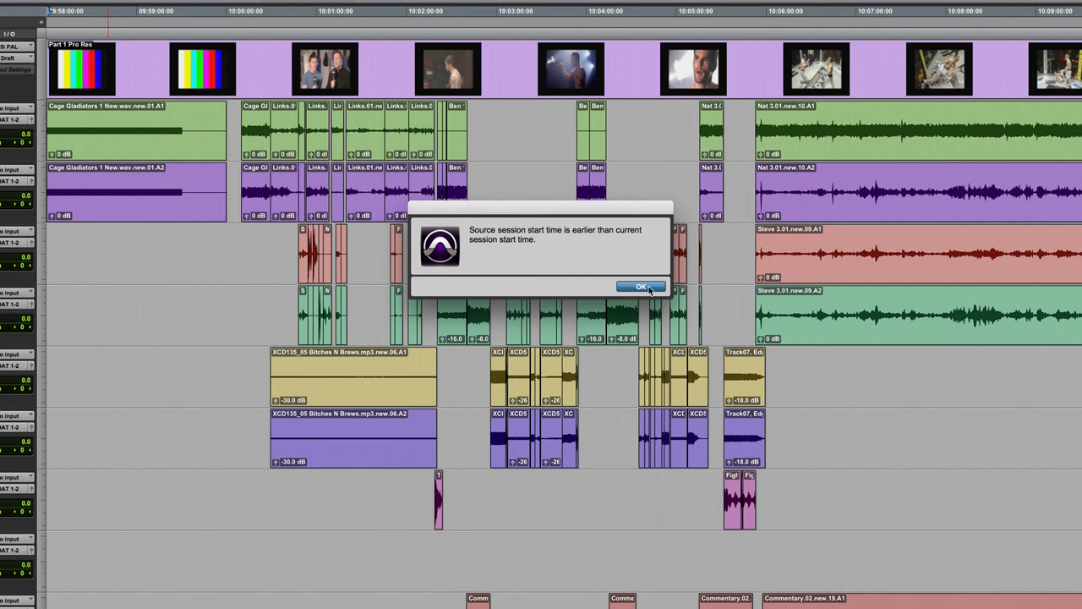
Choose 'Map start timecode to' in Timecode Mapping Options and enter the timecode field.
{"action": "left_click", "coordinate": [640, 287]}
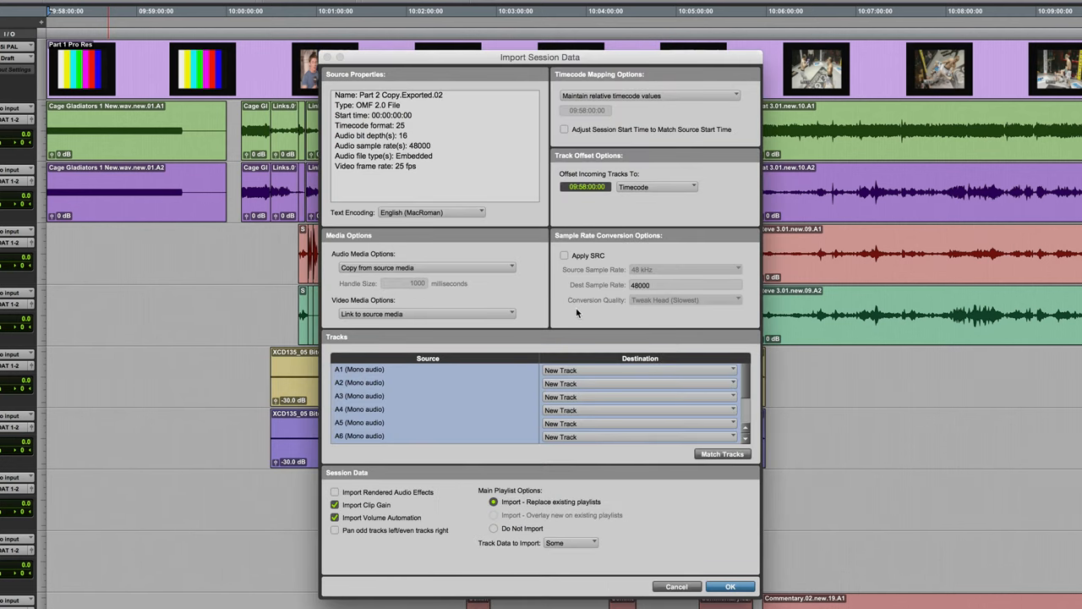
{"action": "mouse_move", "coordinate": [558, 316]}
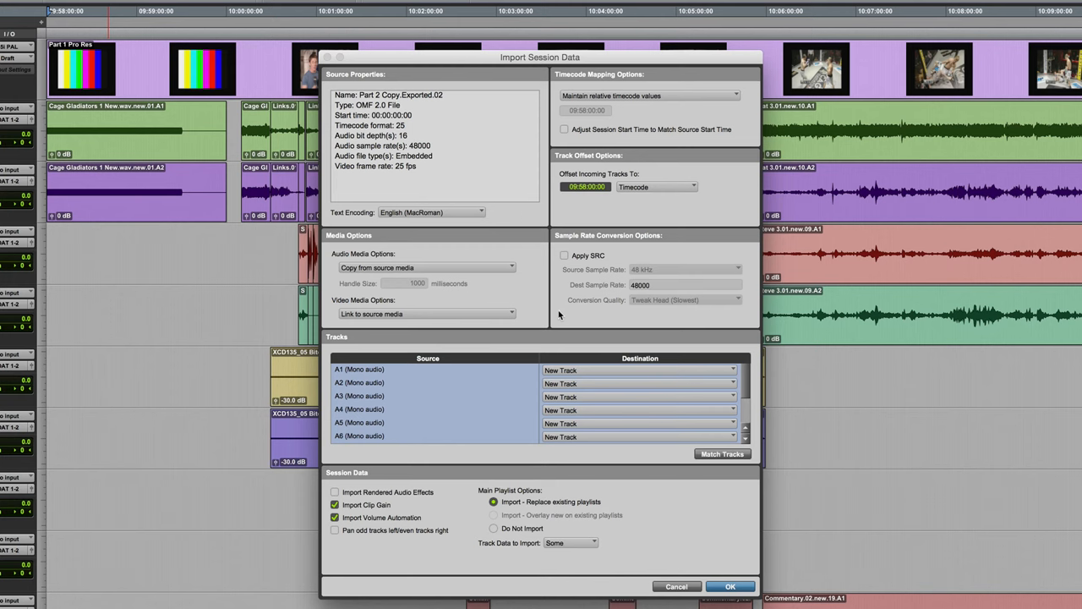
{"action": "mouse_move", "coordinate": [558, 319]}
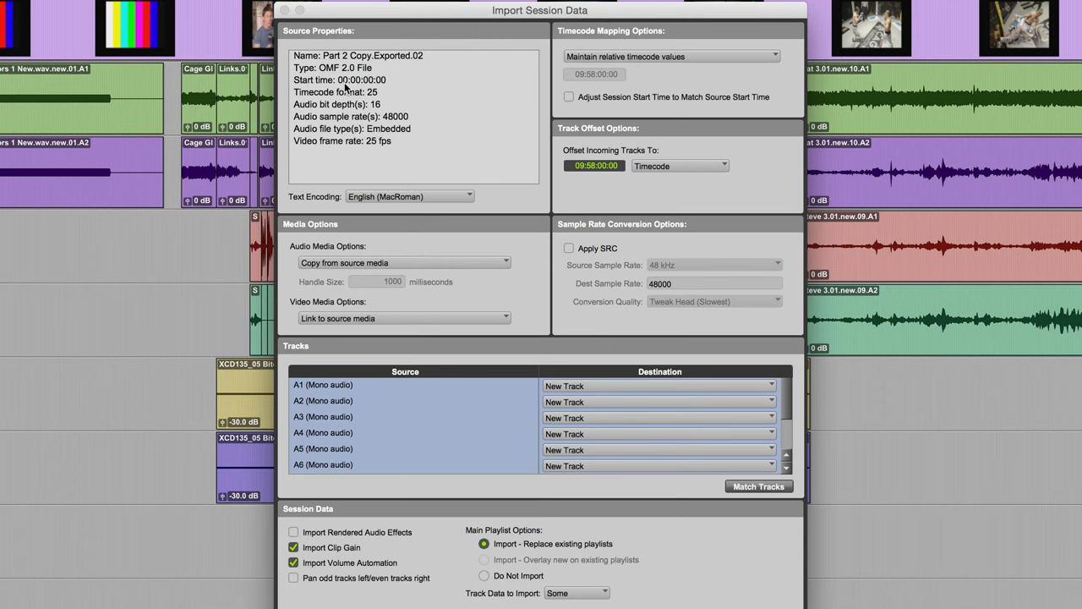
{"action": "mouse_move", "coordinate": [391, 88]}
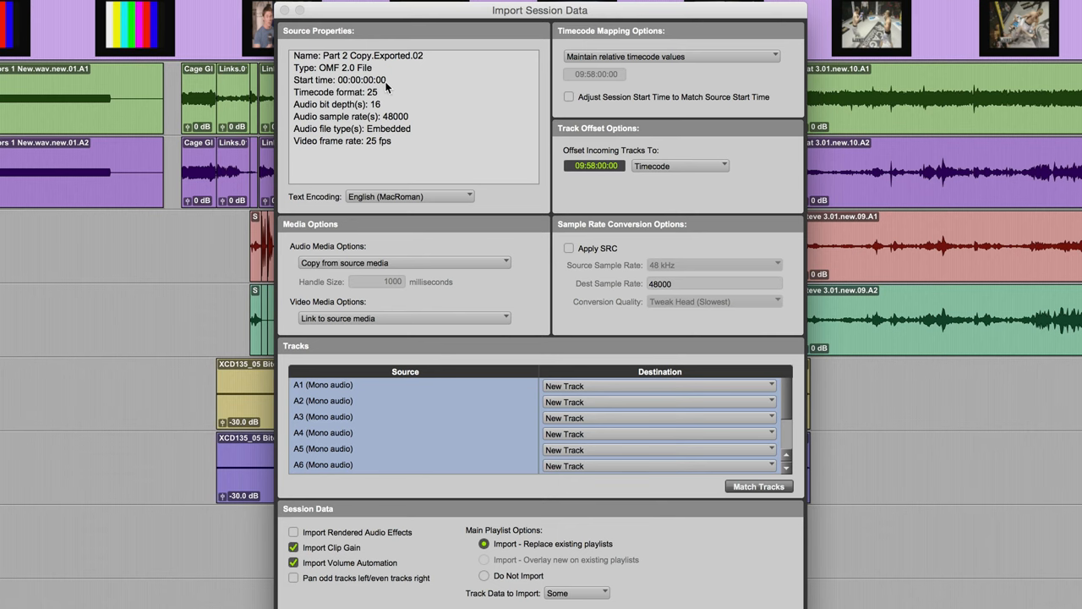
{"action": "mouse_move", "coordinate": [595, 41]}
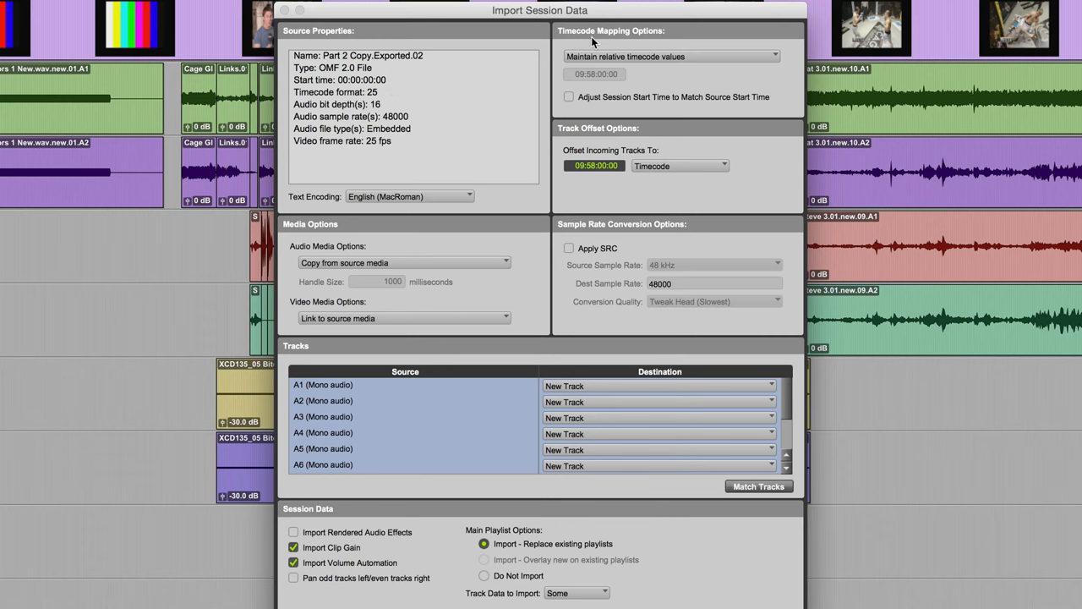
{"action": "mouse_move", "coordinate": [591, 41]}
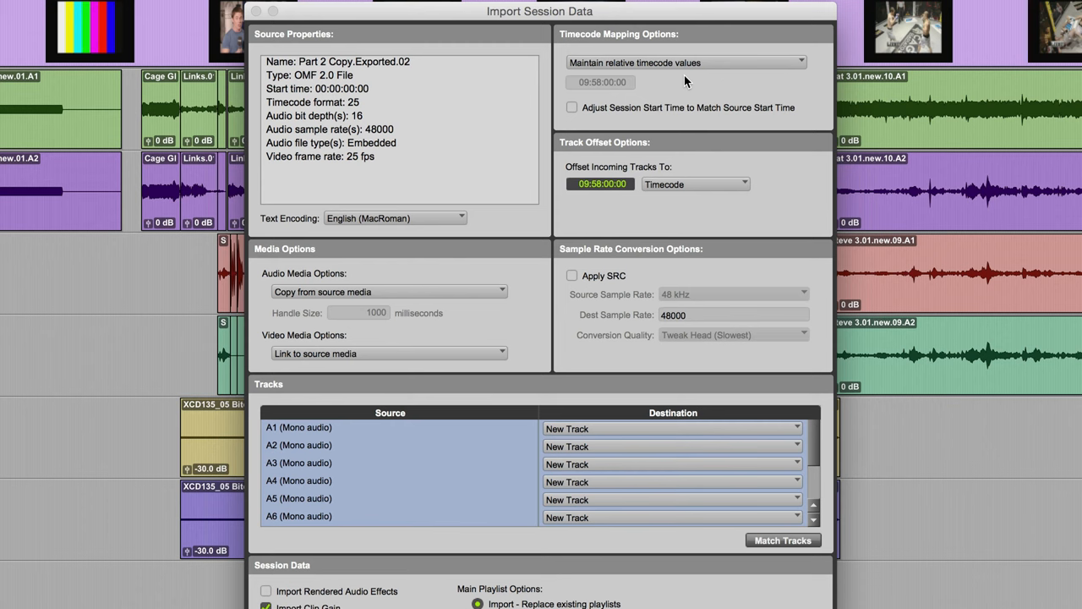
{"action": "mouse_move", "coordinate": [612, 76]}
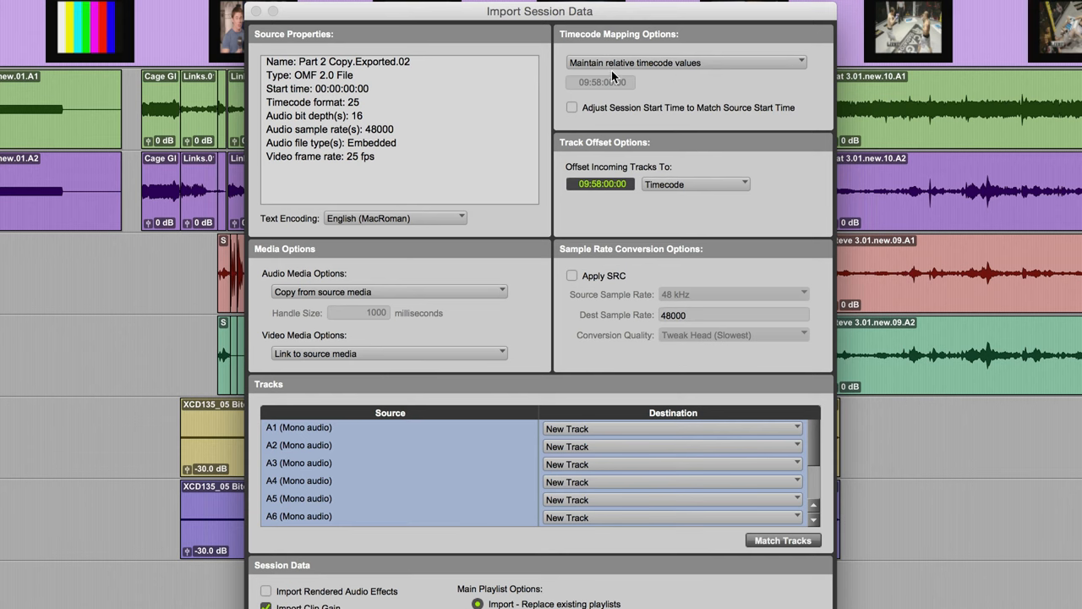
{"action": "left_click", "coordinate": [685, 60]}
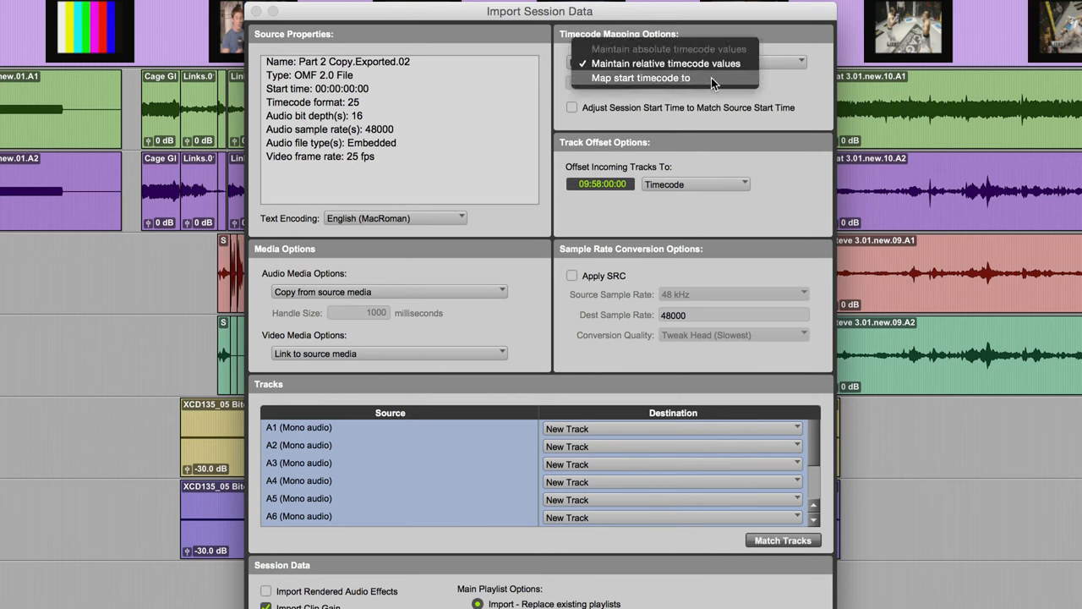
{"action": "left_click", "coordinate": [639, 78]}
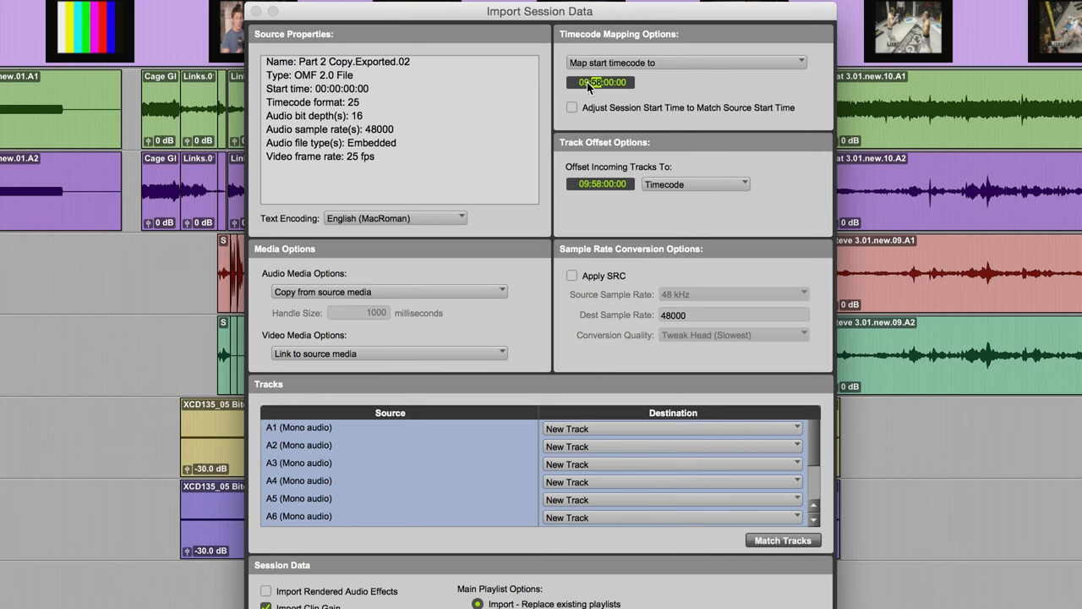
{"action": "left_click", "coordinate": [602, 81]}
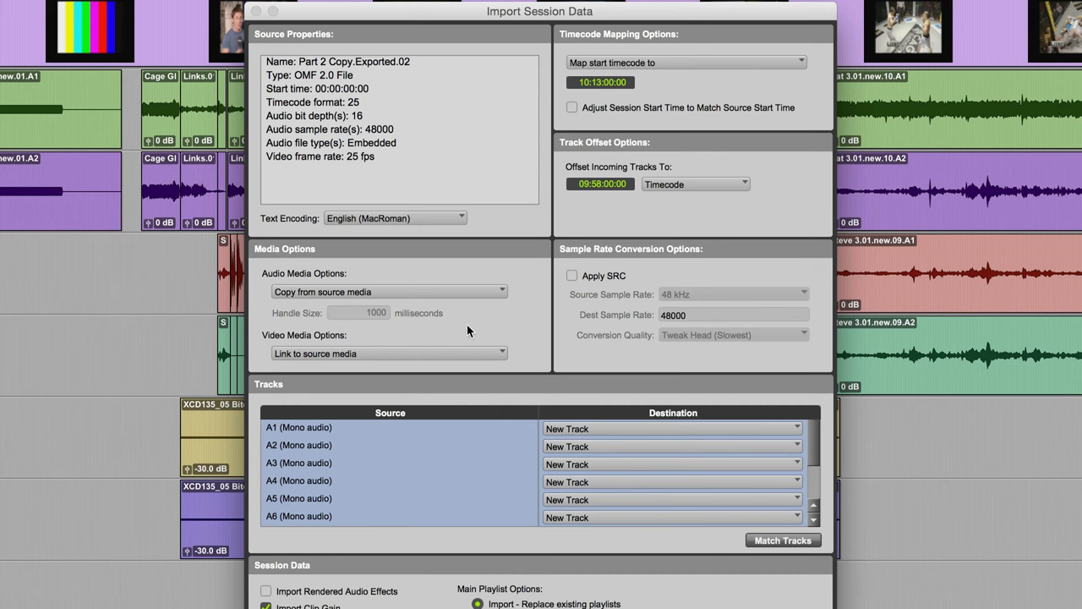
{"action": "mouse_move", "coordinate": [302, 297]}
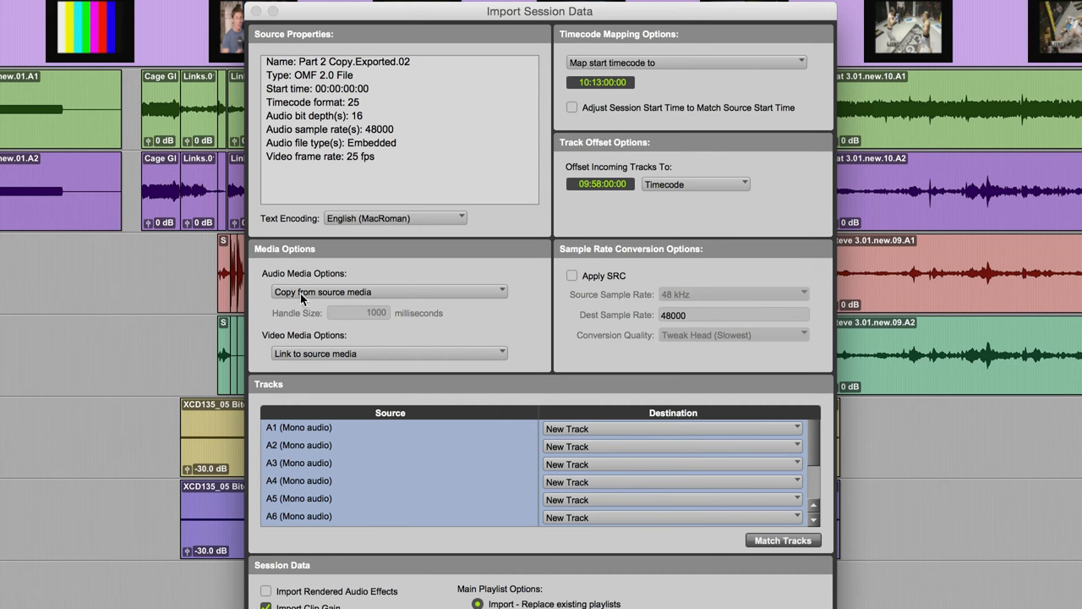
{"action": "mouse_move", "coordinate": [409, 301]}
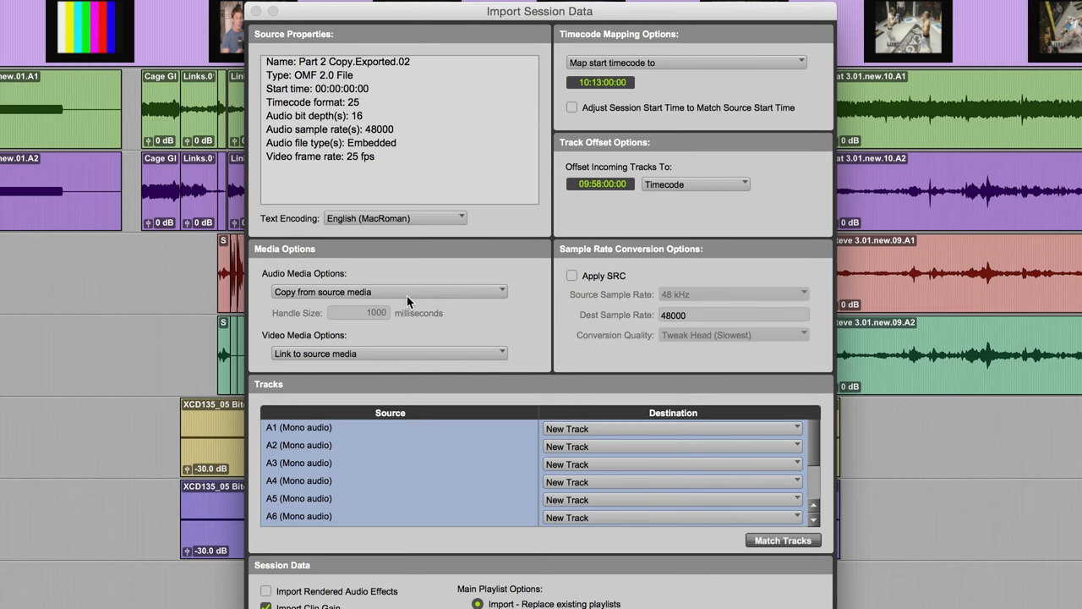
{"action": "left_click", "coordinate": [389, 291]}
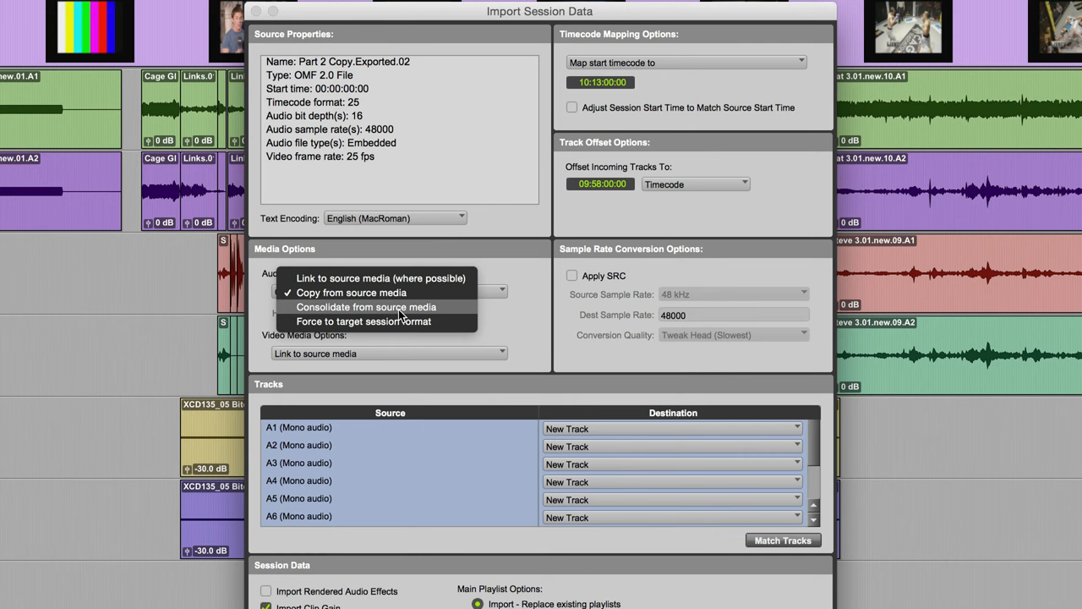
{"action": "mouse_move", "coordinate": [380, 278]}
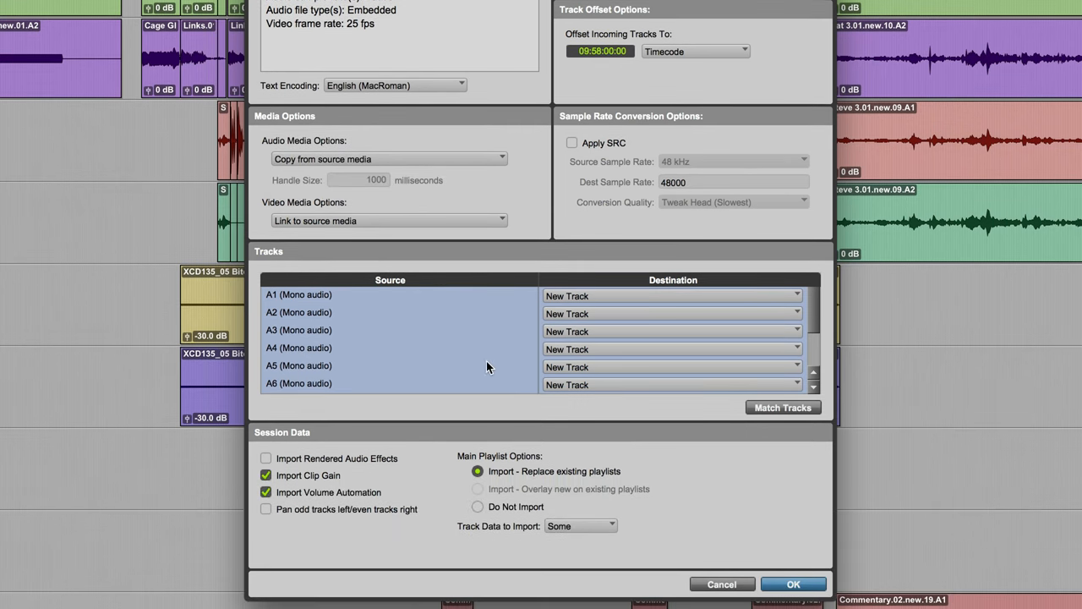
{"action": "mouse_move", "coordinate": [406, 341]}
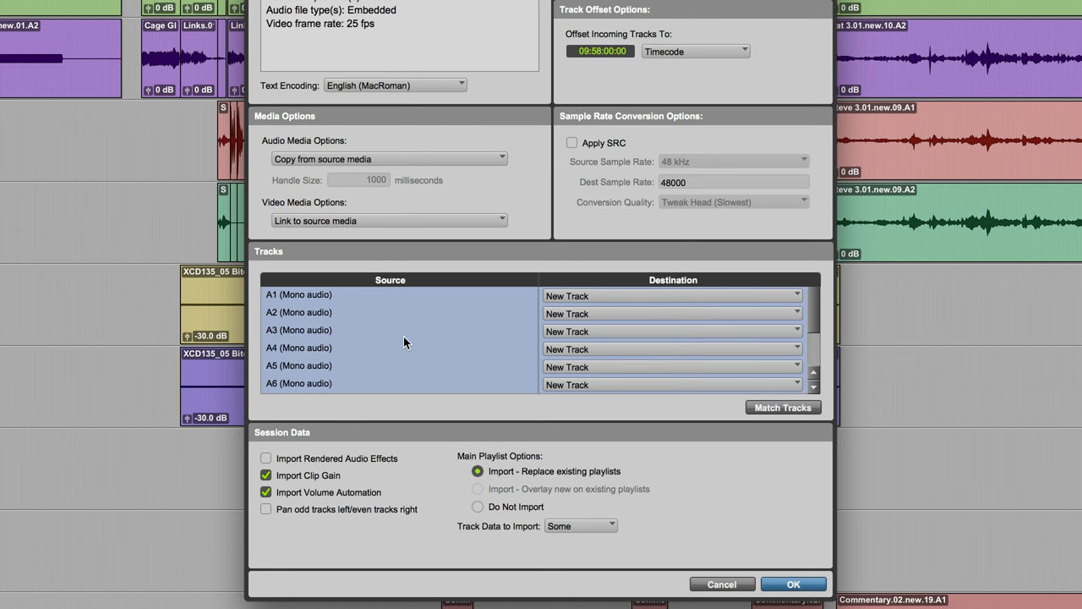
Match incoming tracks A1–A6 to the session's existing A1–A6 tracks.
{"action": "scroll", "scroll_direction": "down", "scroll_amount": 3}
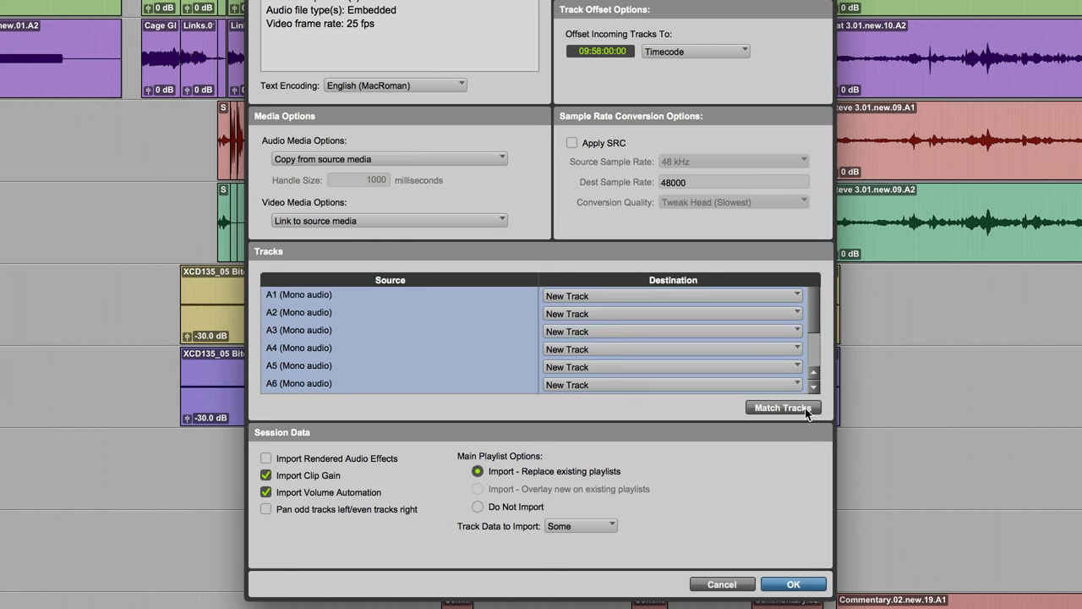
{"action": "left_click", "coordinate": [783, 408]}
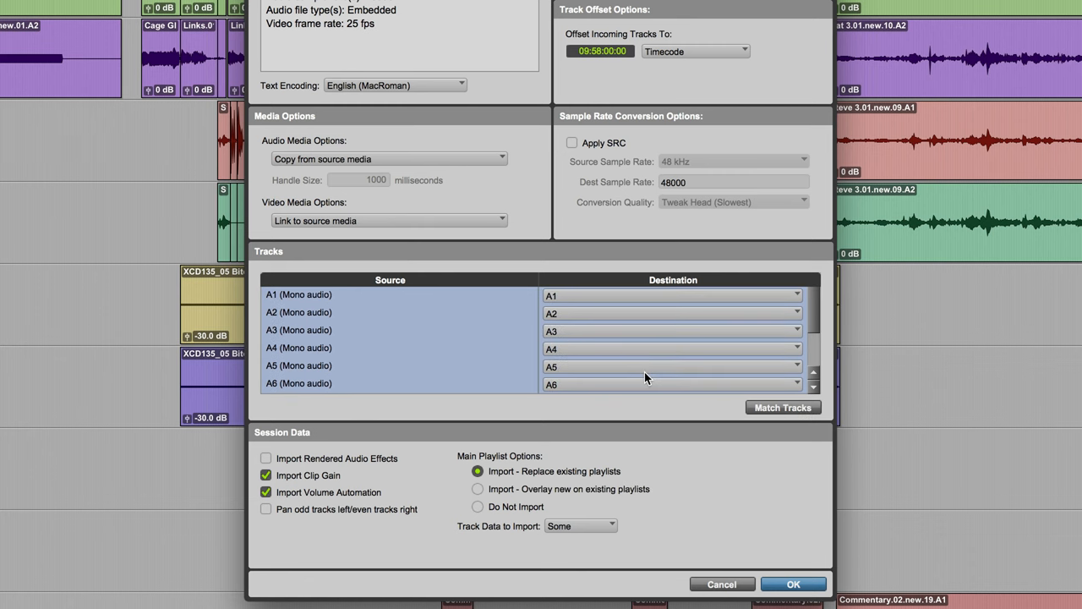
{"action": "mouse_move", "coordinate": [675, 516]}
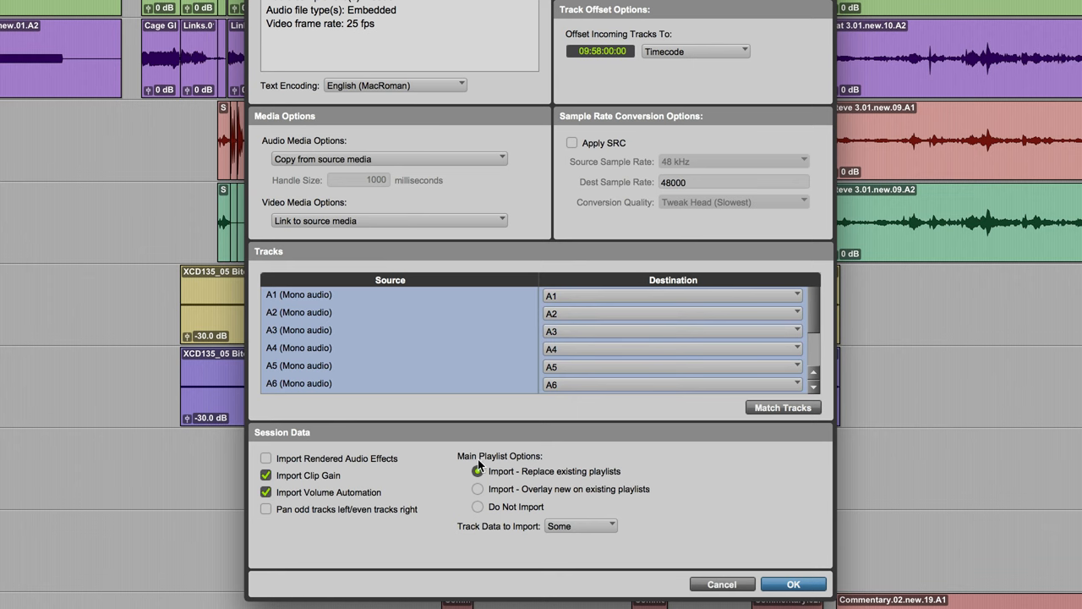
Import with 'Overlay new on existing playlists' and confirm, returning to the Cage Gladiators timeline.
{"action": "left_click", "coordinate": [477, 470]}
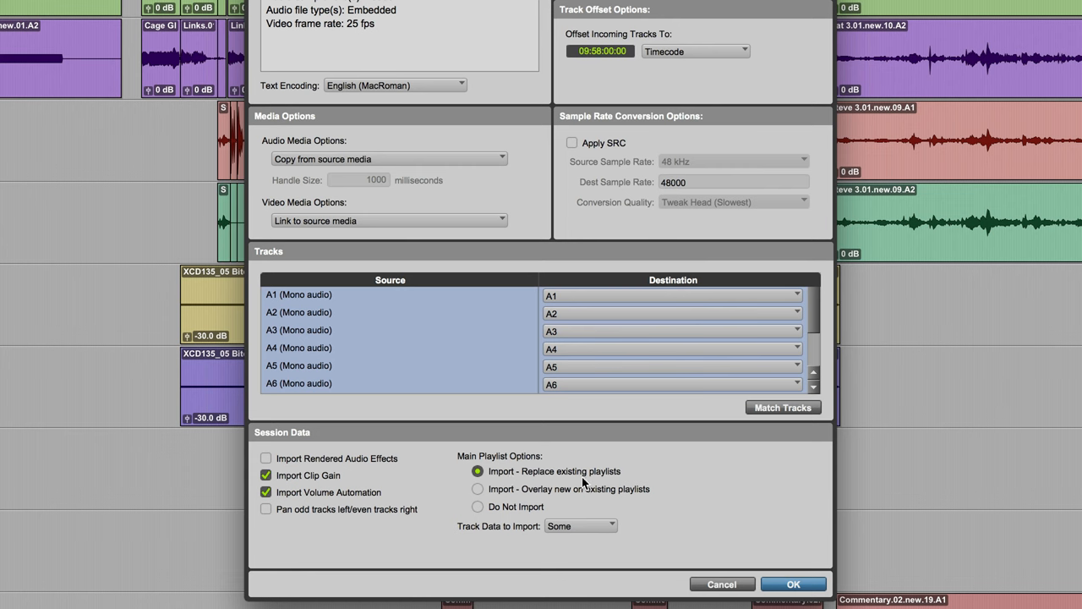
{"action": "mouse_move", "coordinate": [584, 505]}
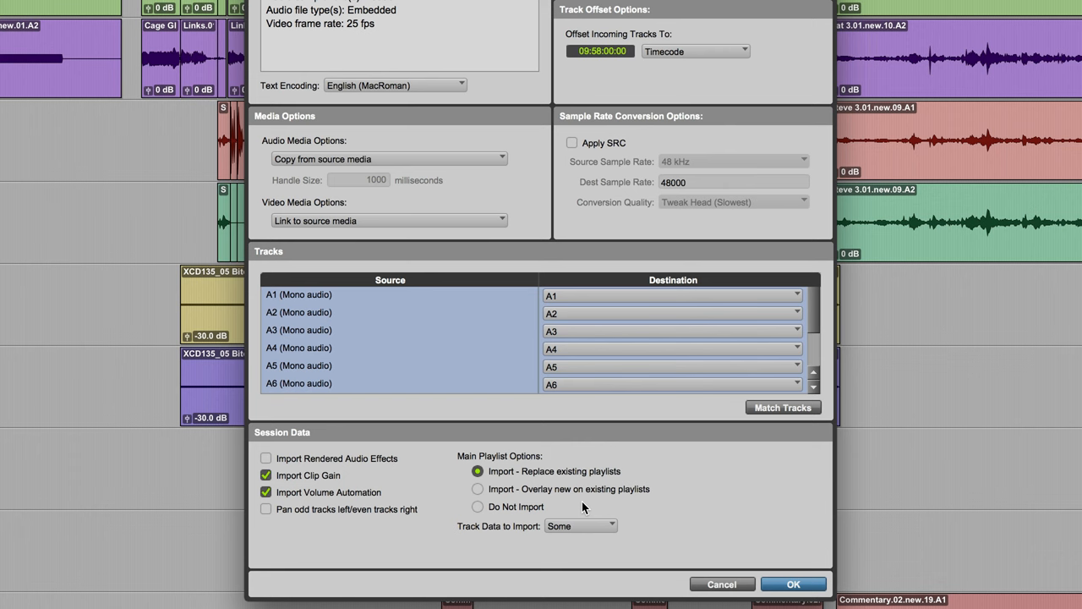
{"action": "mouse_move", "coordinate": [568, 503]}
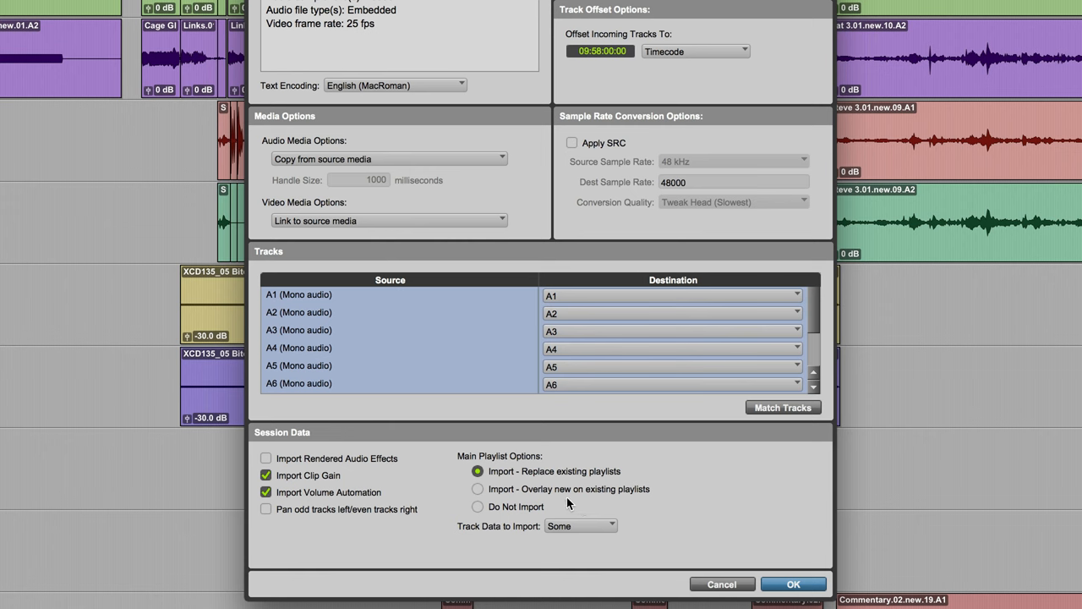
{"action": "left_click", "coordinate": [476, 489]}
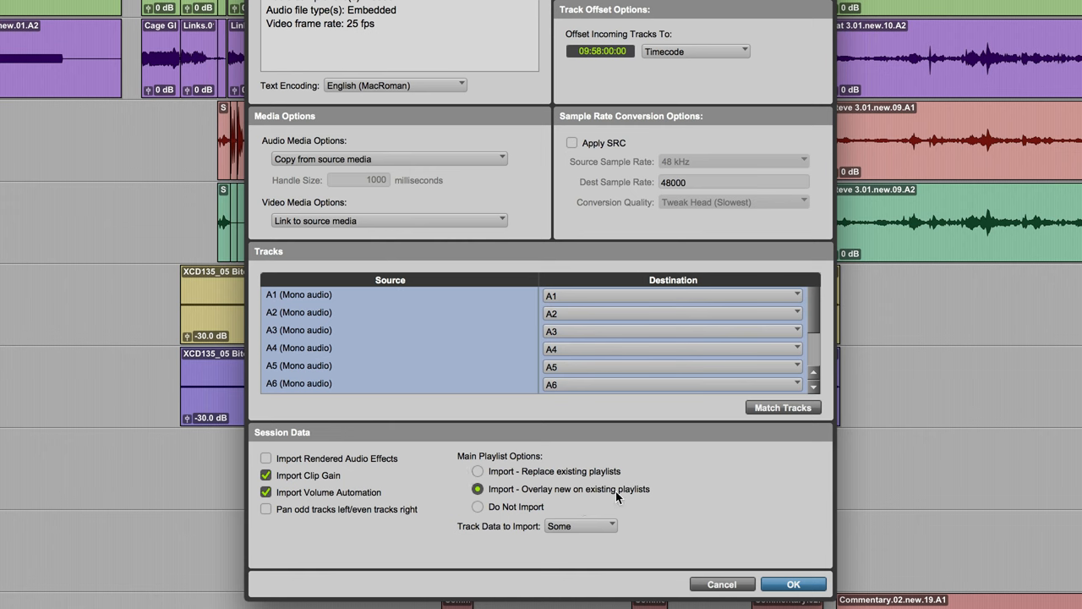
{"action": "mouse_move", "coordinate": [619, 502]}
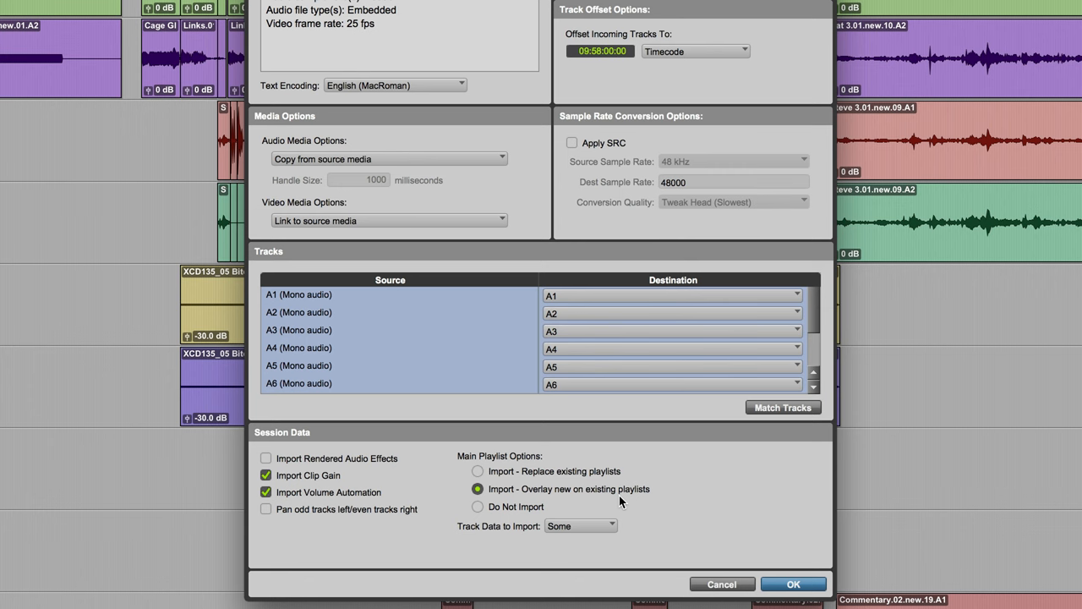
{"action": "mouse_move", "coordinate": [625, 500]}
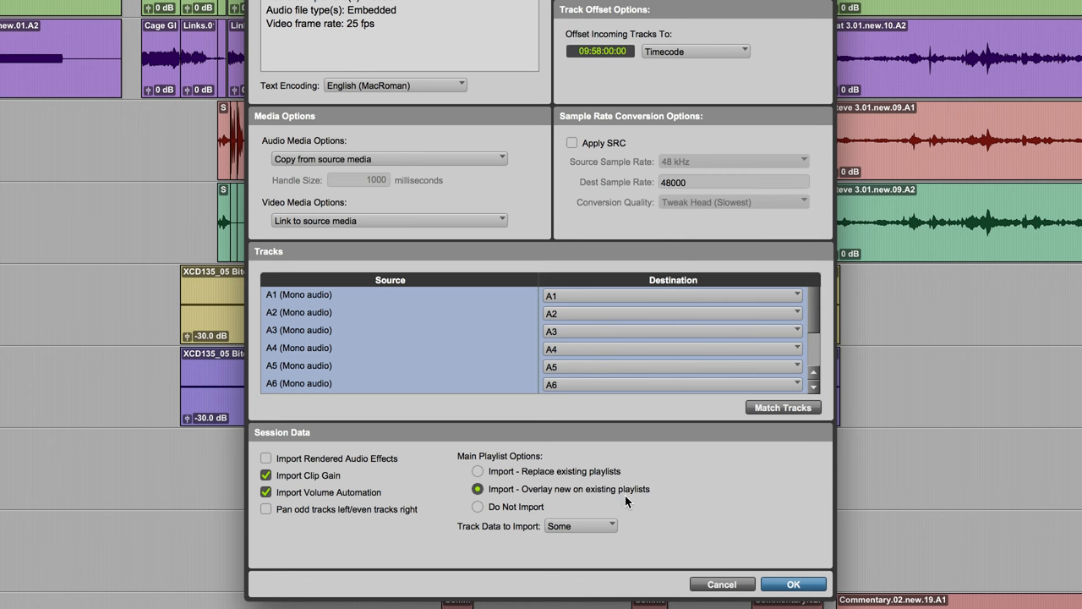
{"action": "mouse_move", "coordinate": [634, 504]}
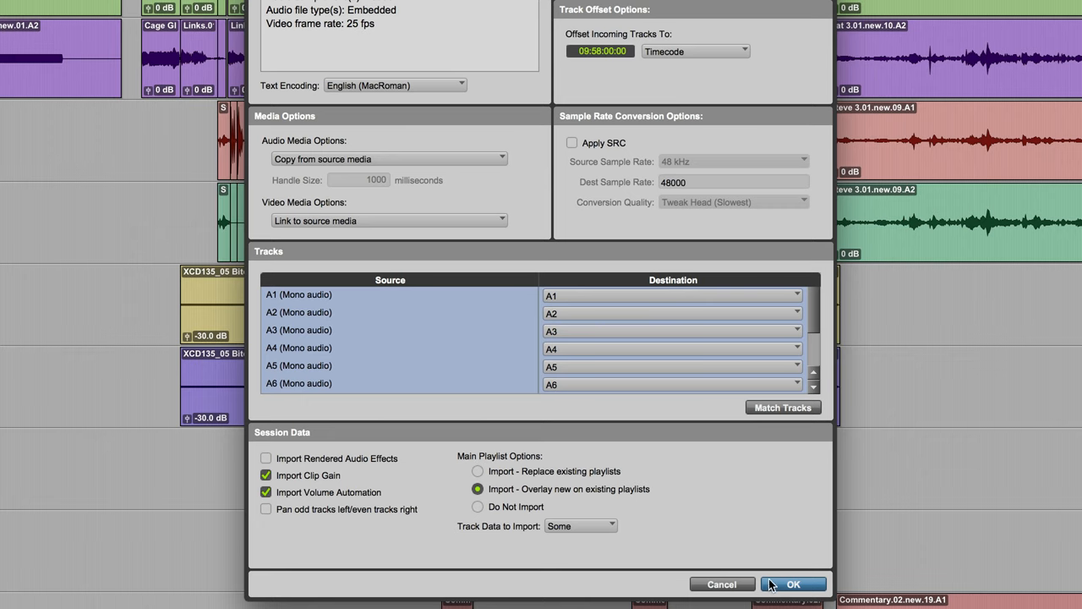
{"action": "left_click", "coordinate": [791, 583]}
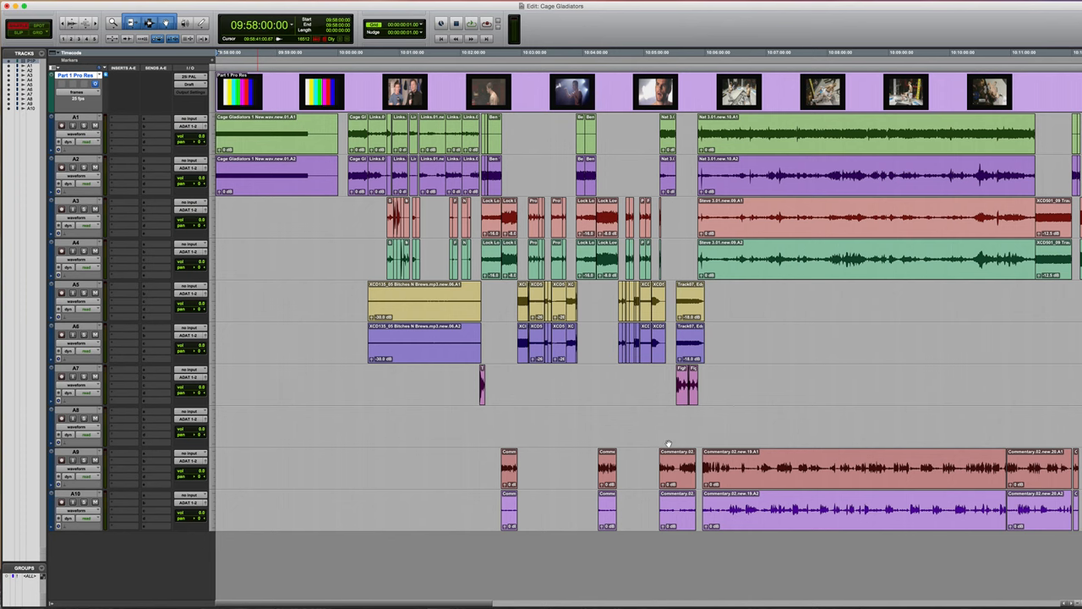